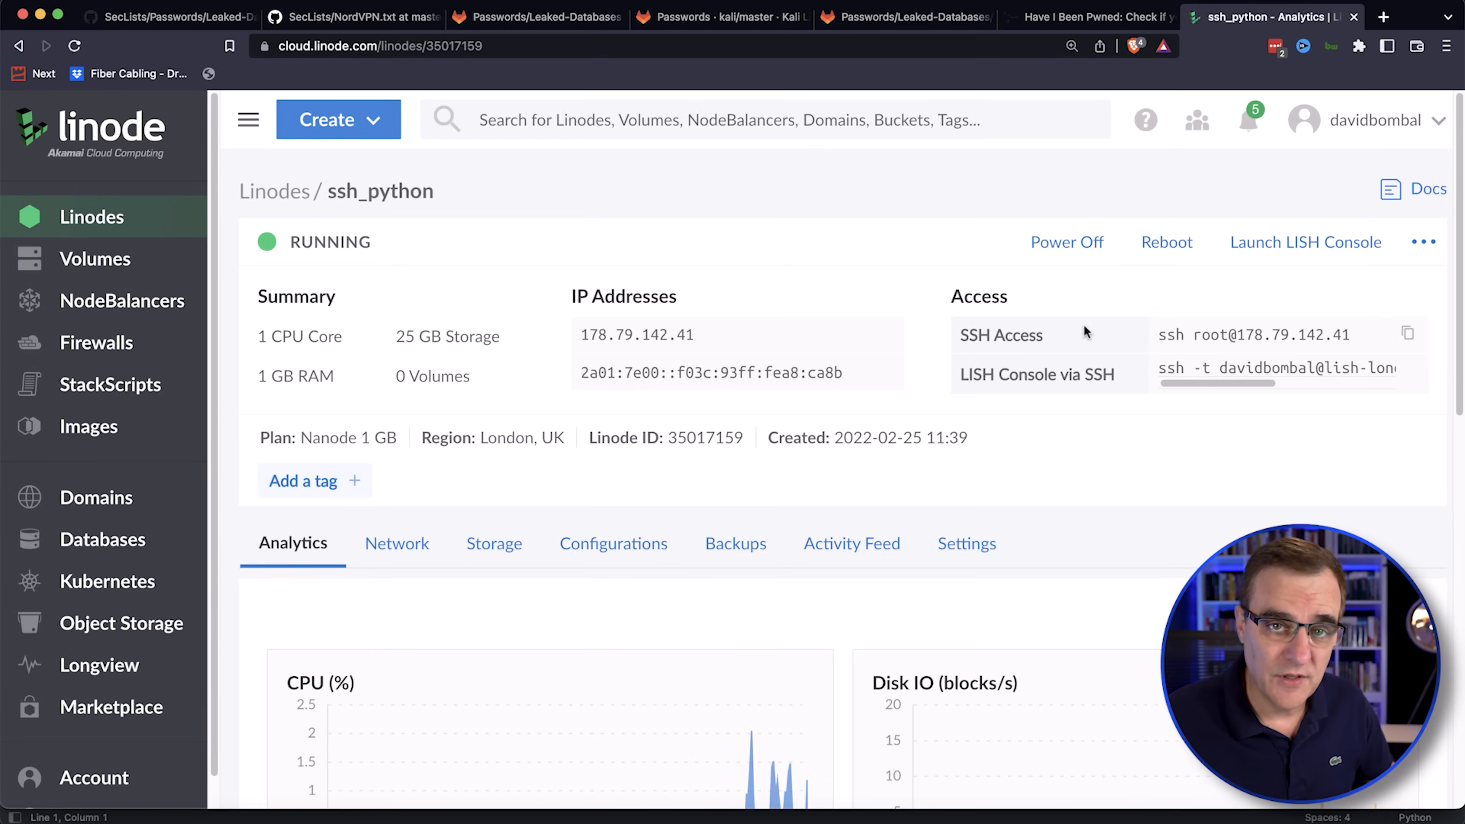
pyautogui.moveTo(1381, 334)
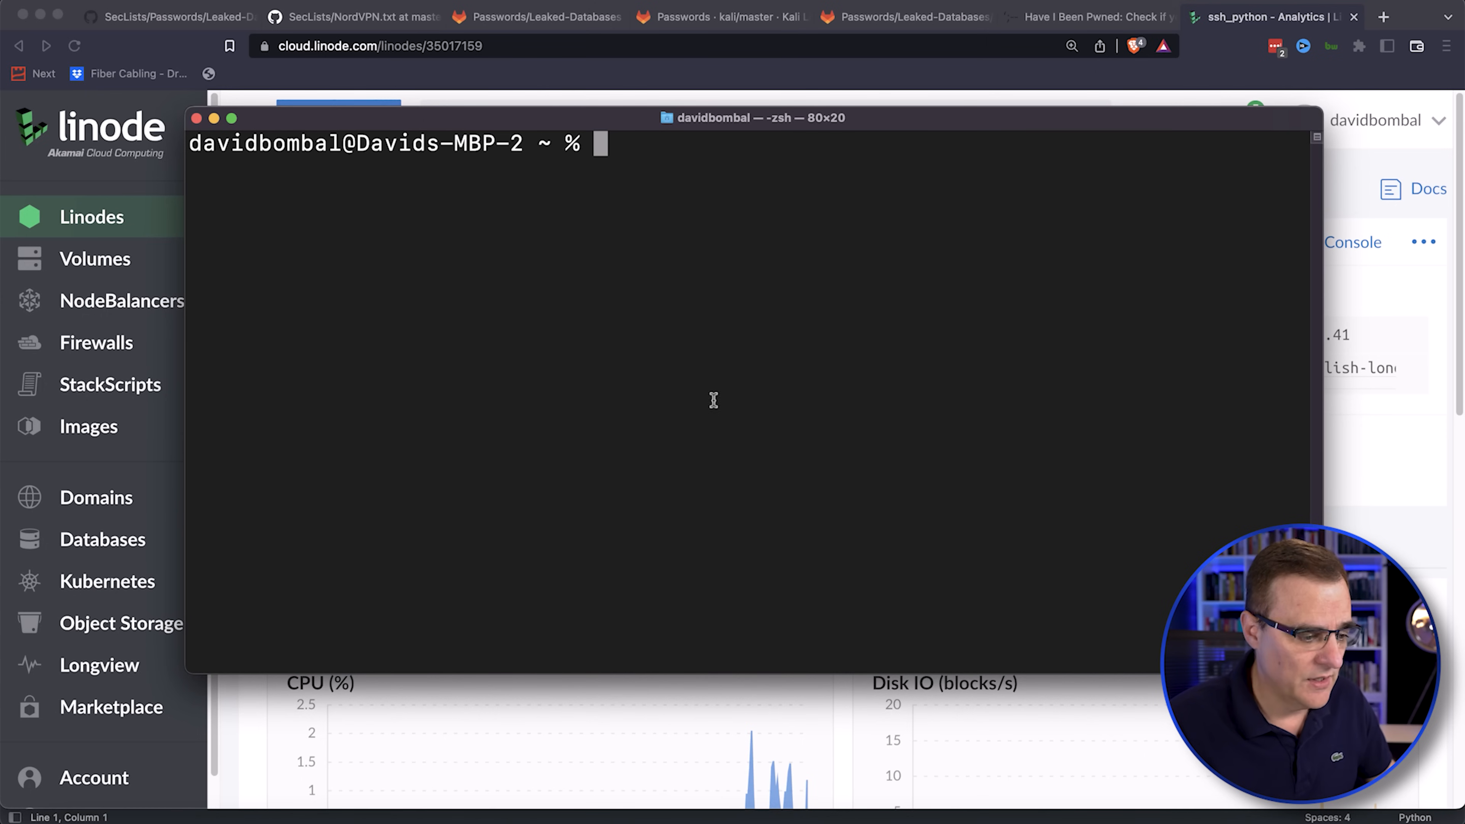
# - Log in as root over SSH to 178.79.142.41, accepting the host key and pasting the password
pyautogui.write('ssh root@178.79.142.41')
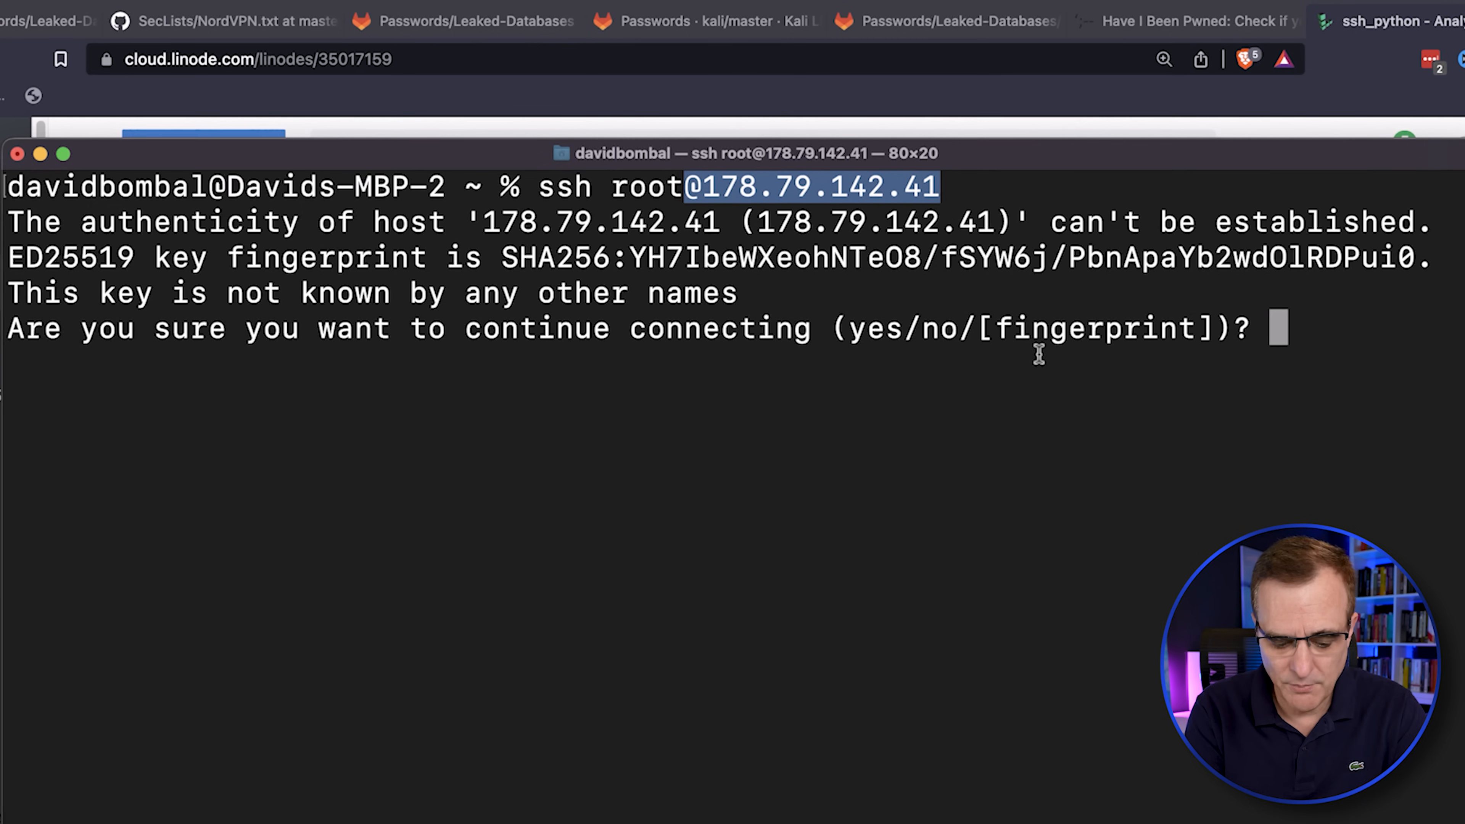
pyautogui.write('yes')
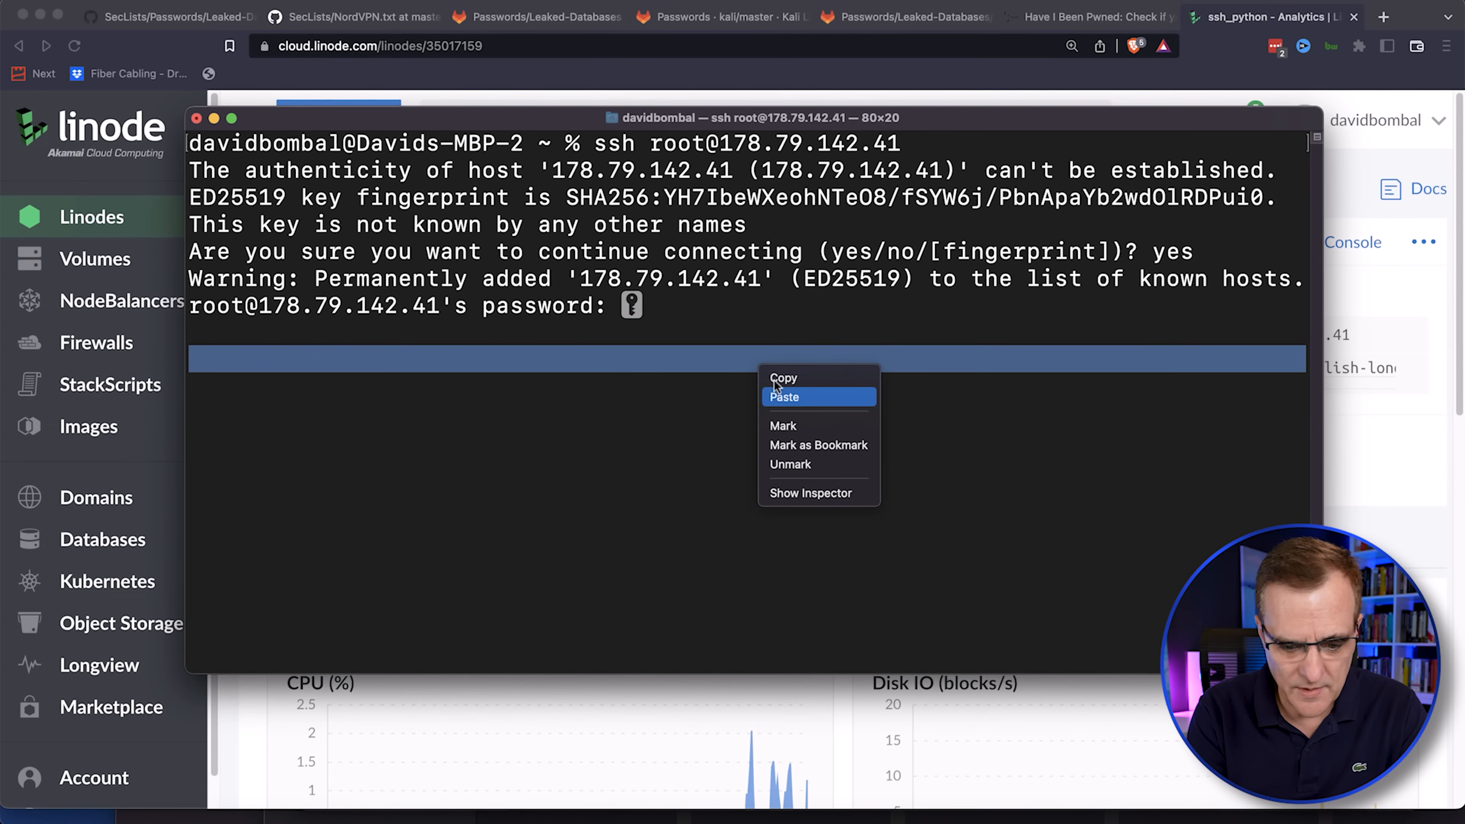
pyautogui.click(785, 396)
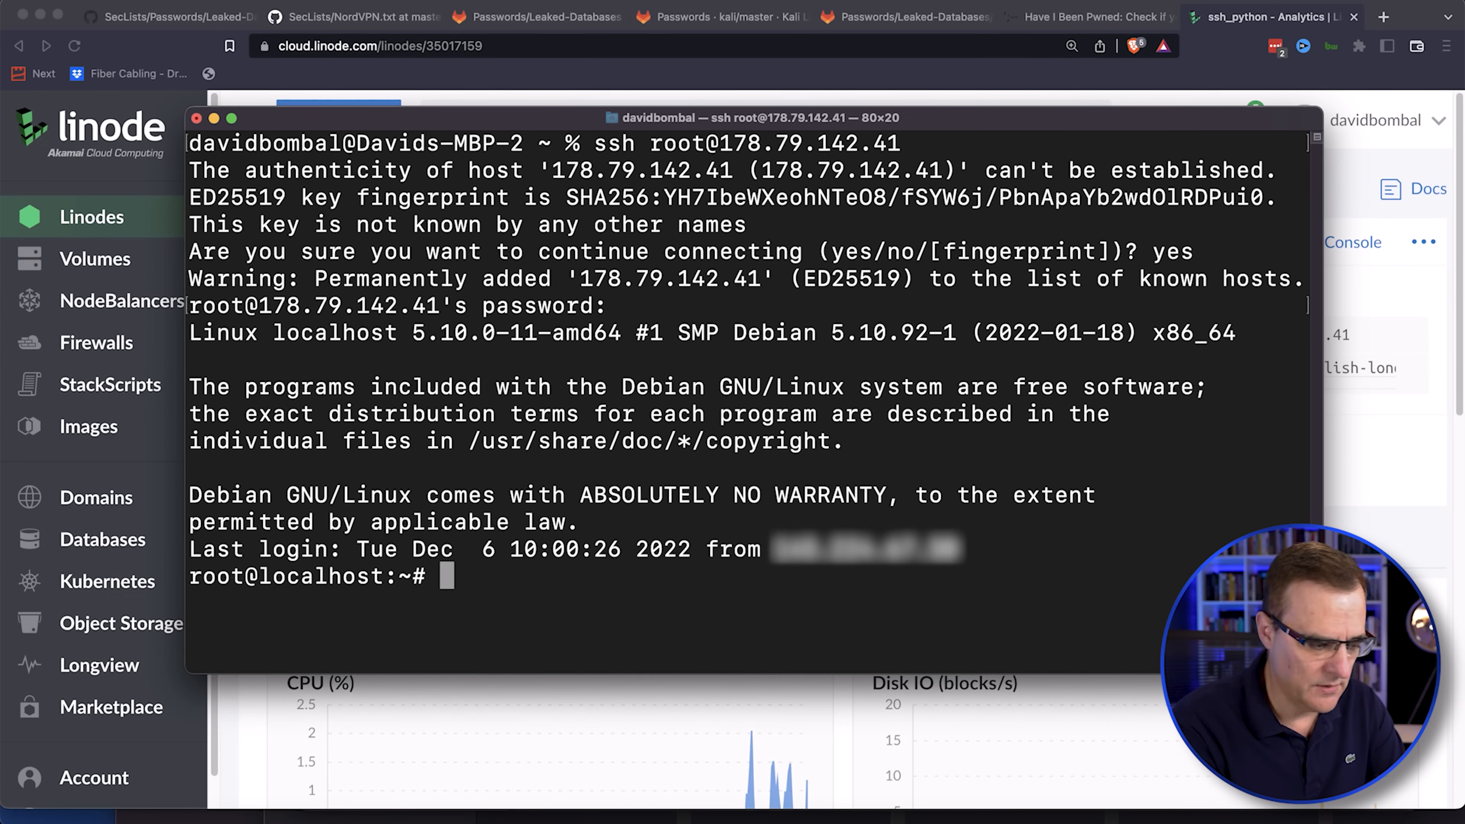
# - Check the server with uname -a, confirming the Debian Linux kernel, then query the IP
pyautogui.write('uname -a')
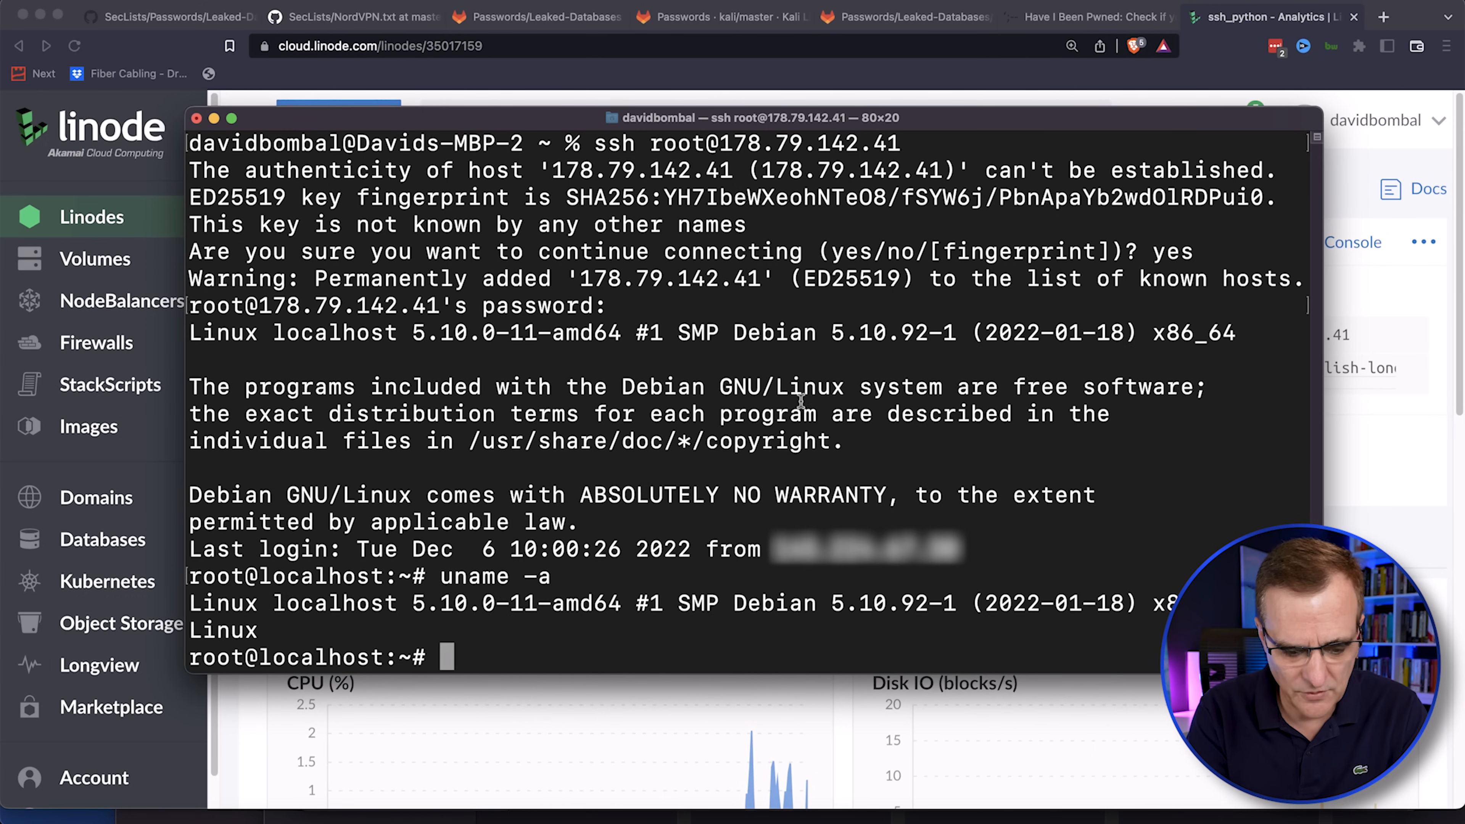
pyautogui.doubleClick(769, 602)
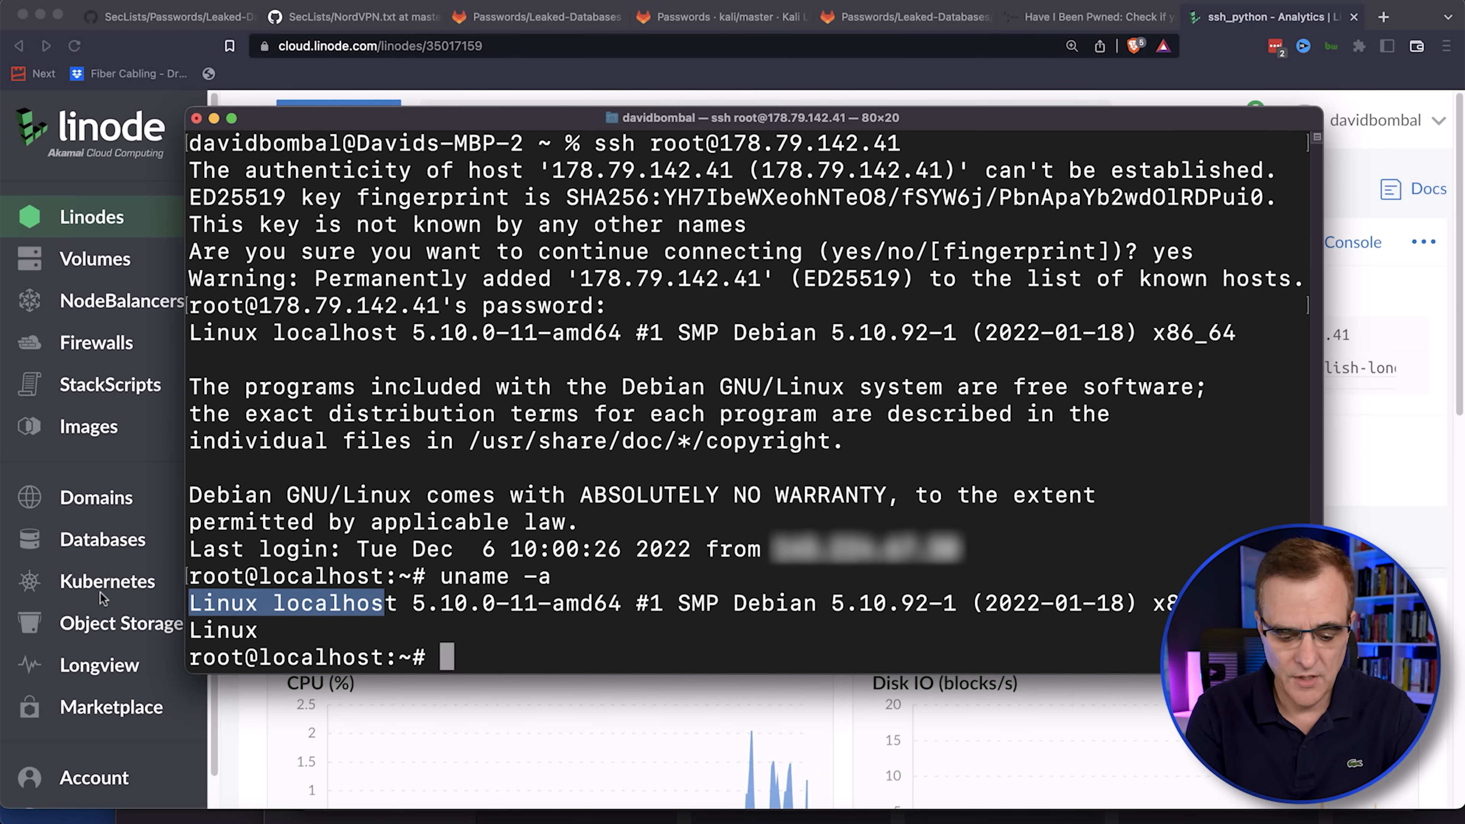
pyautogui.write('ipaddress')
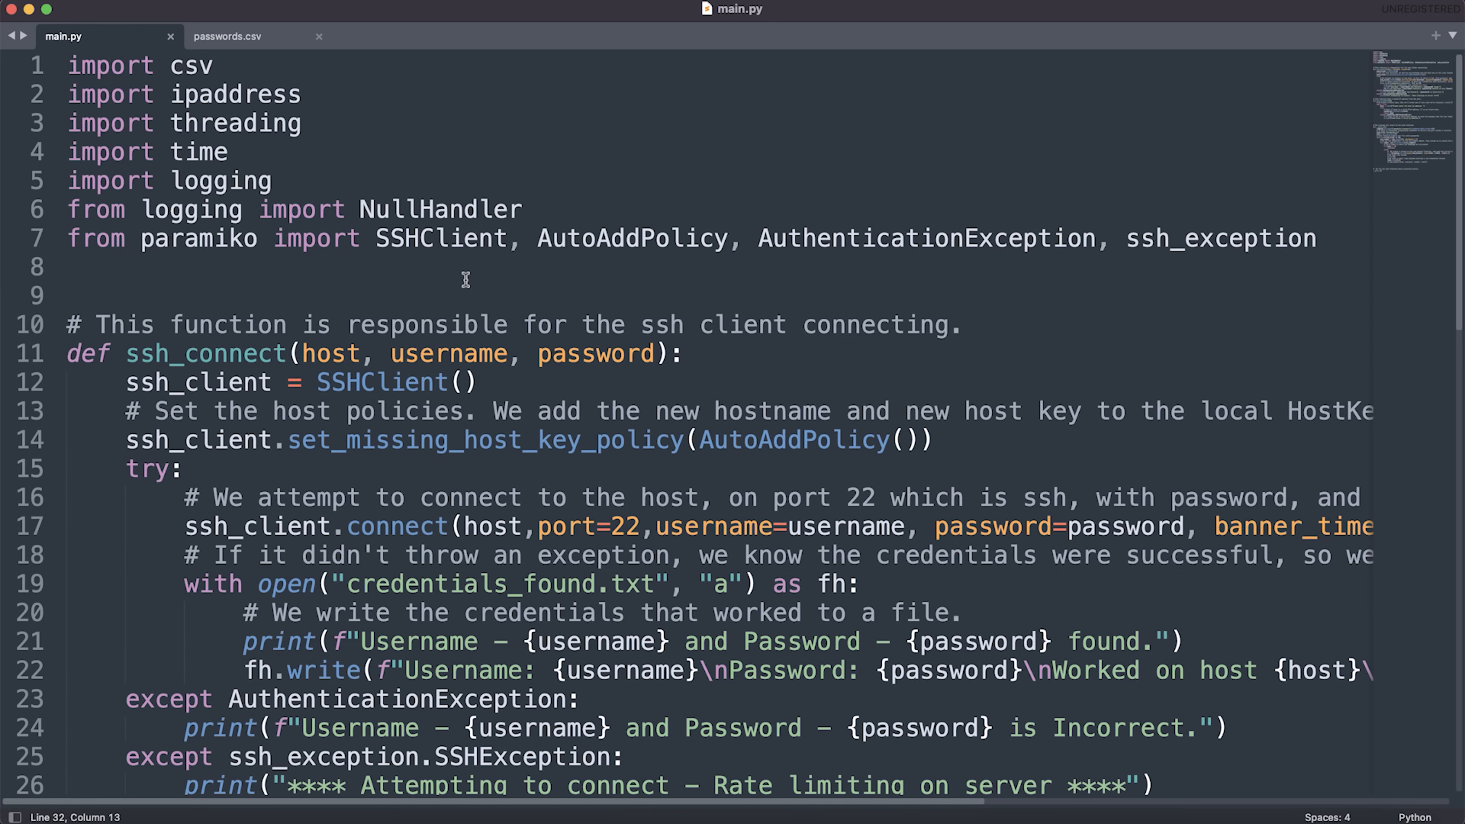
pyautogui.moveTo(394, 297)
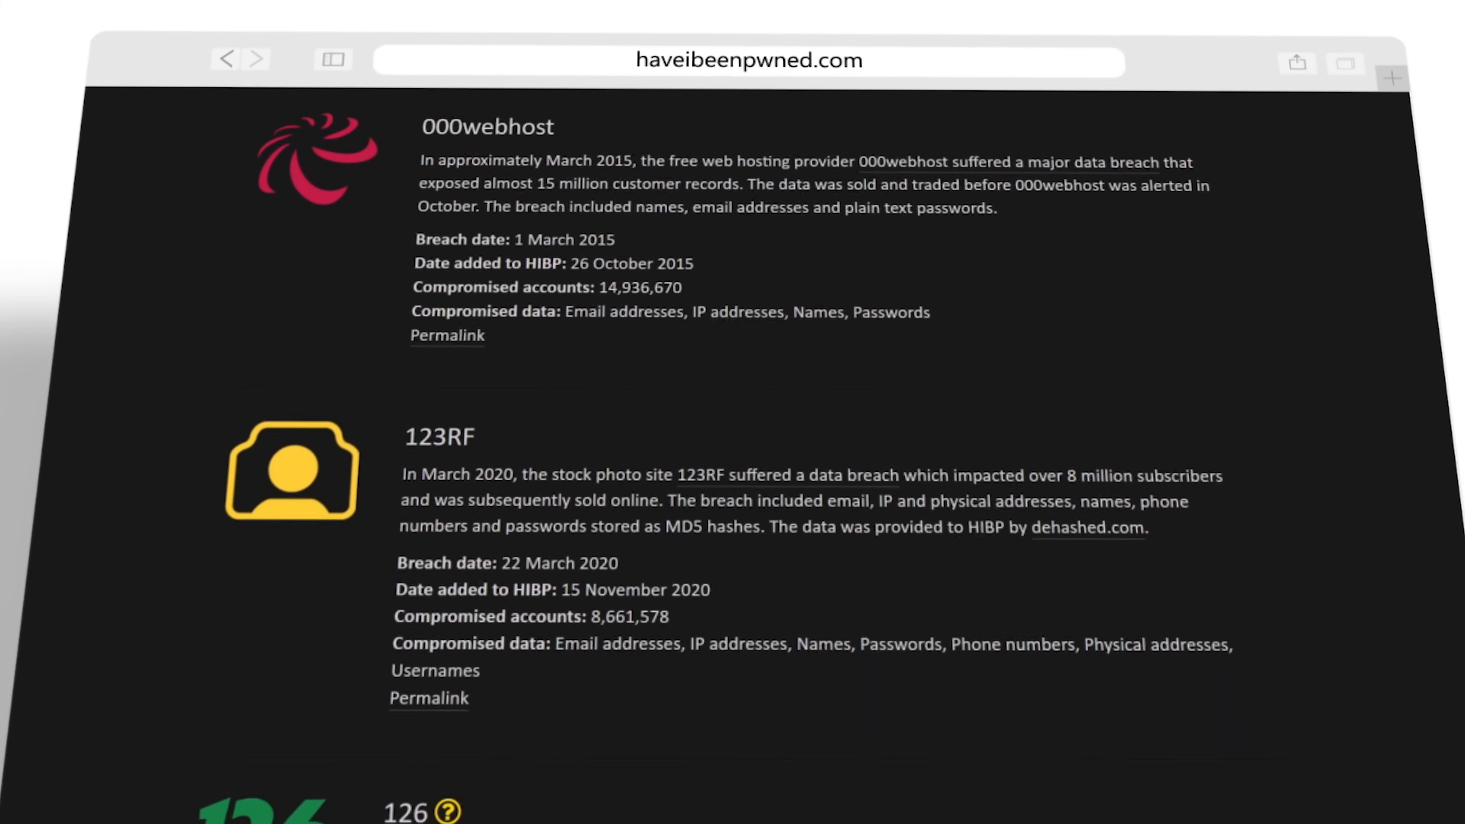
# - Scroll through the Paramiko brute-force script main.py in Sublime Text
pyautogui.scroll(-3)
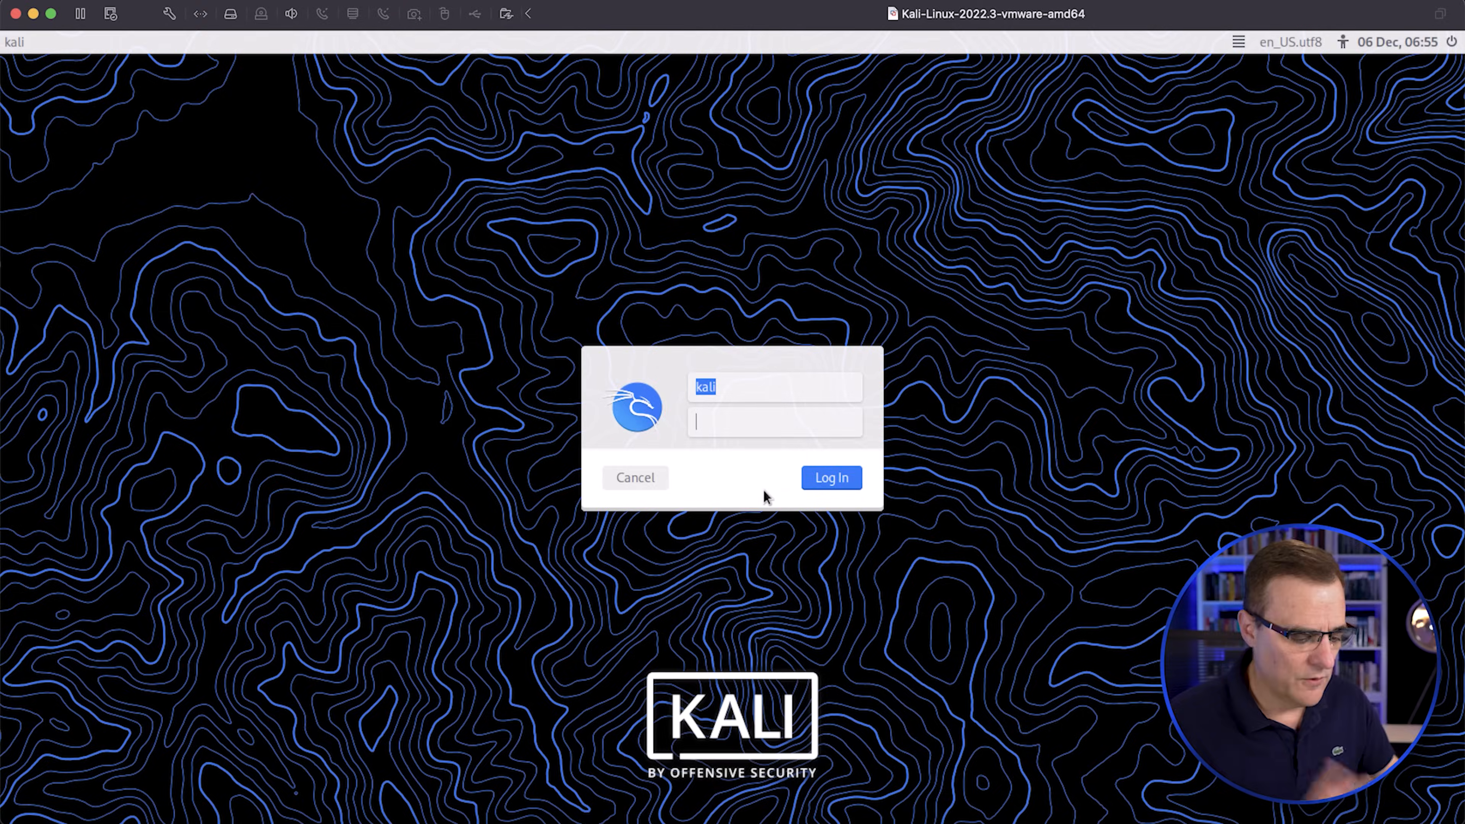
# - Sign in to the Kali VM and view the NordVPN.txt list in SecLists Leaked-Databases
pyautogui.click(829, 477)
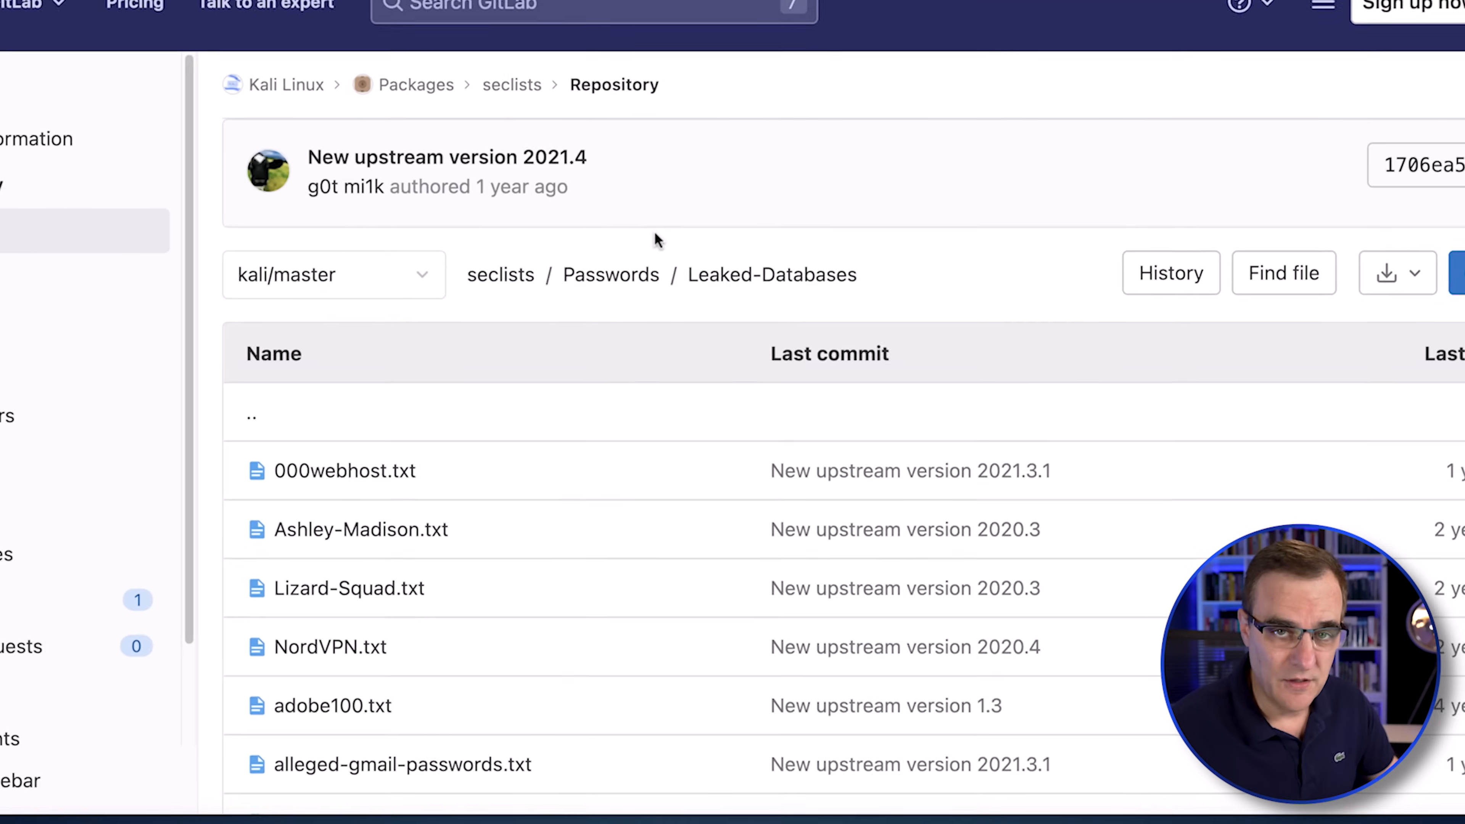
pyautogui.scroll(-3)
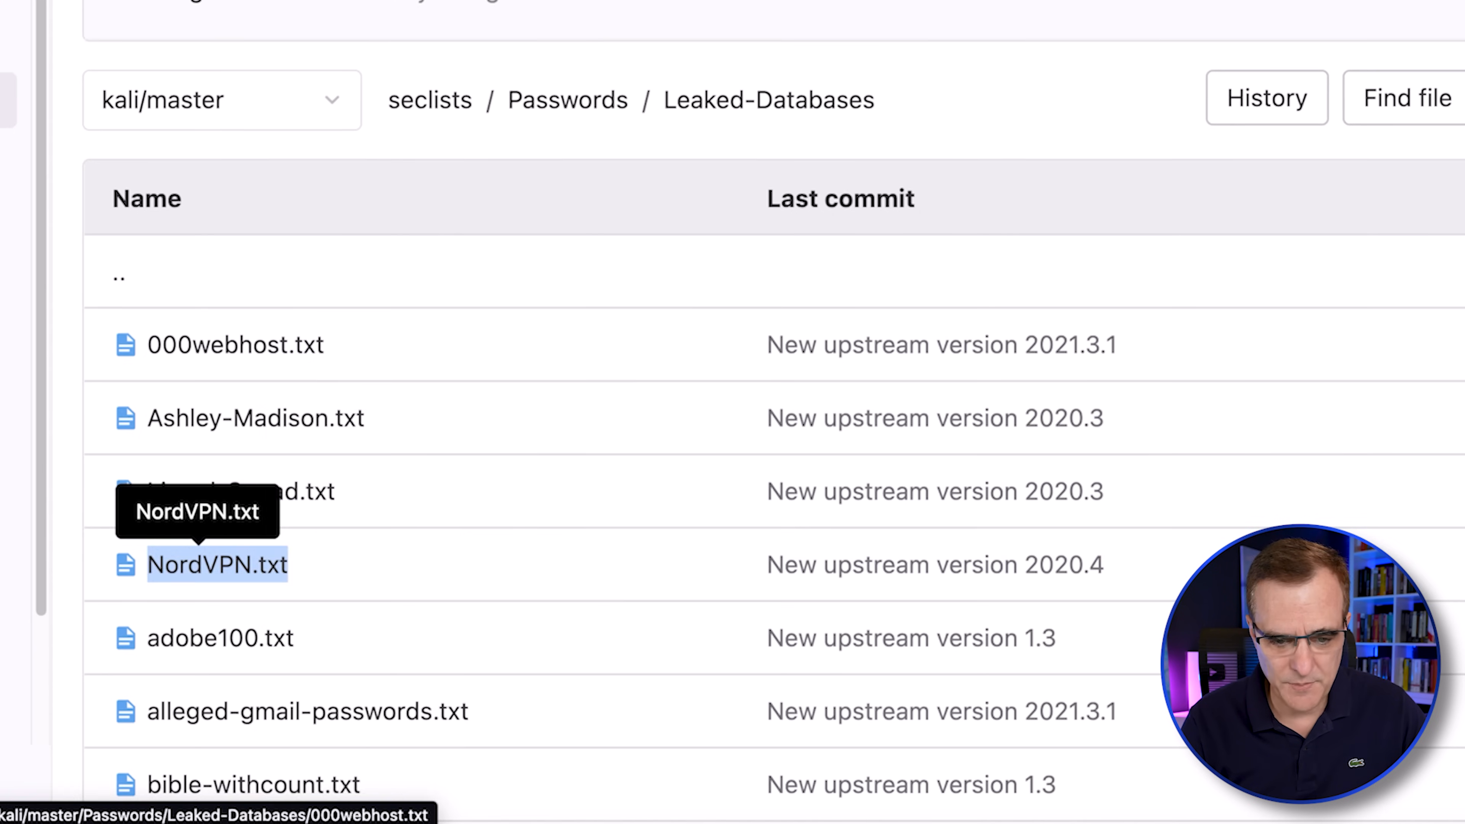
pyautogui.click(217, 565)
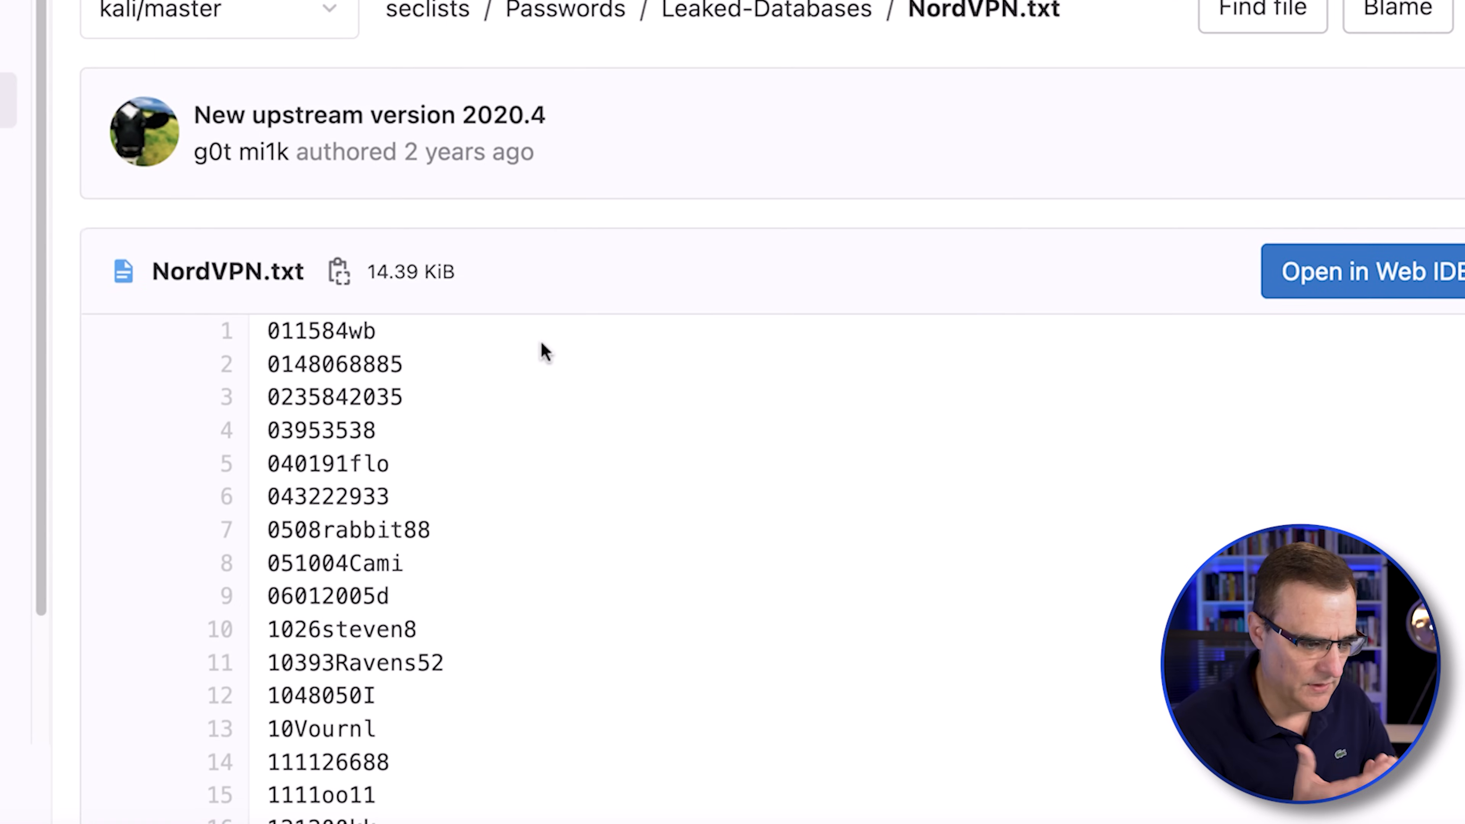
pyautogui.scroll(-3)
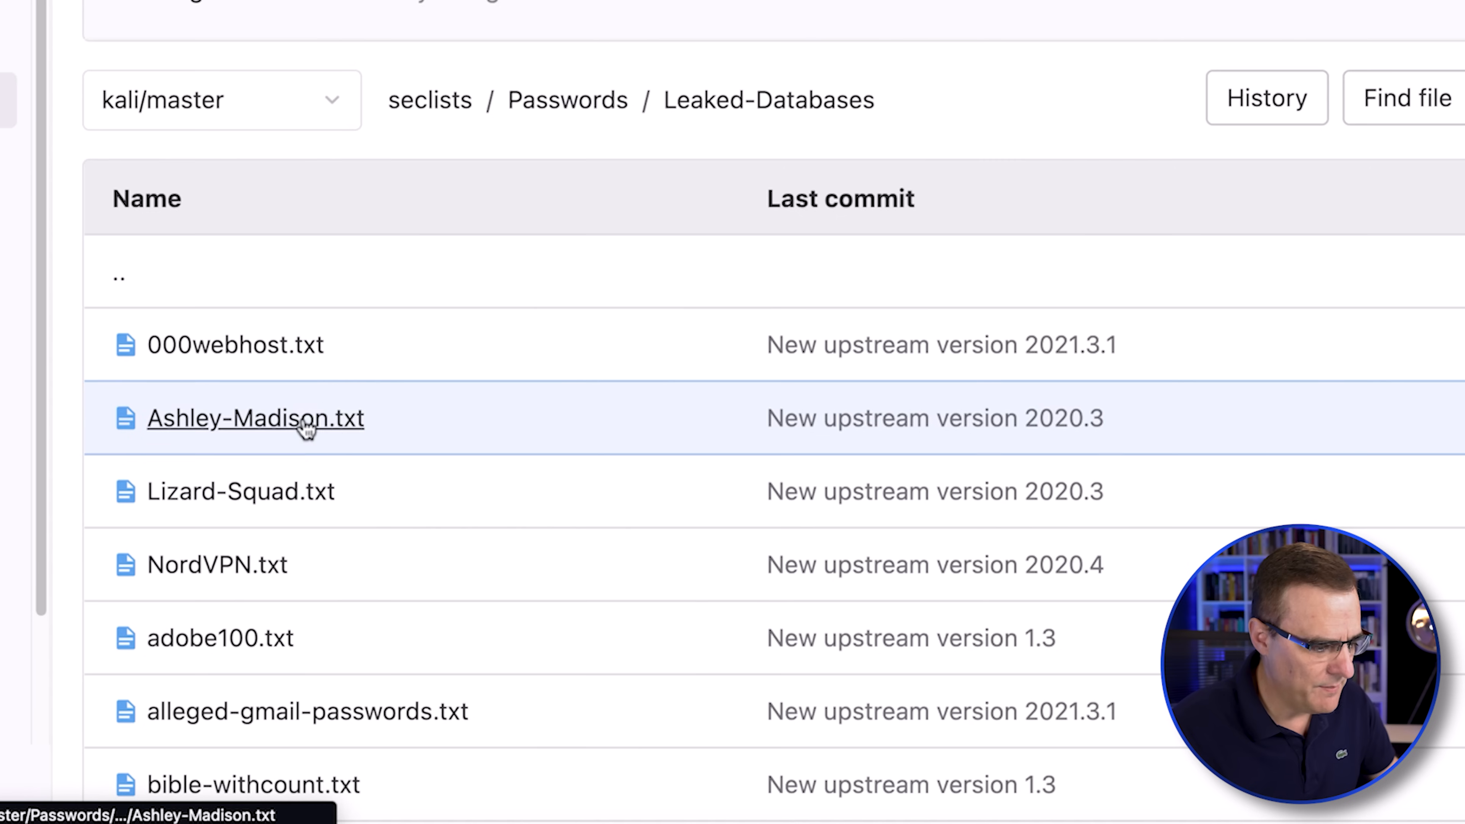
pyautogui.moveTo(255, 417)
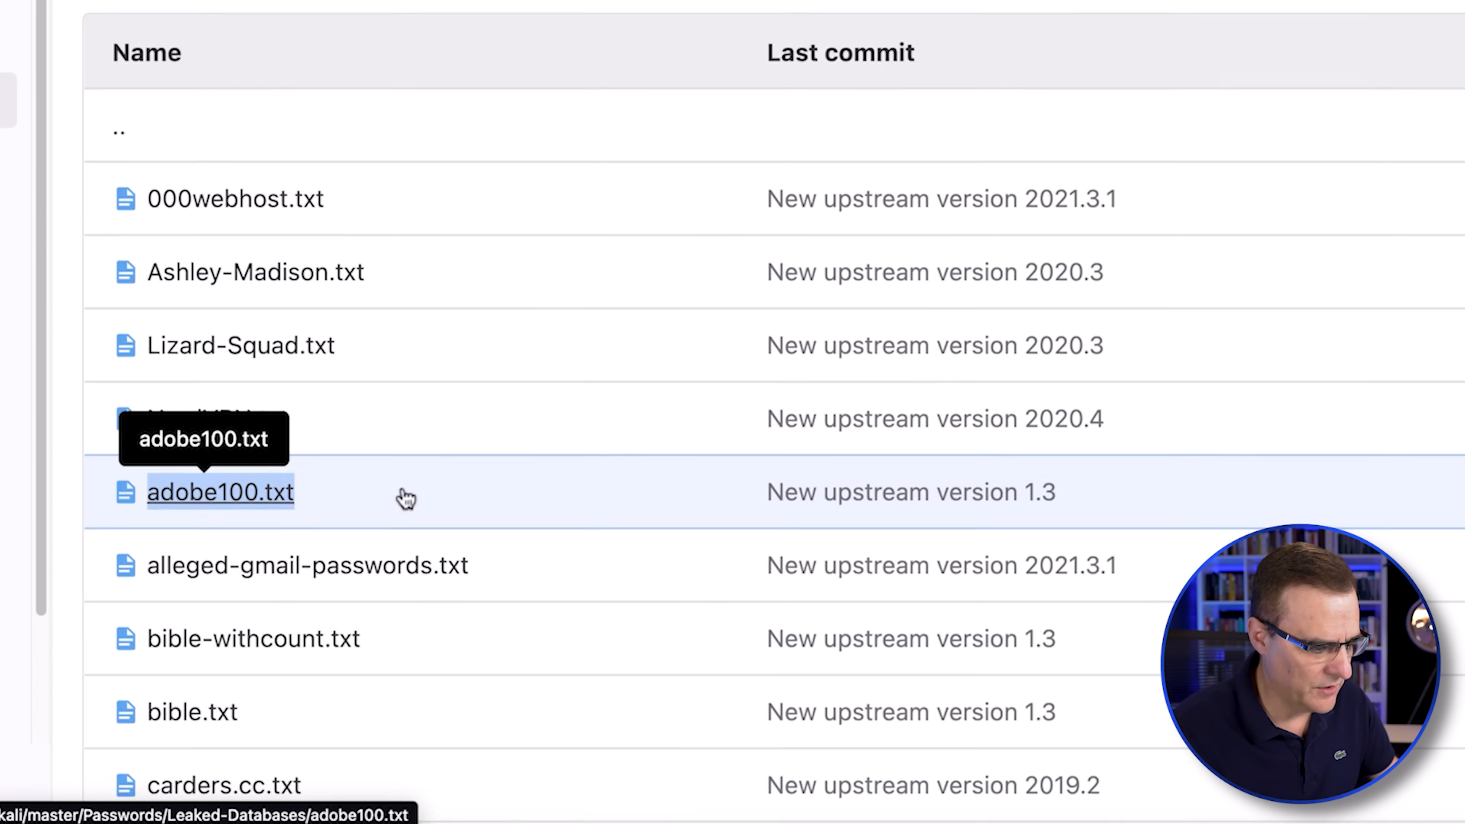
# - Browse bible.txt and Ashley-Madison.txt, then bring up the Have I Been Pwned page
pyautogui.rightClick(187, 627)
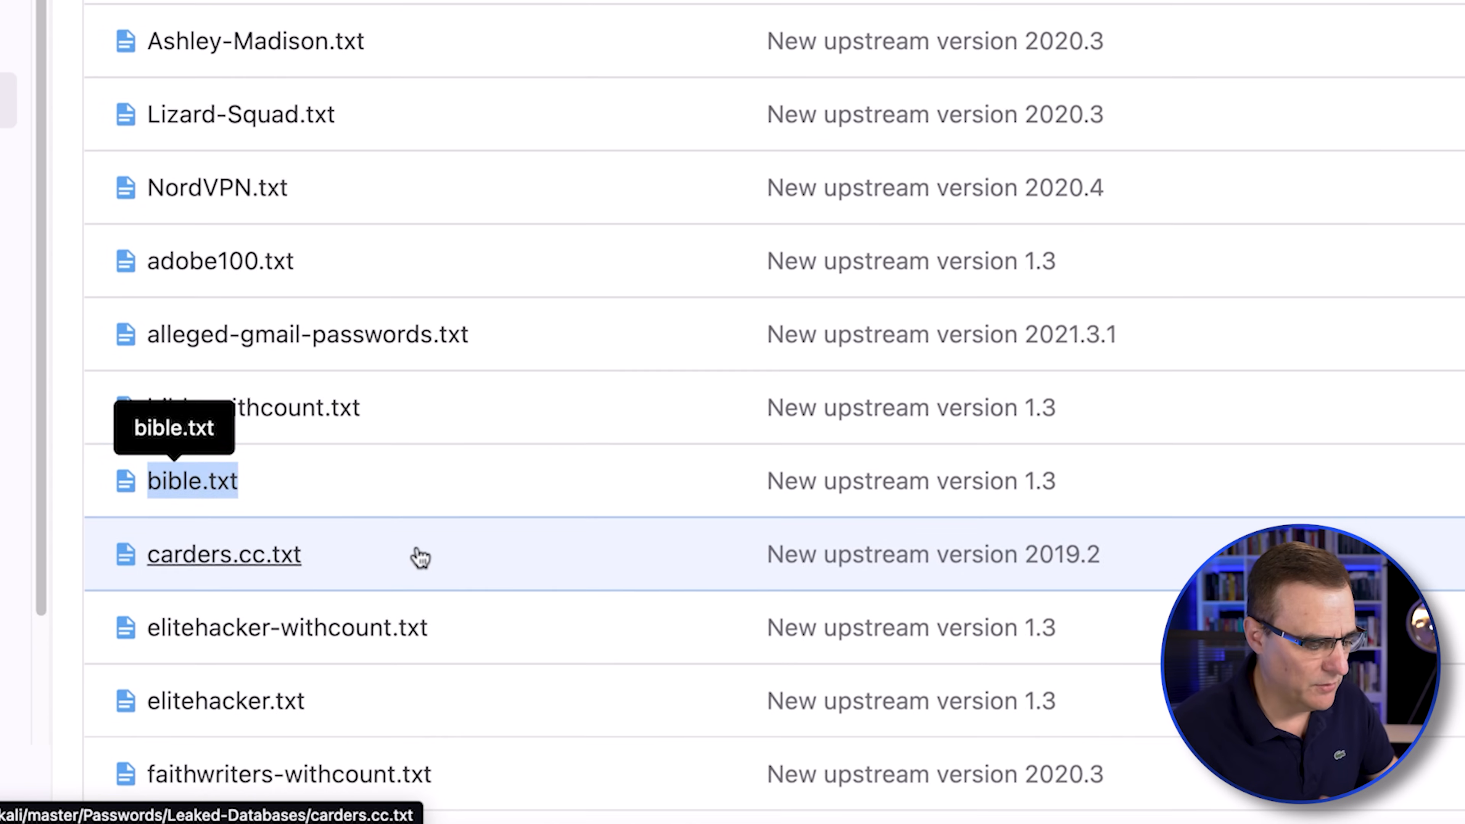
pyautogui.scroll(-3)
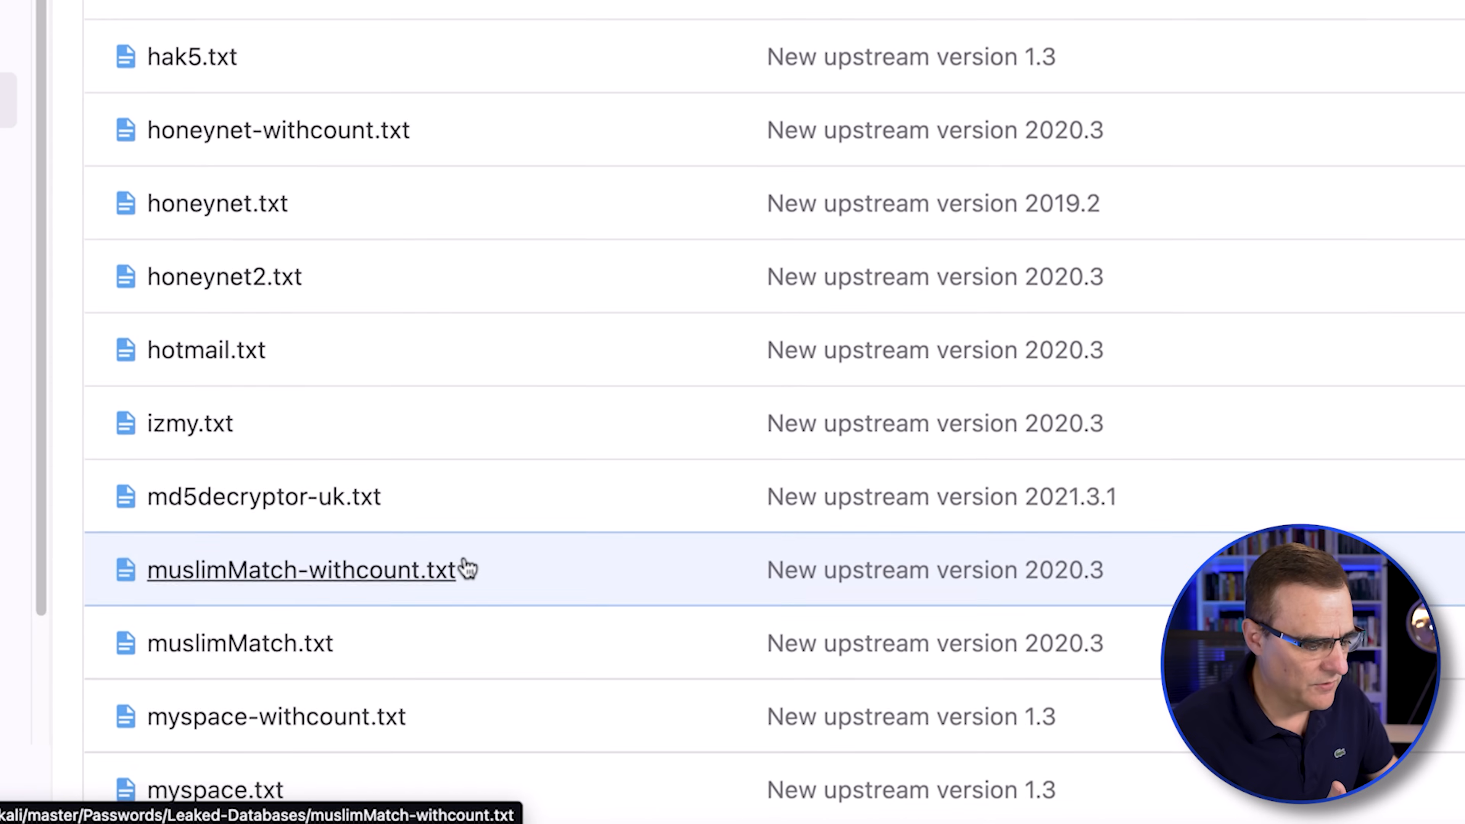
pyautogui.scroll(-3)
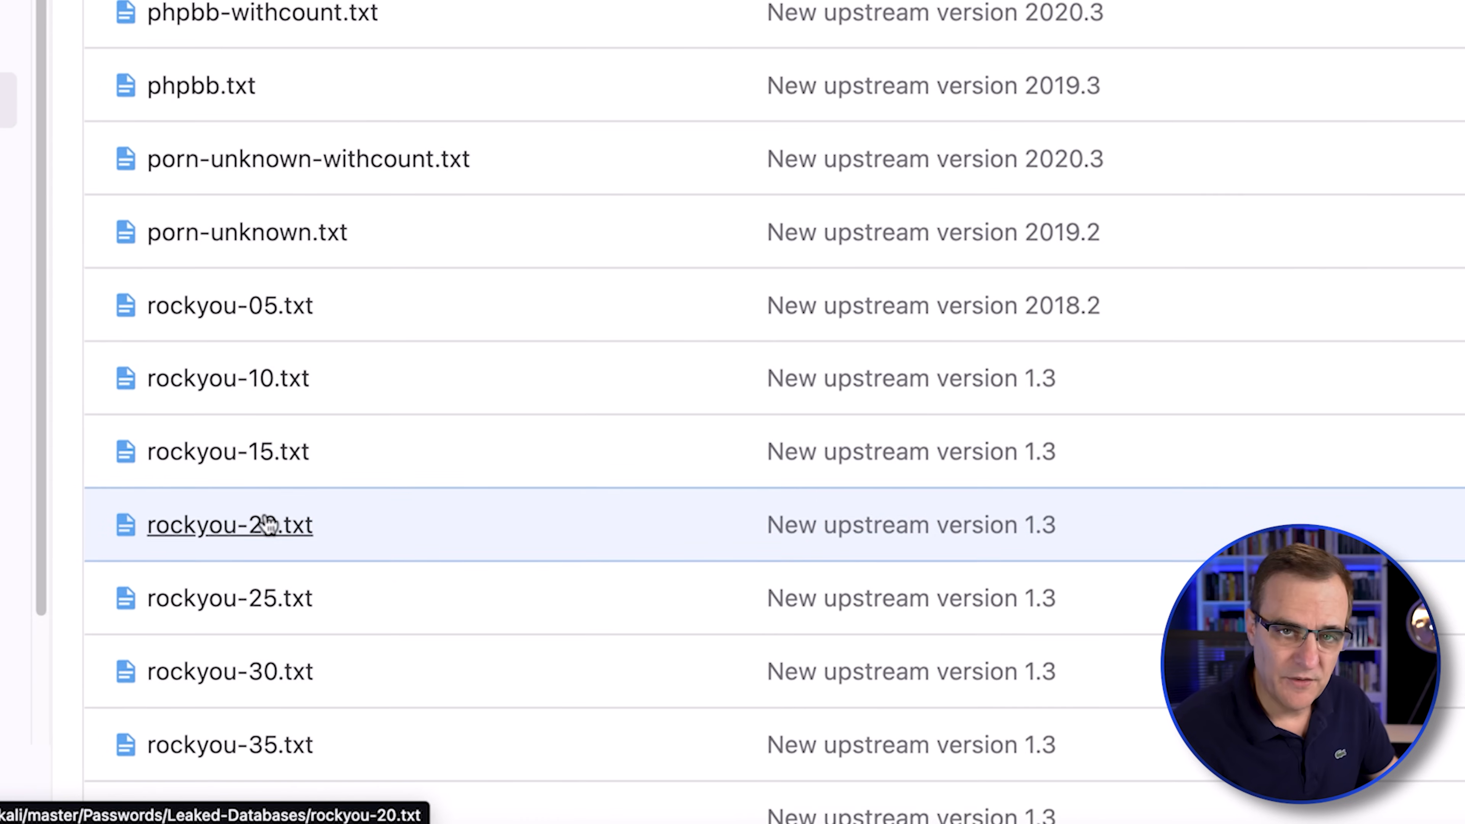
pyautogui.scroll(-3)
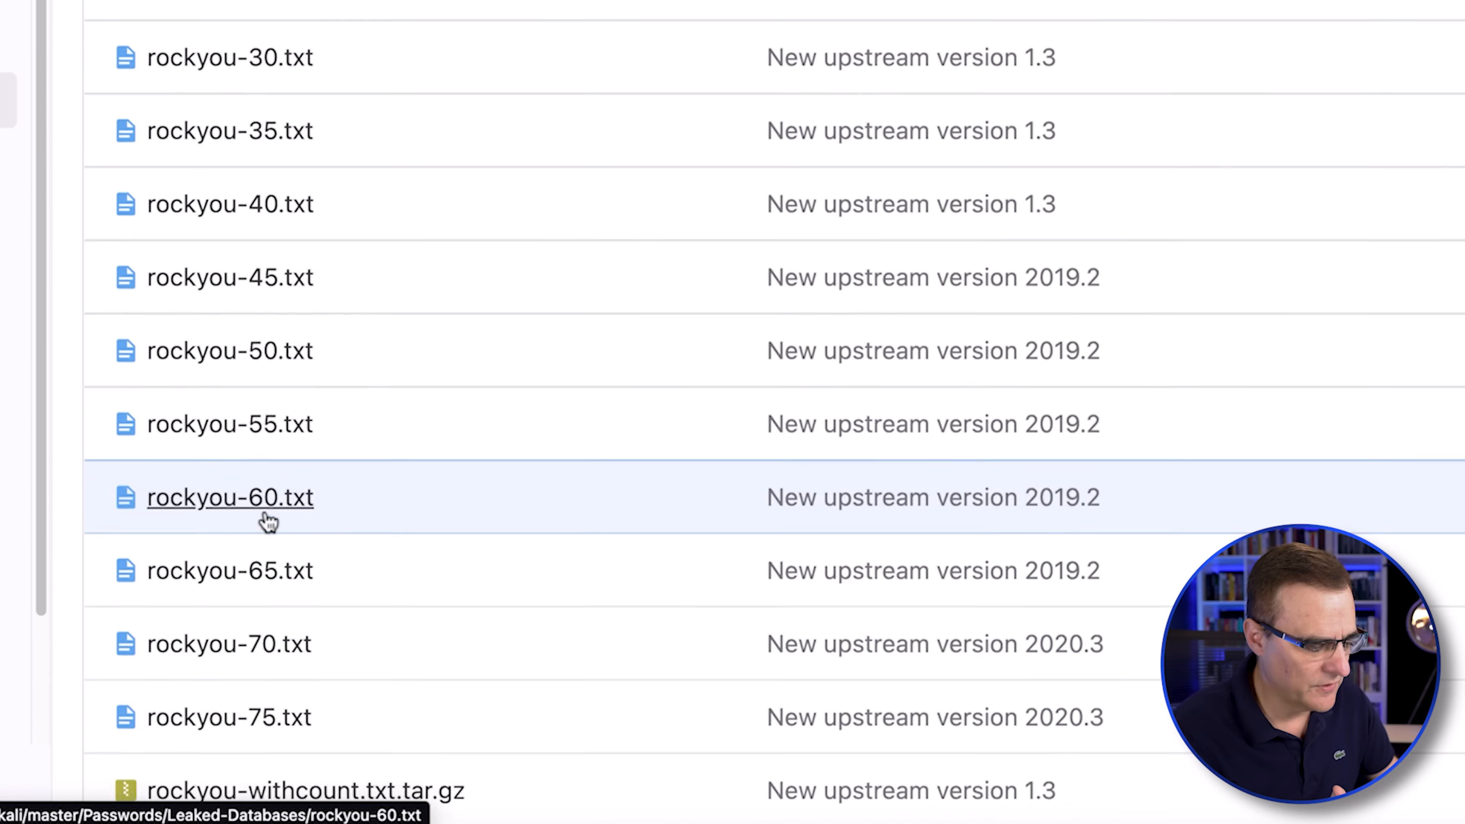
pyautogui.scroll(-3)
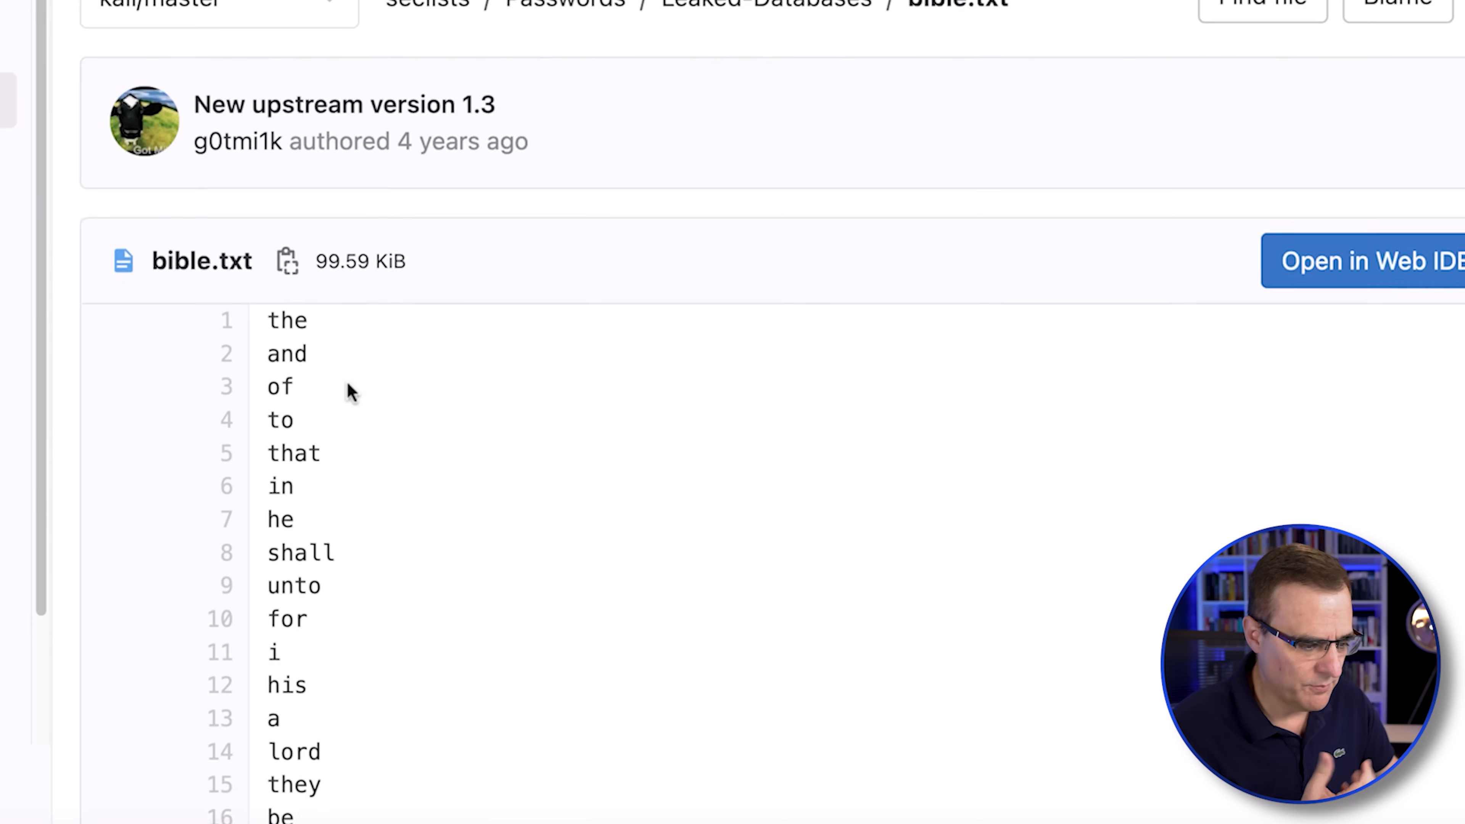
pyautogui.scroll(-3)
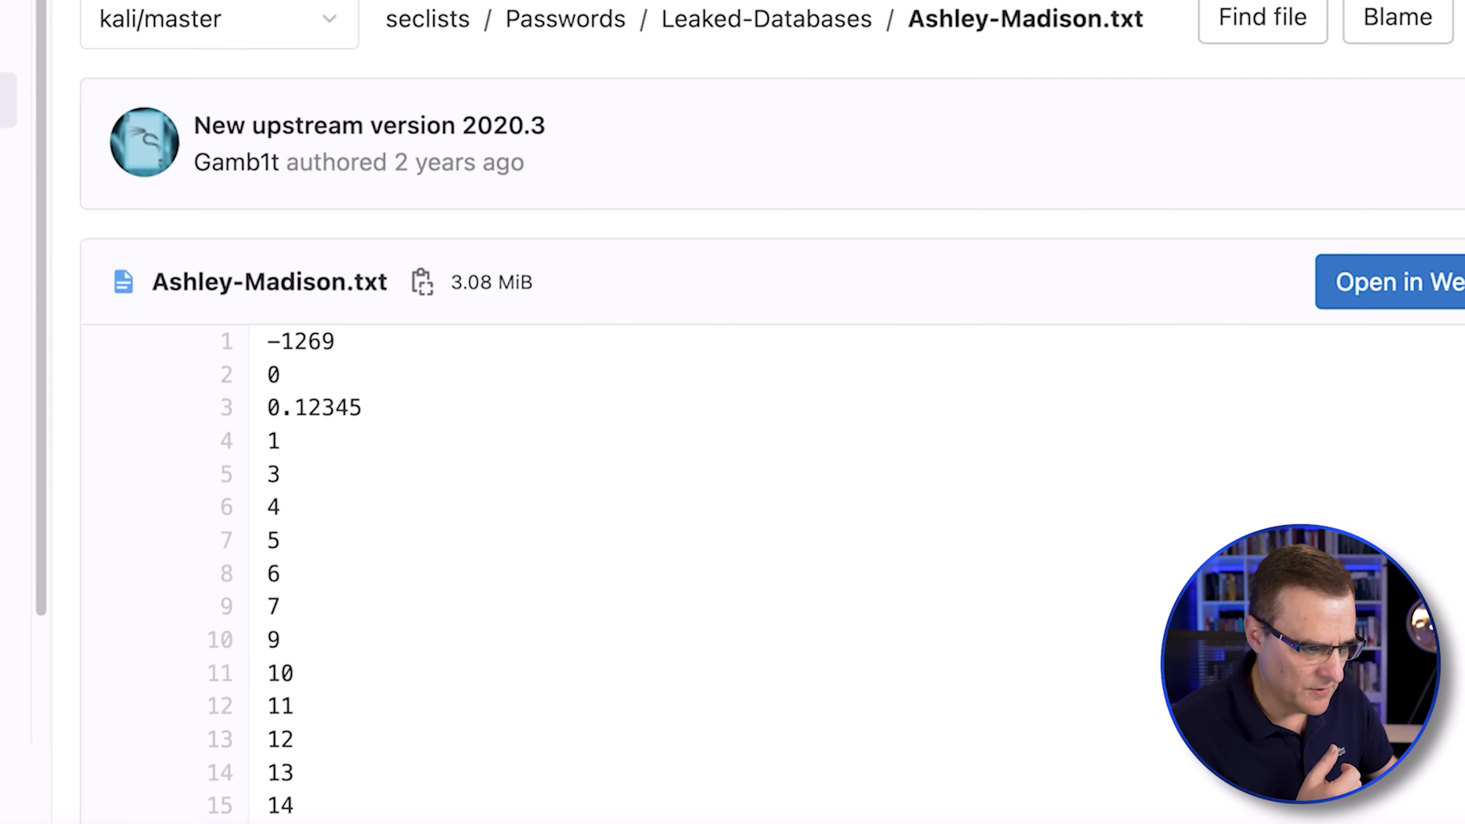
pyautogui.click(1186, 16)
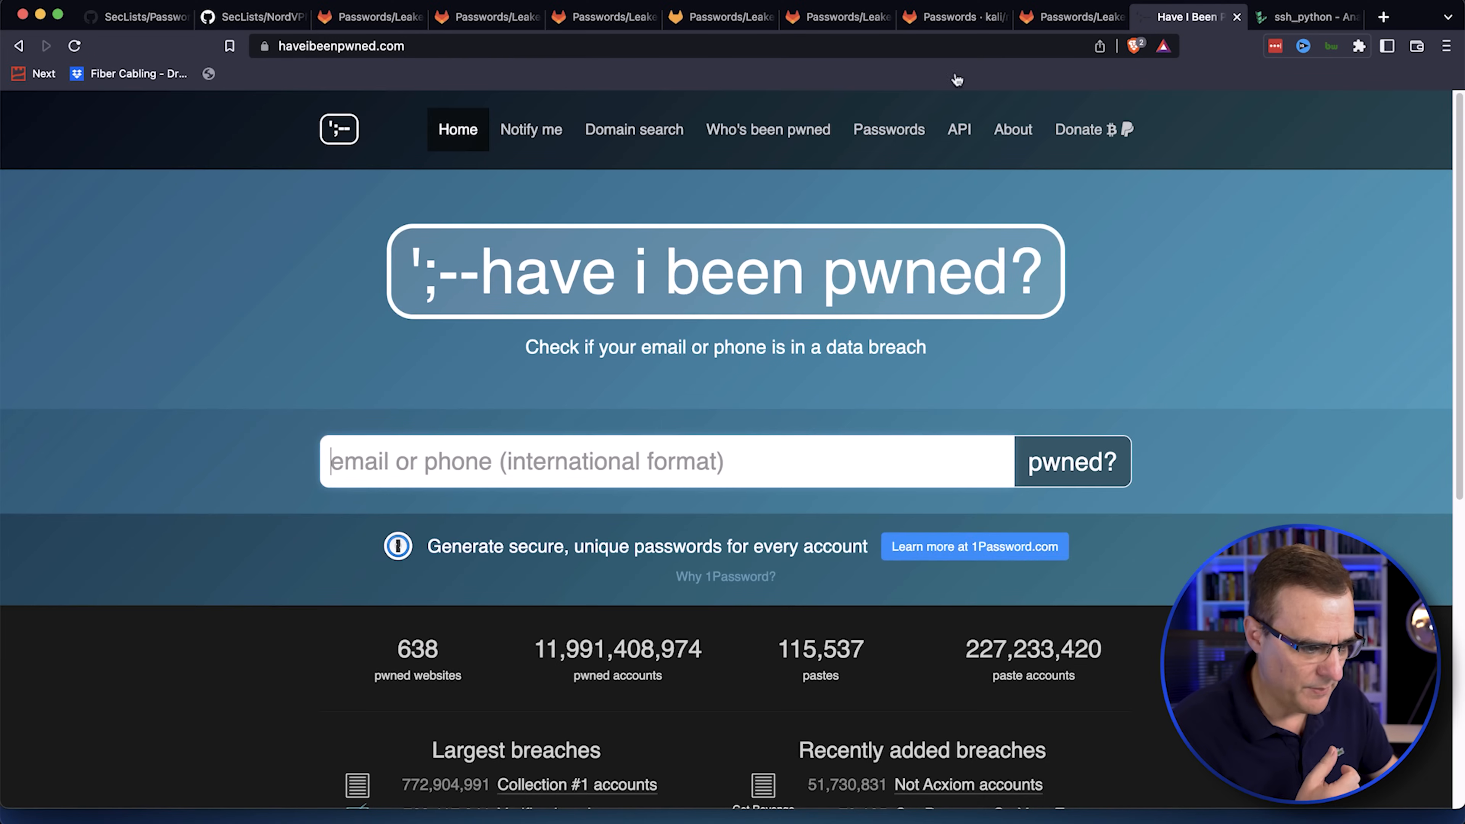
# - Scroll the haveibeenpwned.com home page to the Largest and Recently added breaches lists
pyautogui.scroll(-3)
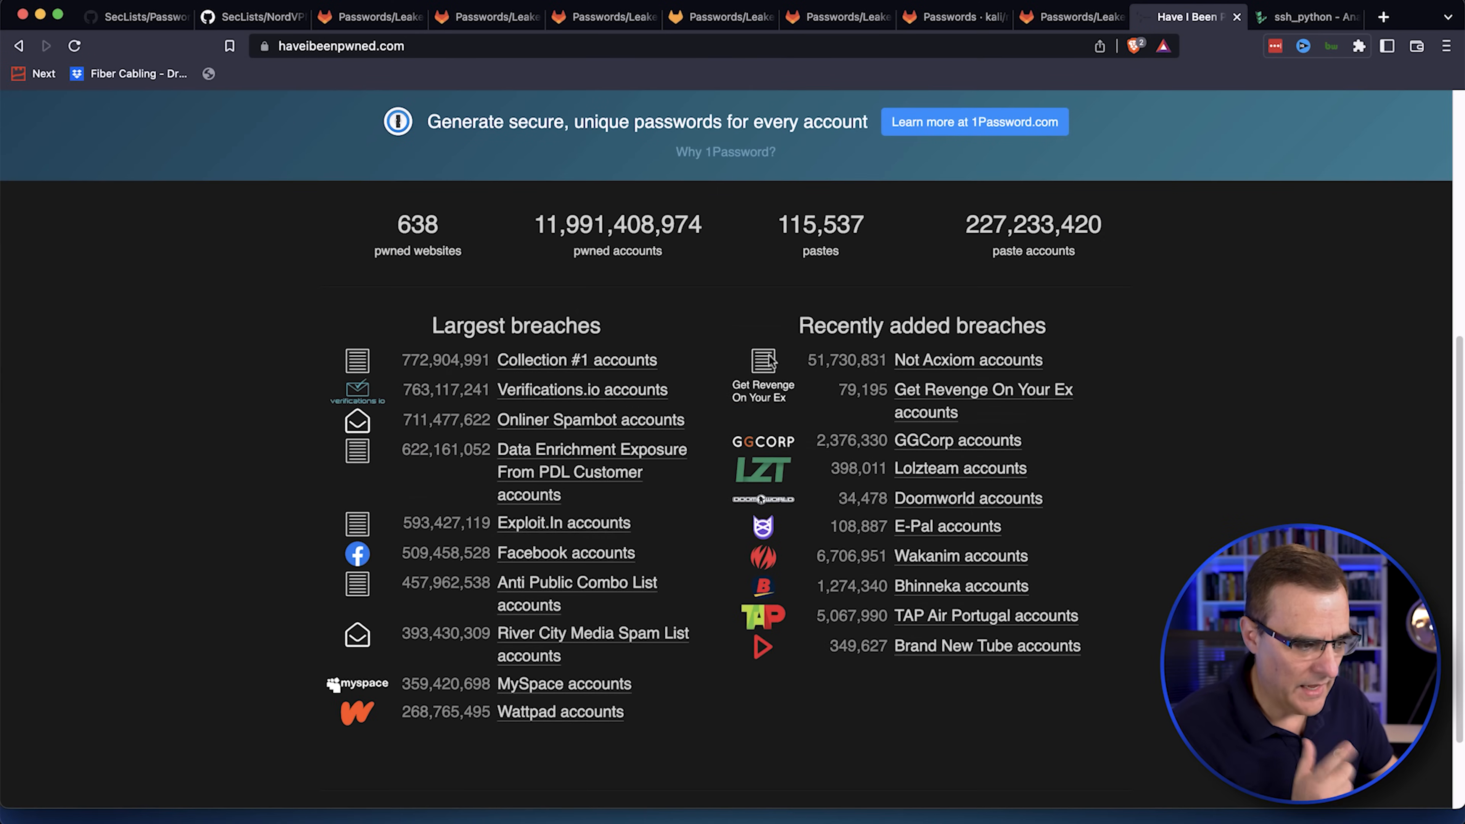
pyautogui.scroll(-3)
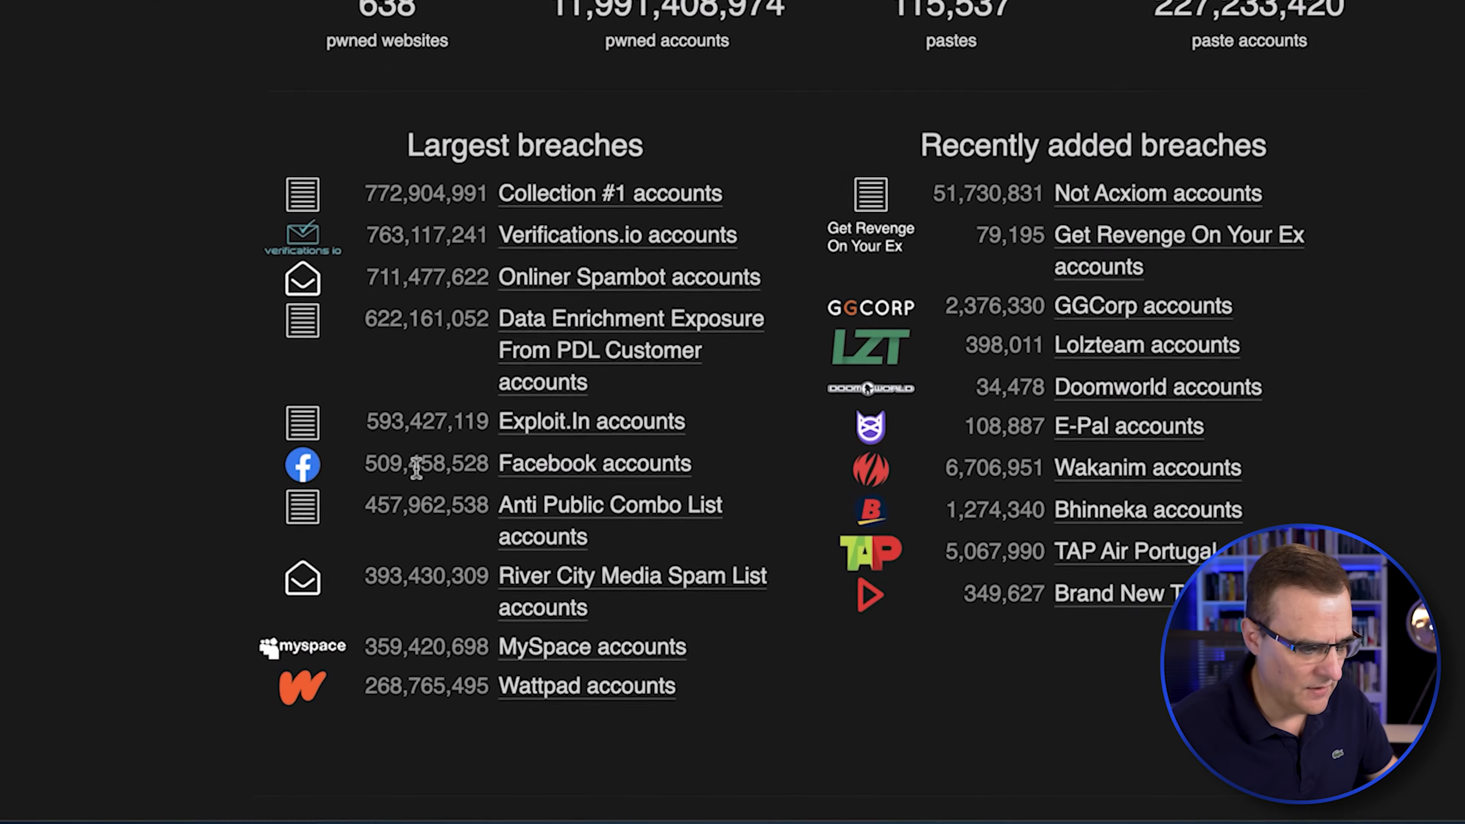
pyautogui.scroll(-3)
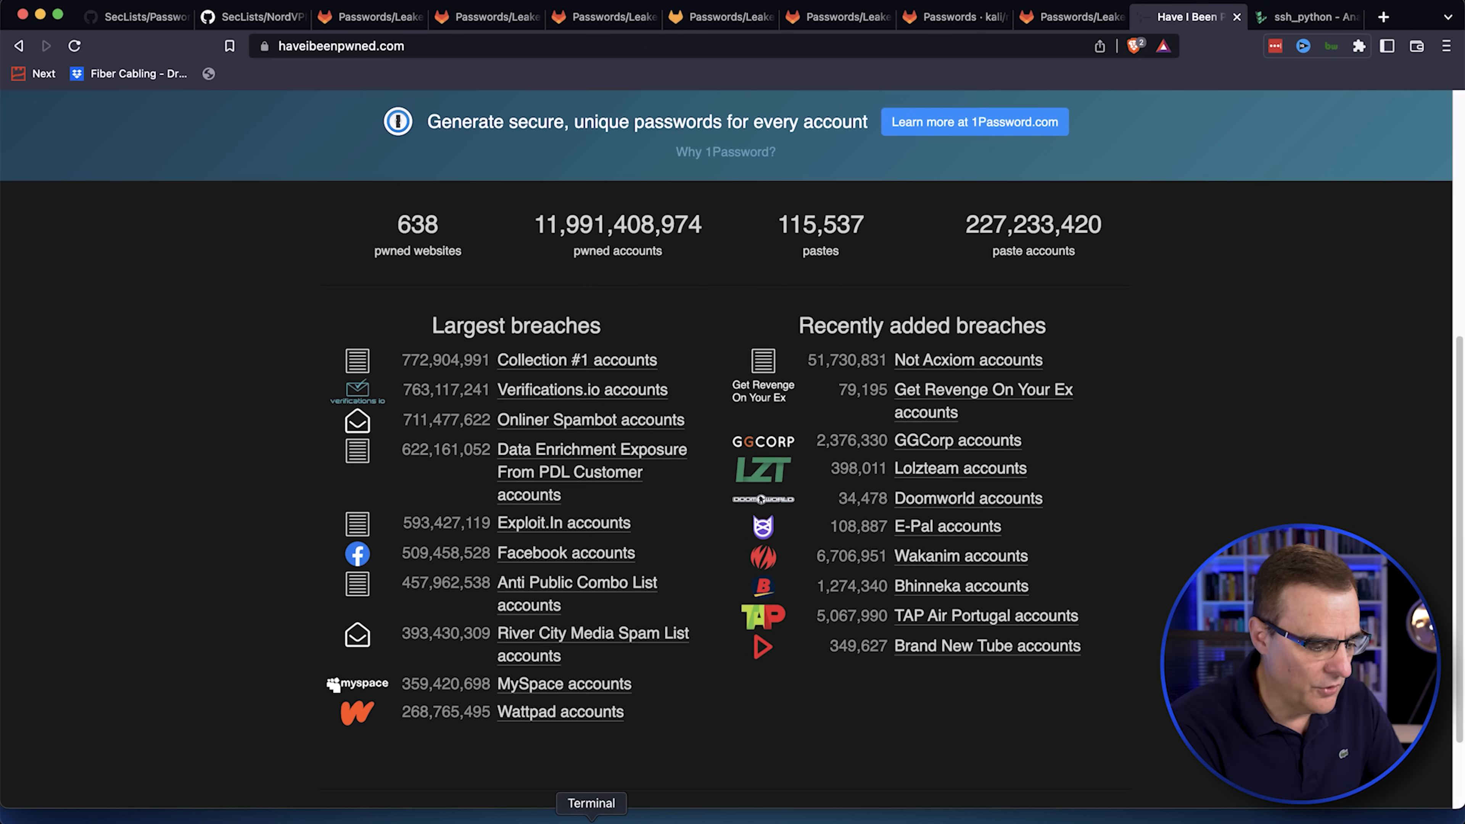
# - In the Kali terminal, run ip addr and start editing main.py in nano in ~/ssh
pyautogui.click(591, 803)
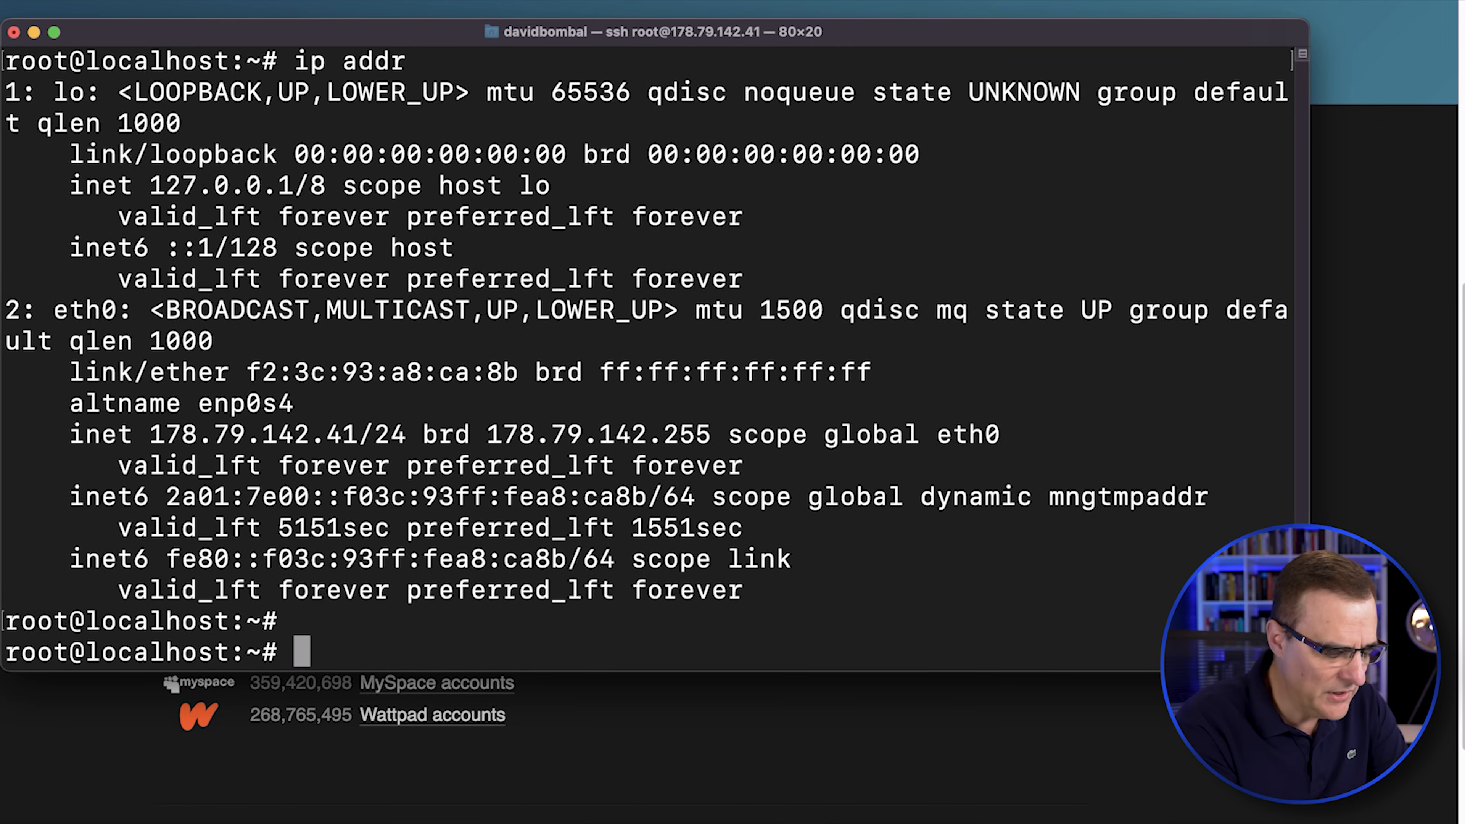
pyautogui.write('ip addr')
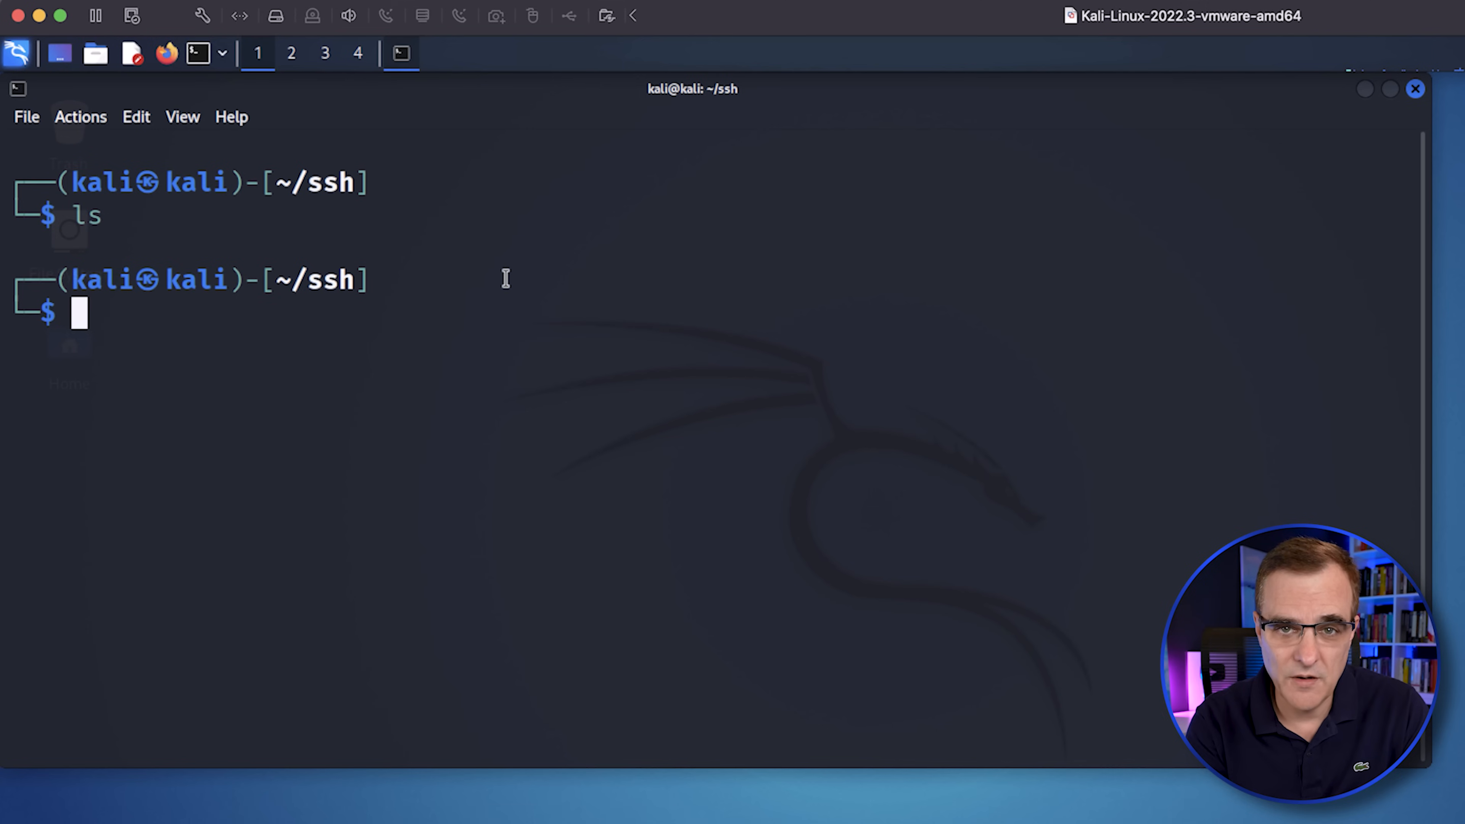
pyautogui.write('nano main.py')
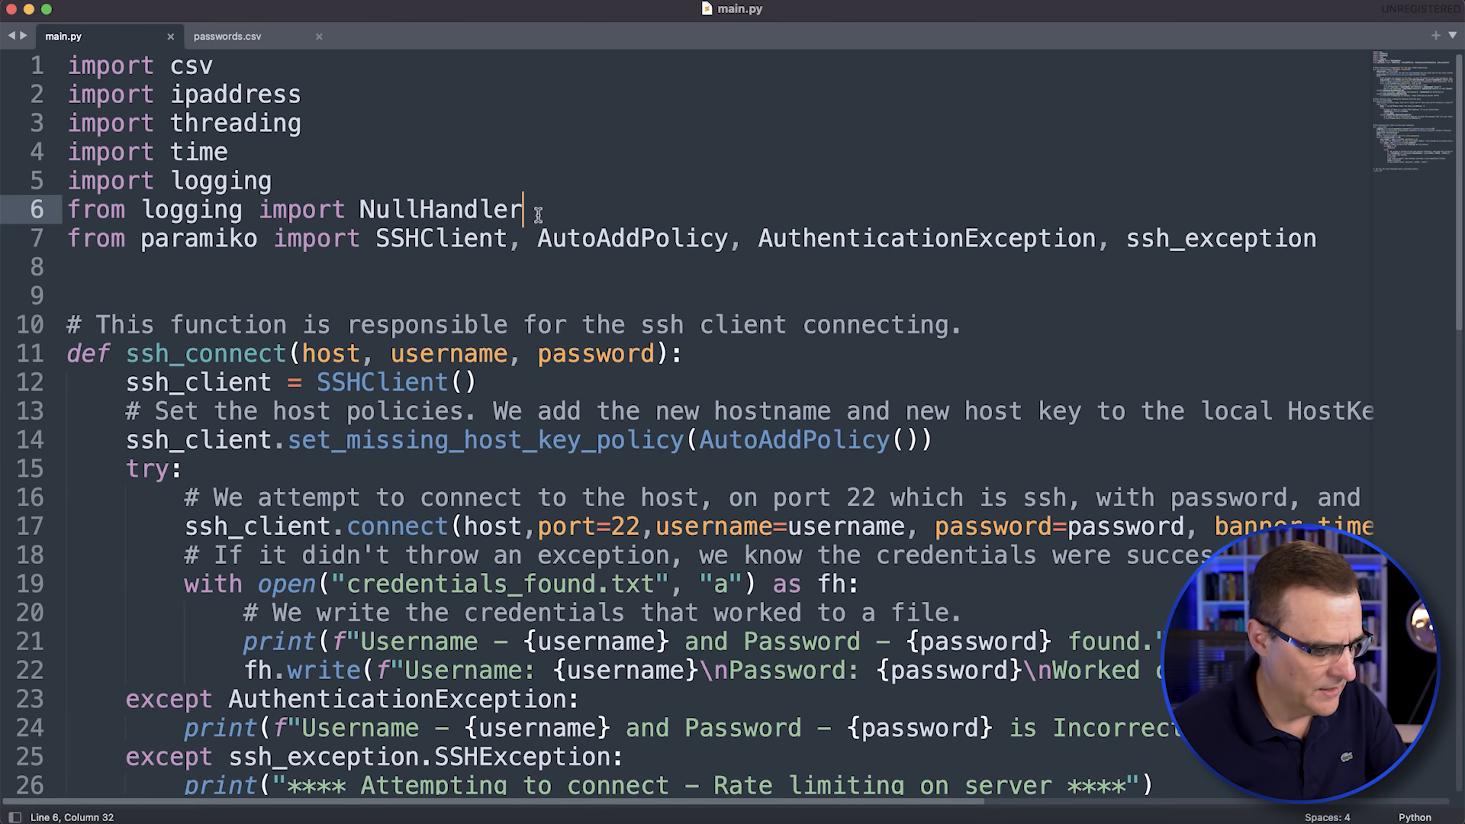
# - Paste the Paramiko script copied from Sublime Text into main.py and save it
pyautogui.press('cmd+tab')
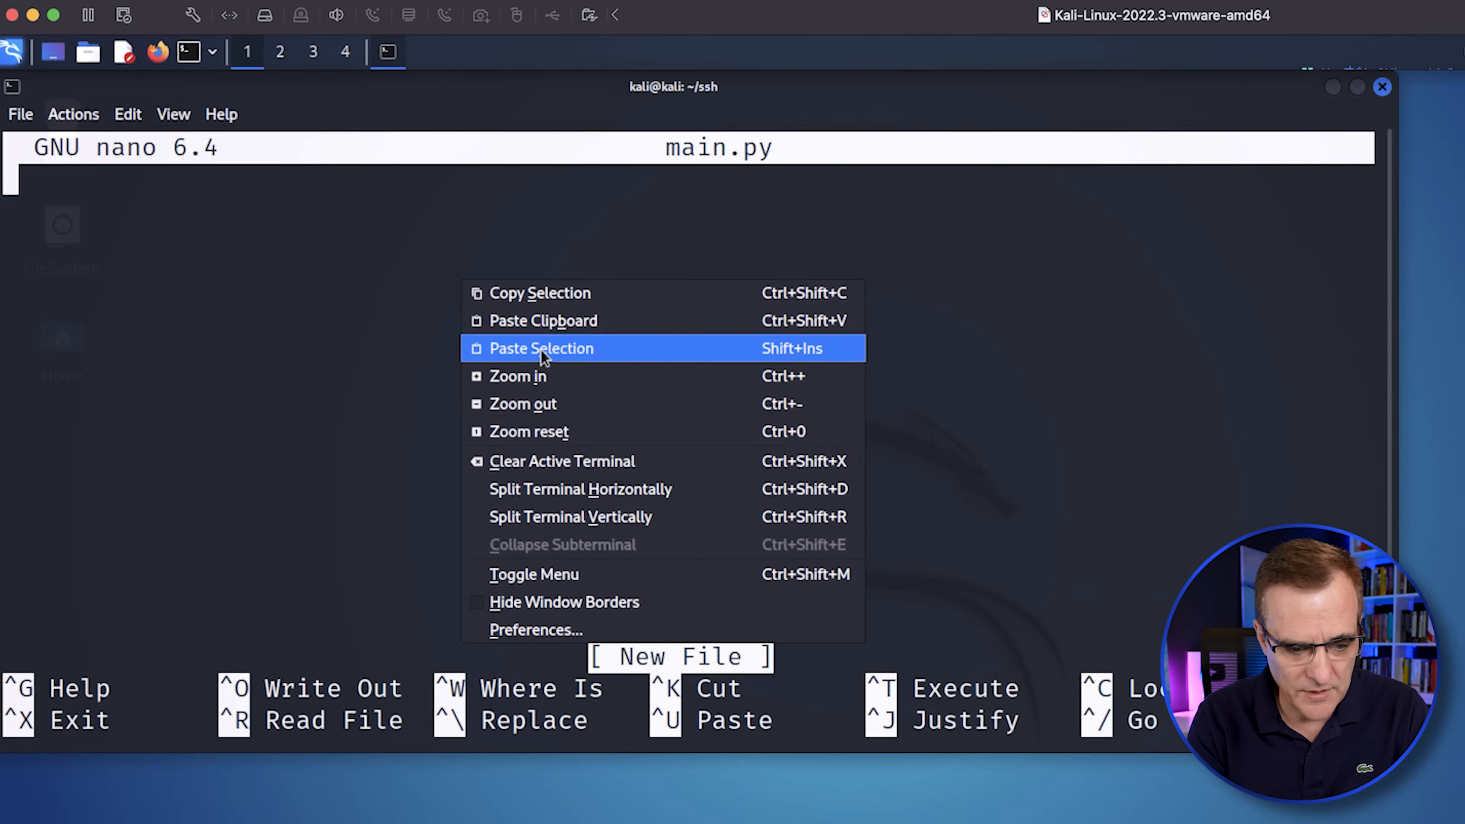
pyautogui.click(540, 348)
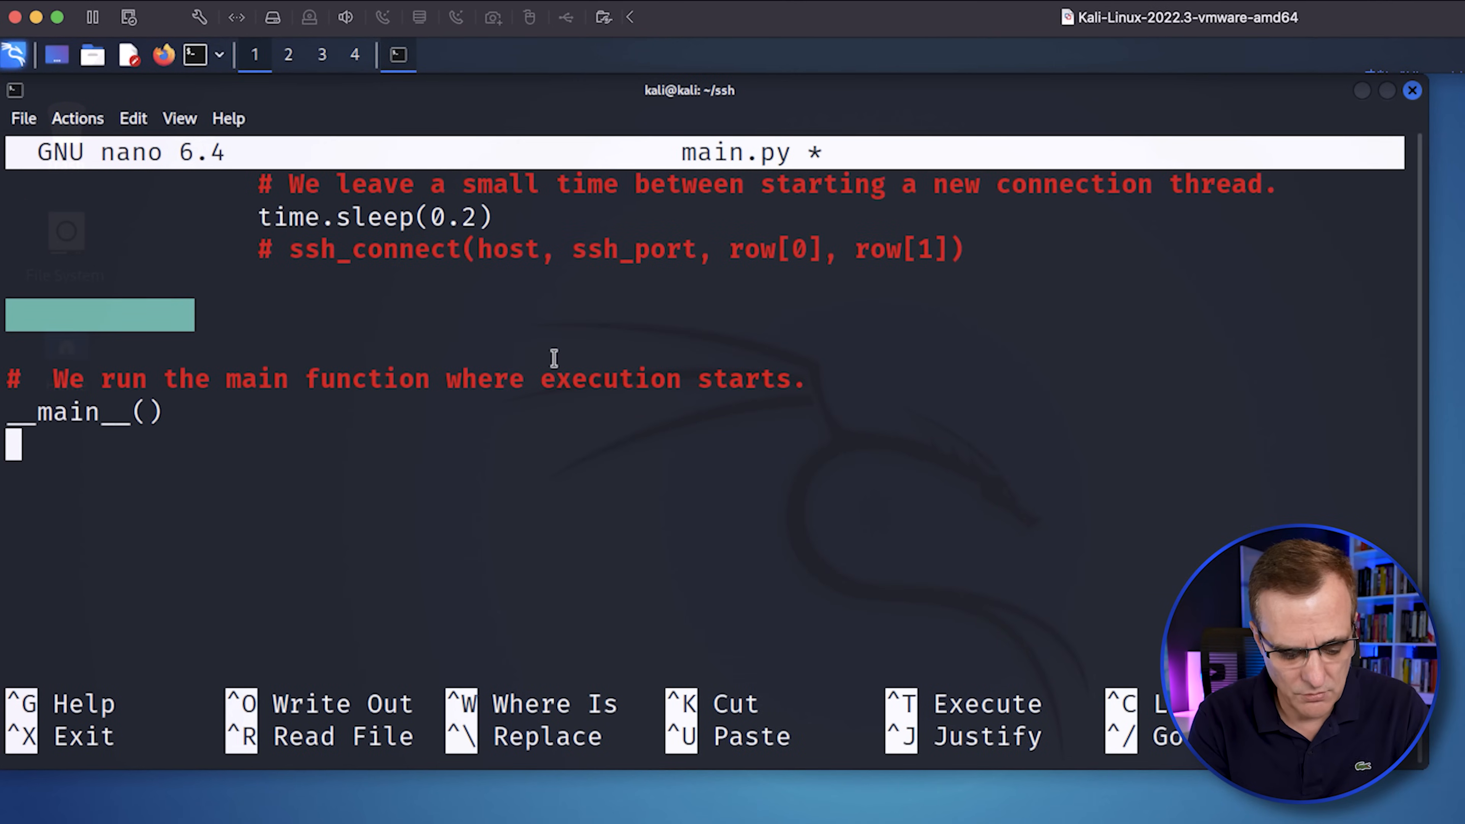
pyautogui.press('ctrl+o')
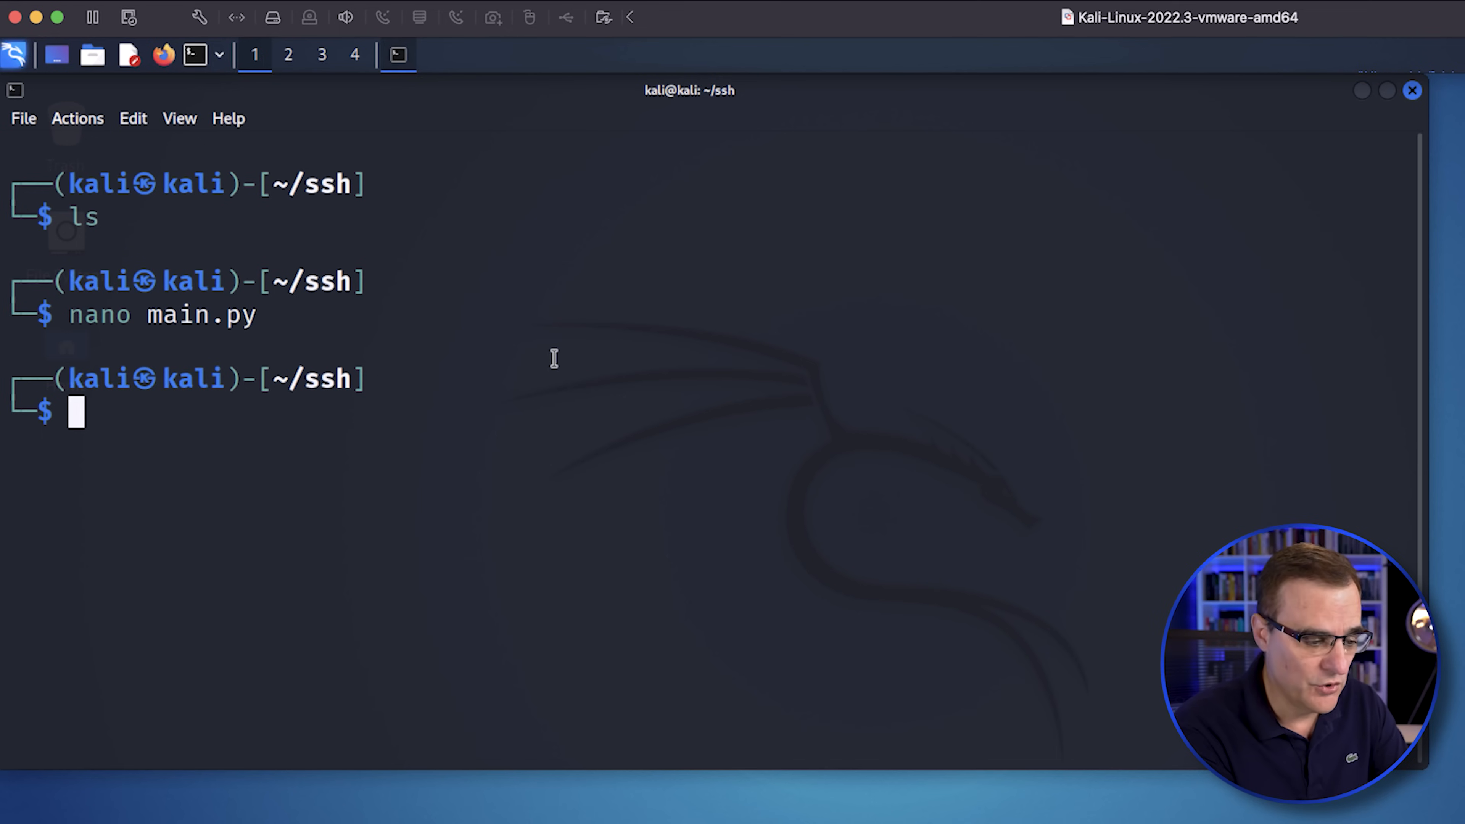
pyautogui.moveTo(607, 574)
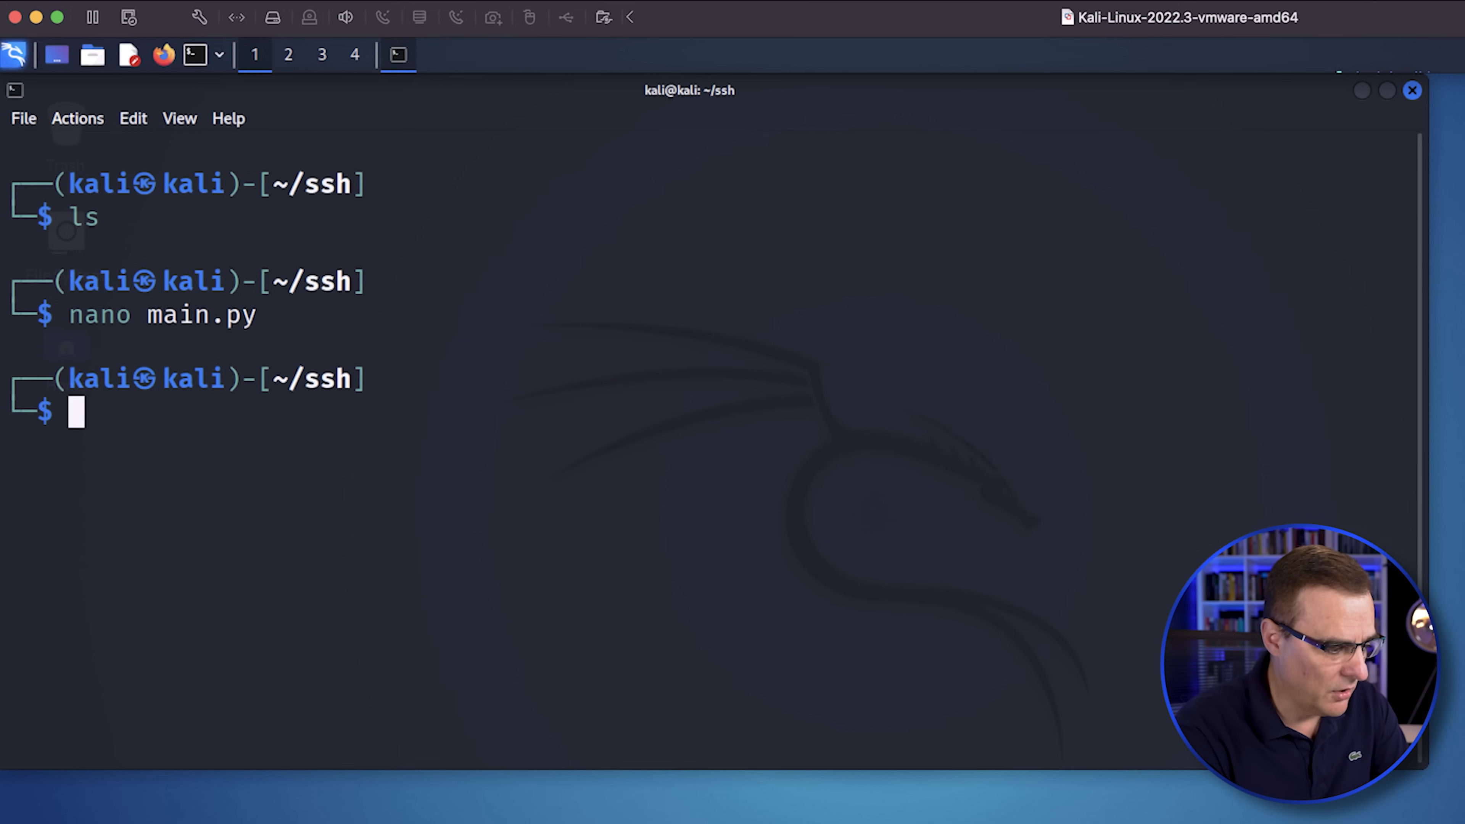
# - Start nano passwords.csv and copy the full 19-entry credential list from Sublime Text
pyautogui.write('nano main.py')
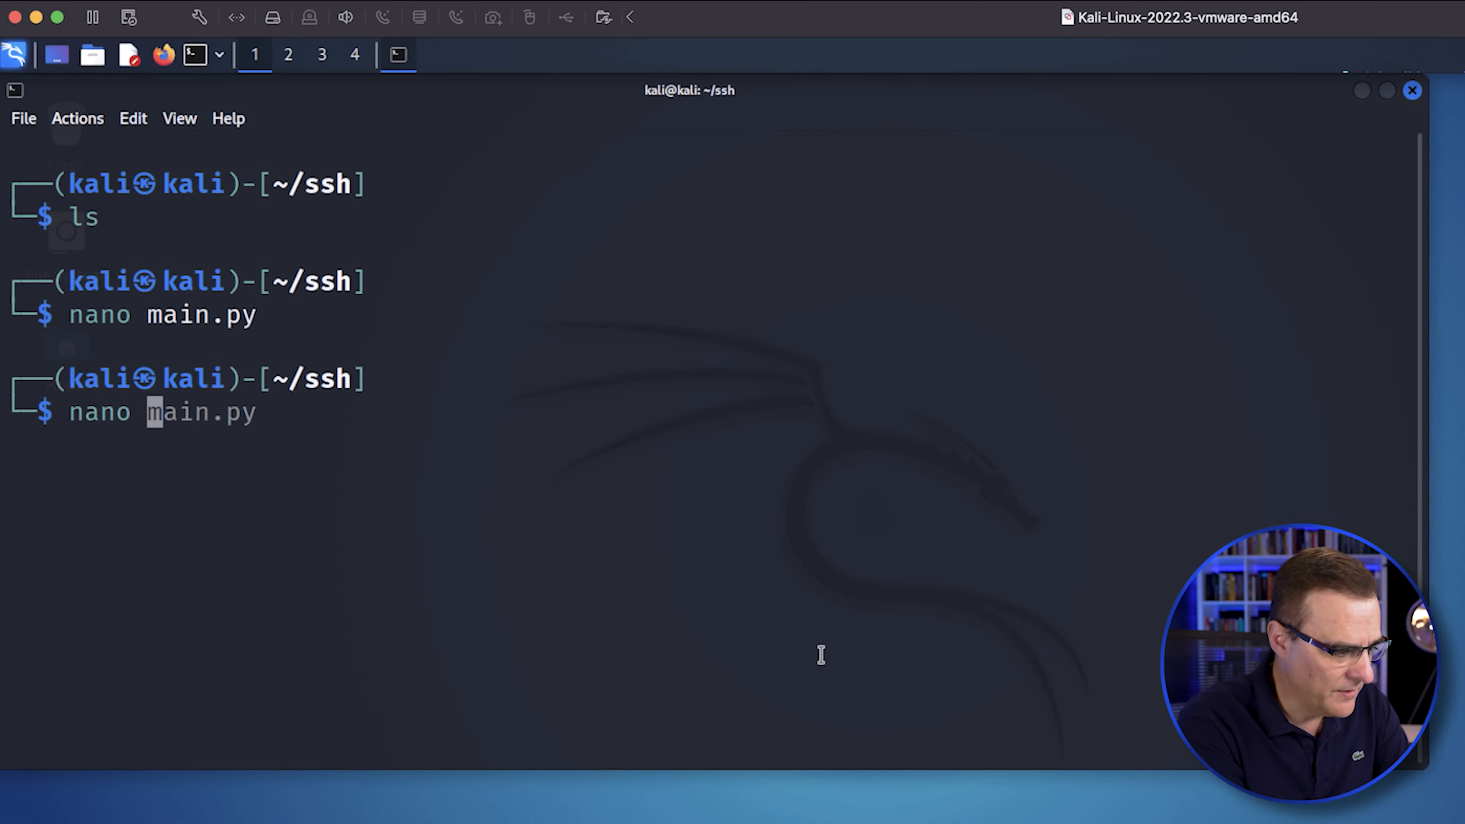
pyautogui.write('passwords.csv')
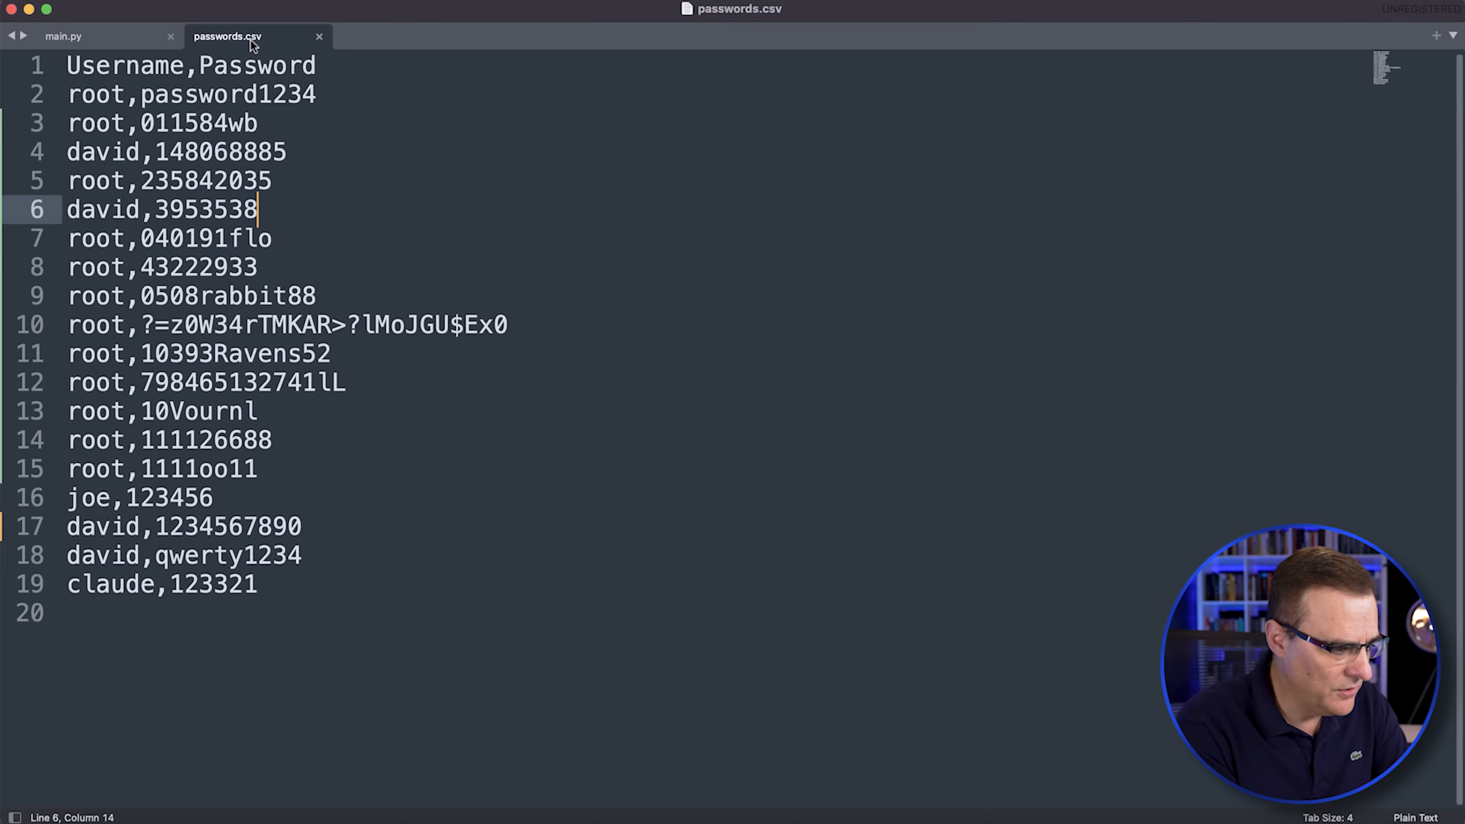
pyautogui.press('cmd+a')
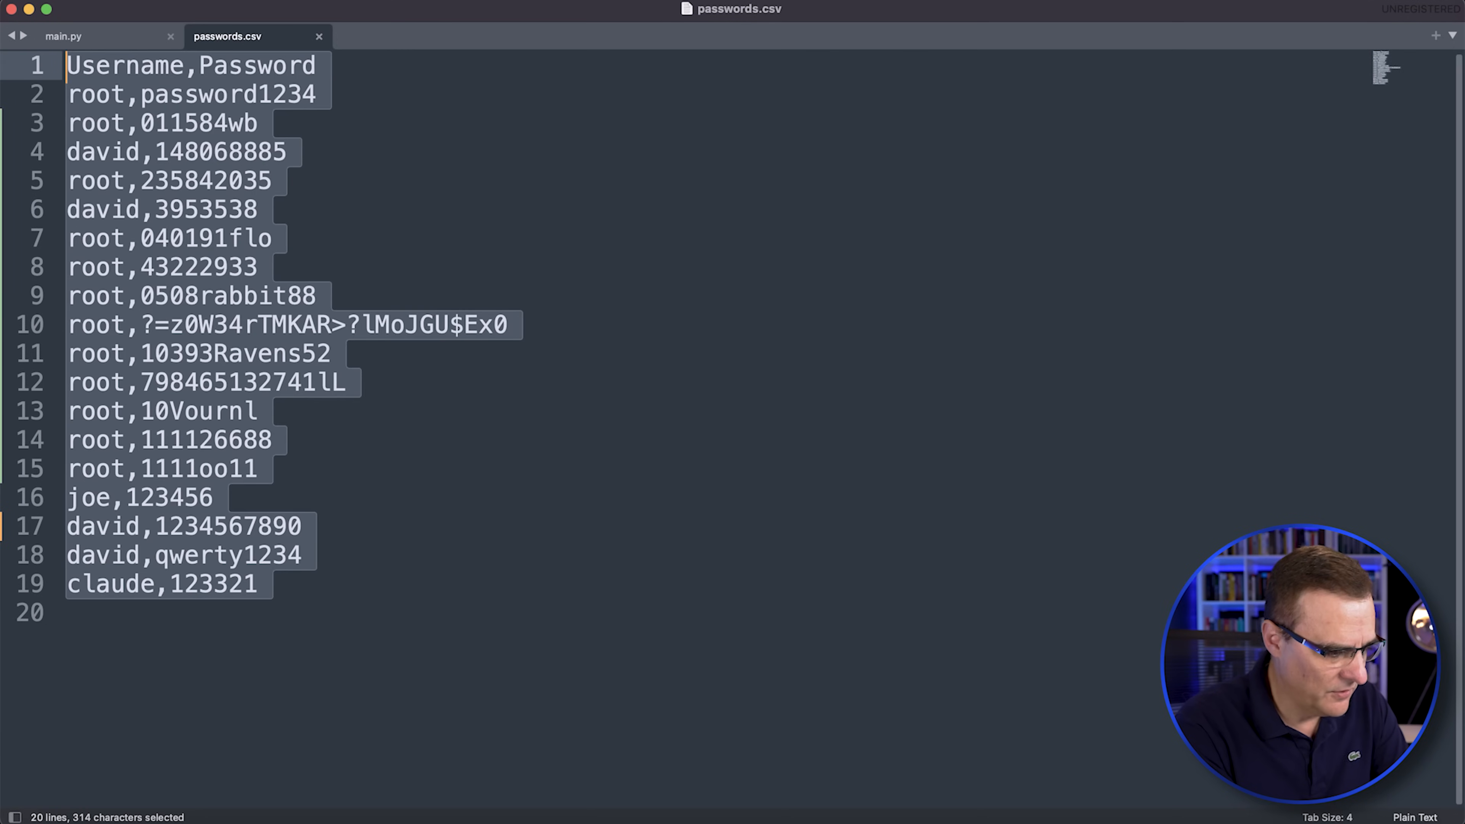
pyautogui.press('cmd+c')
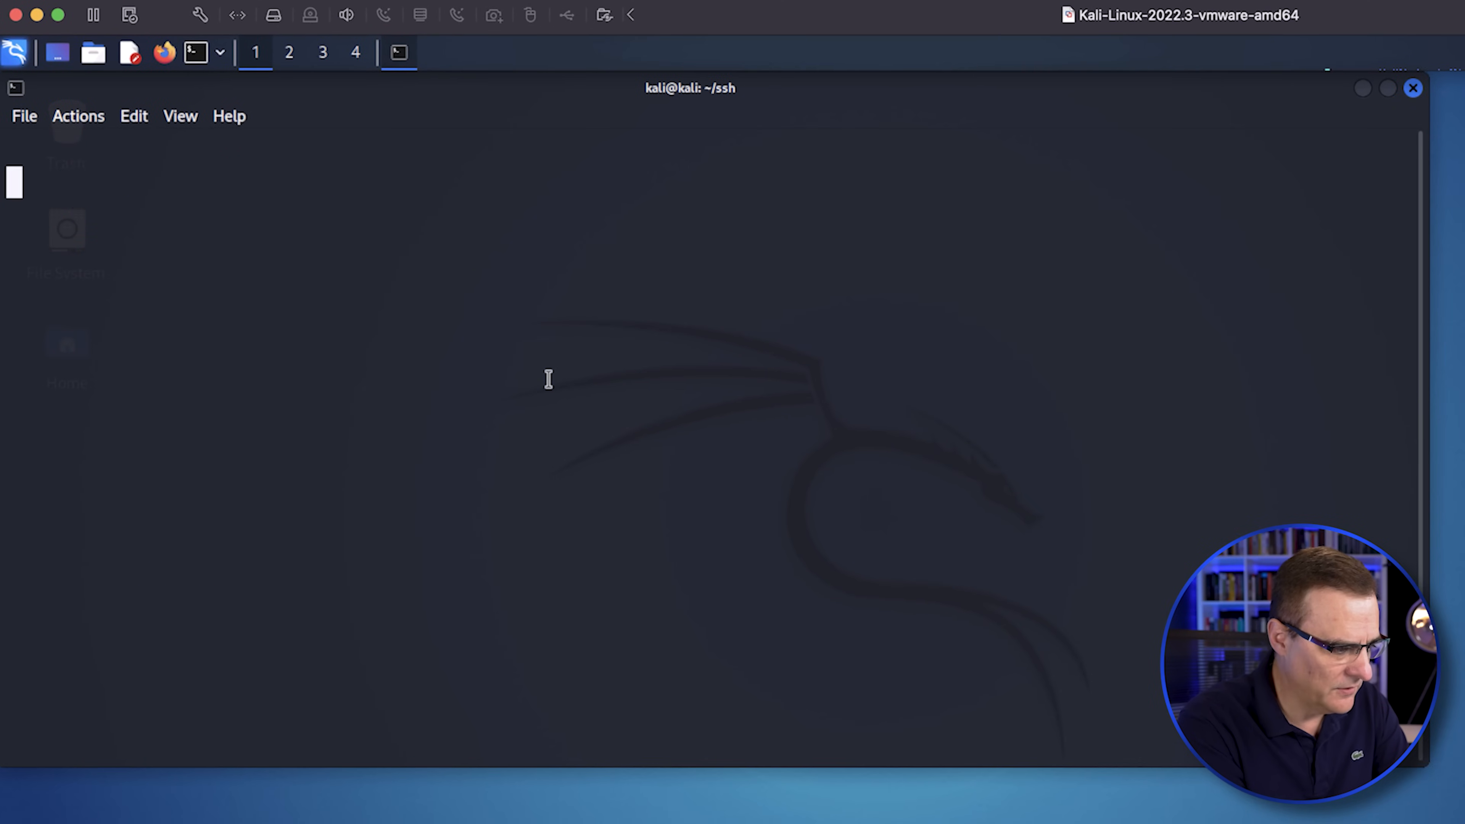
pyautogui.write('ls')
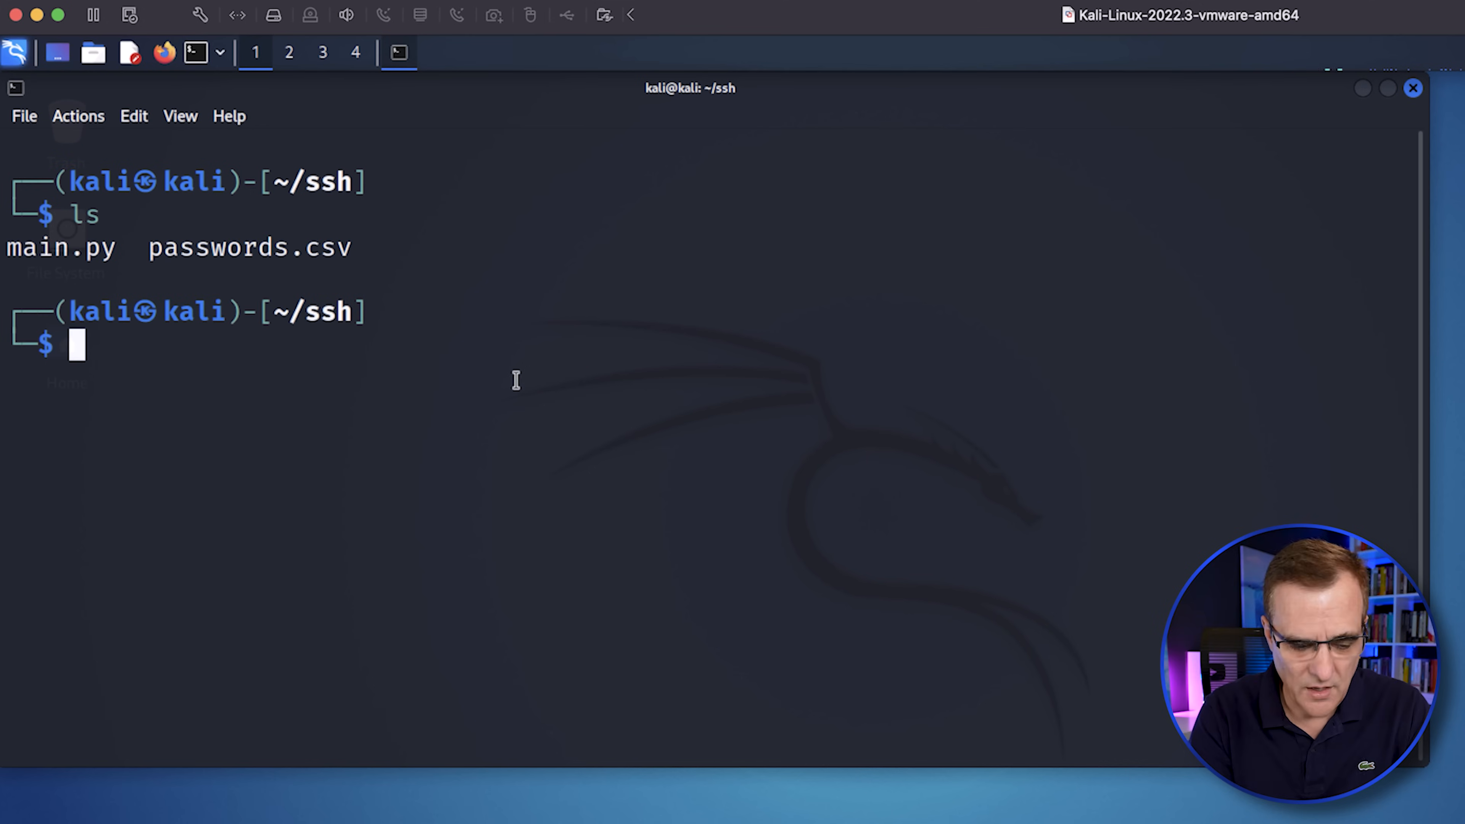
pyautogui.write('python3 main.py')
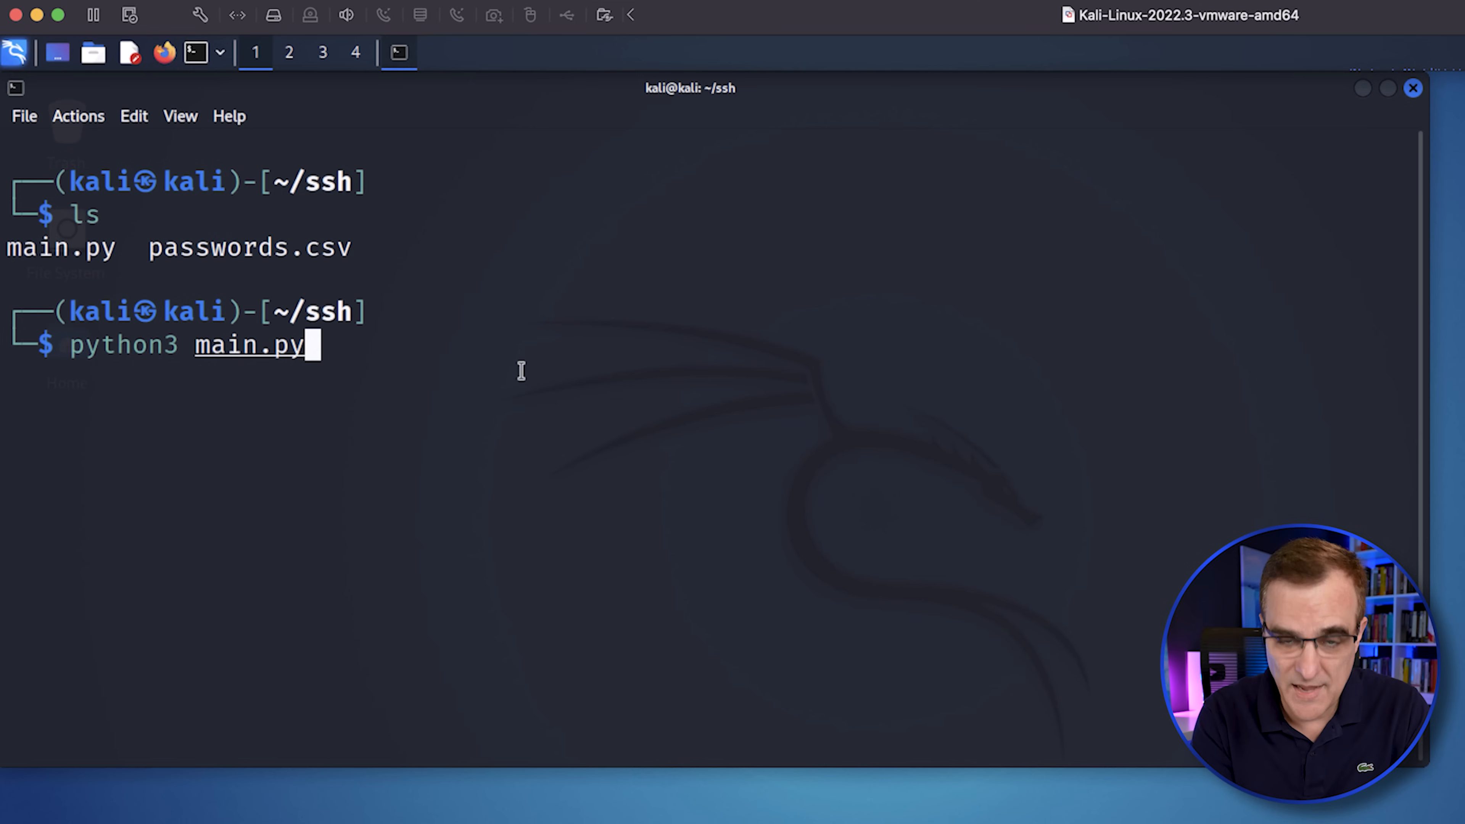
pyautogui.press('Return')
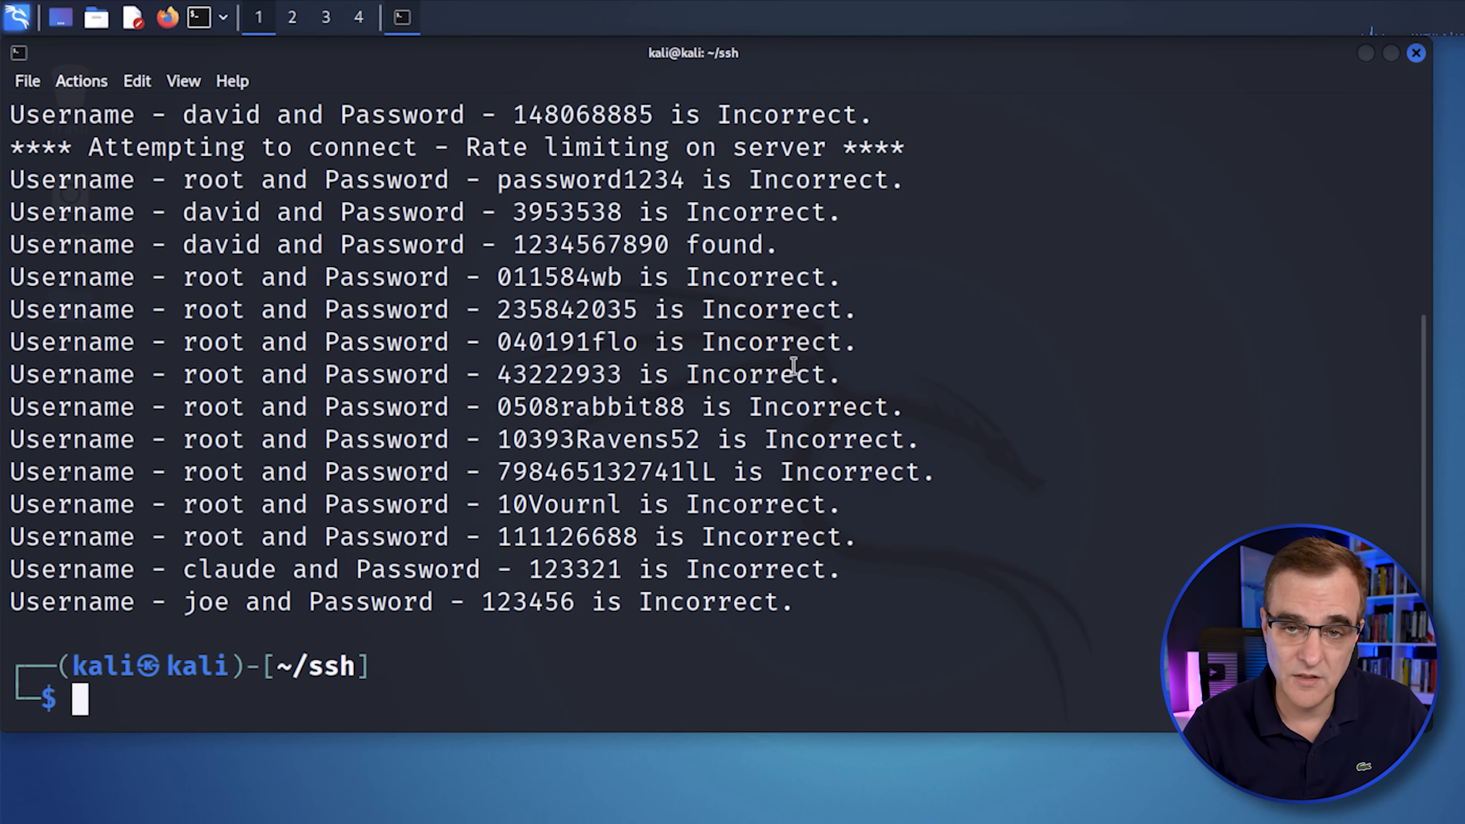
pyautogui.moveTo(932, 140)
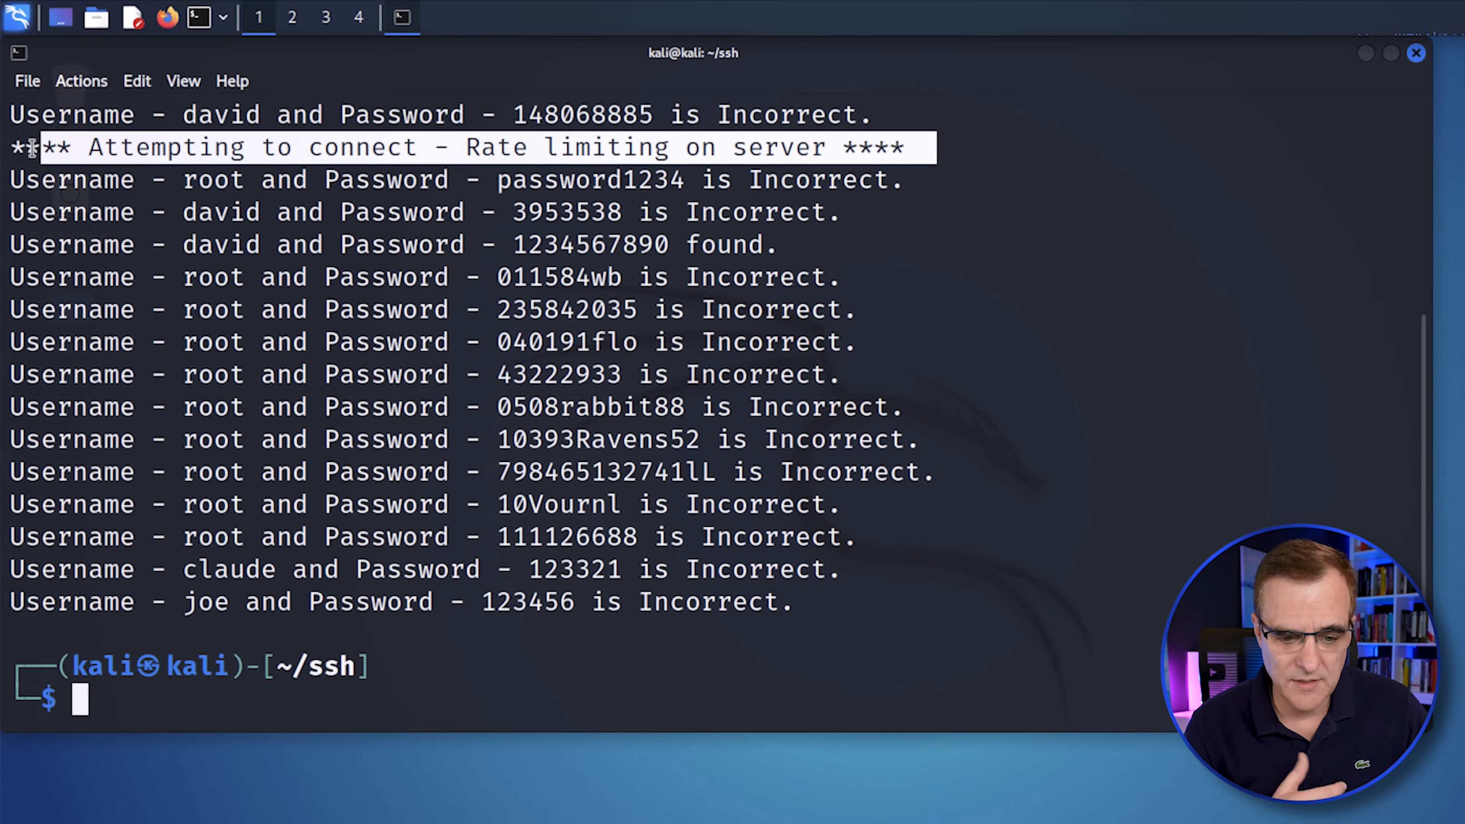
pyautogui.moveTo(467, 234)
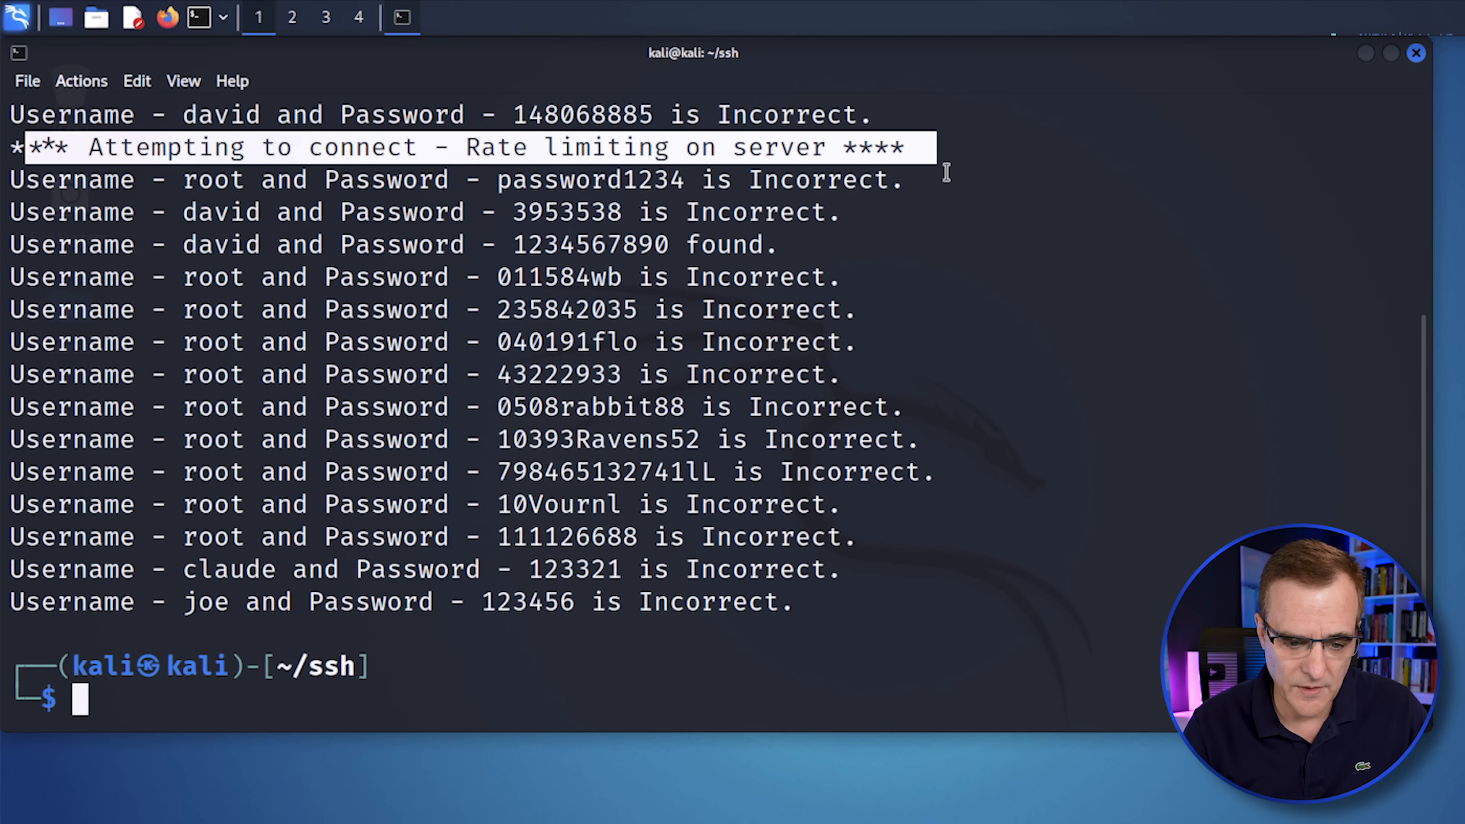
pyautogui.moveTo(449, 276); pyautogui.dragTo(858, 342)
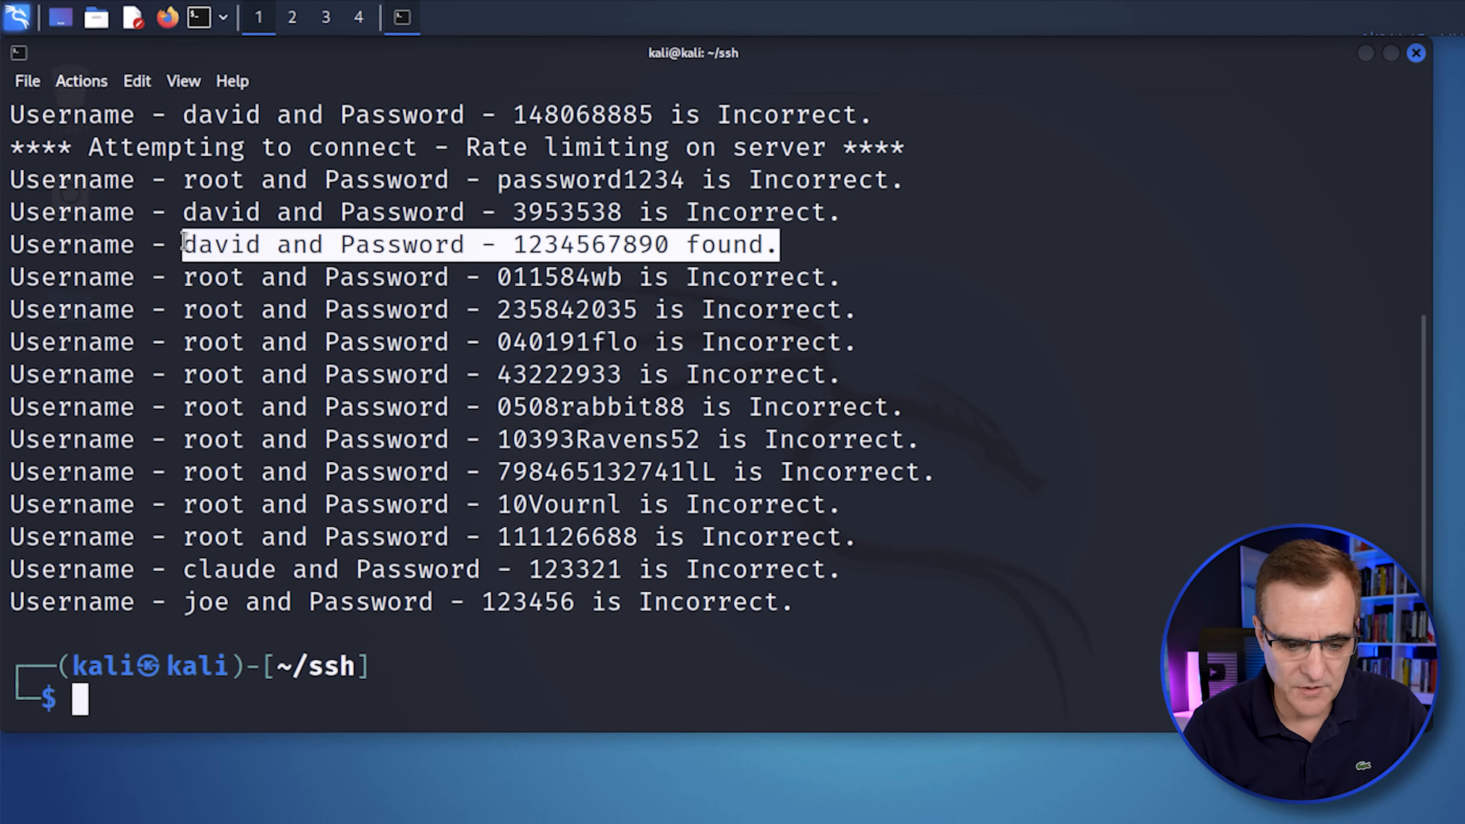
# - Display credentials_found.txt showing working root and david logins for 178.79.142.41
pyautogui.write('ls')
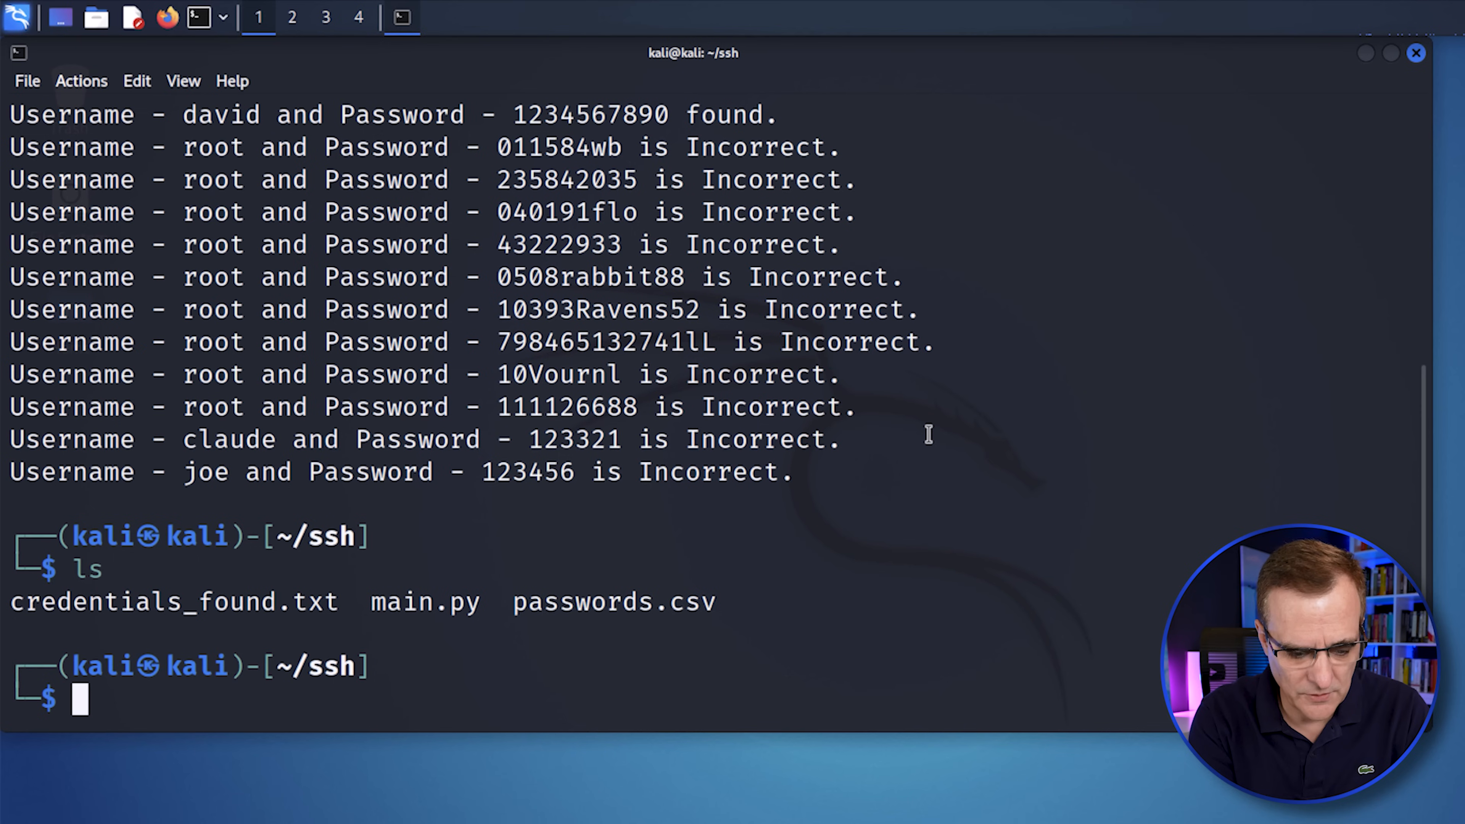
pyautogui.write('cat credentials_found.txt')
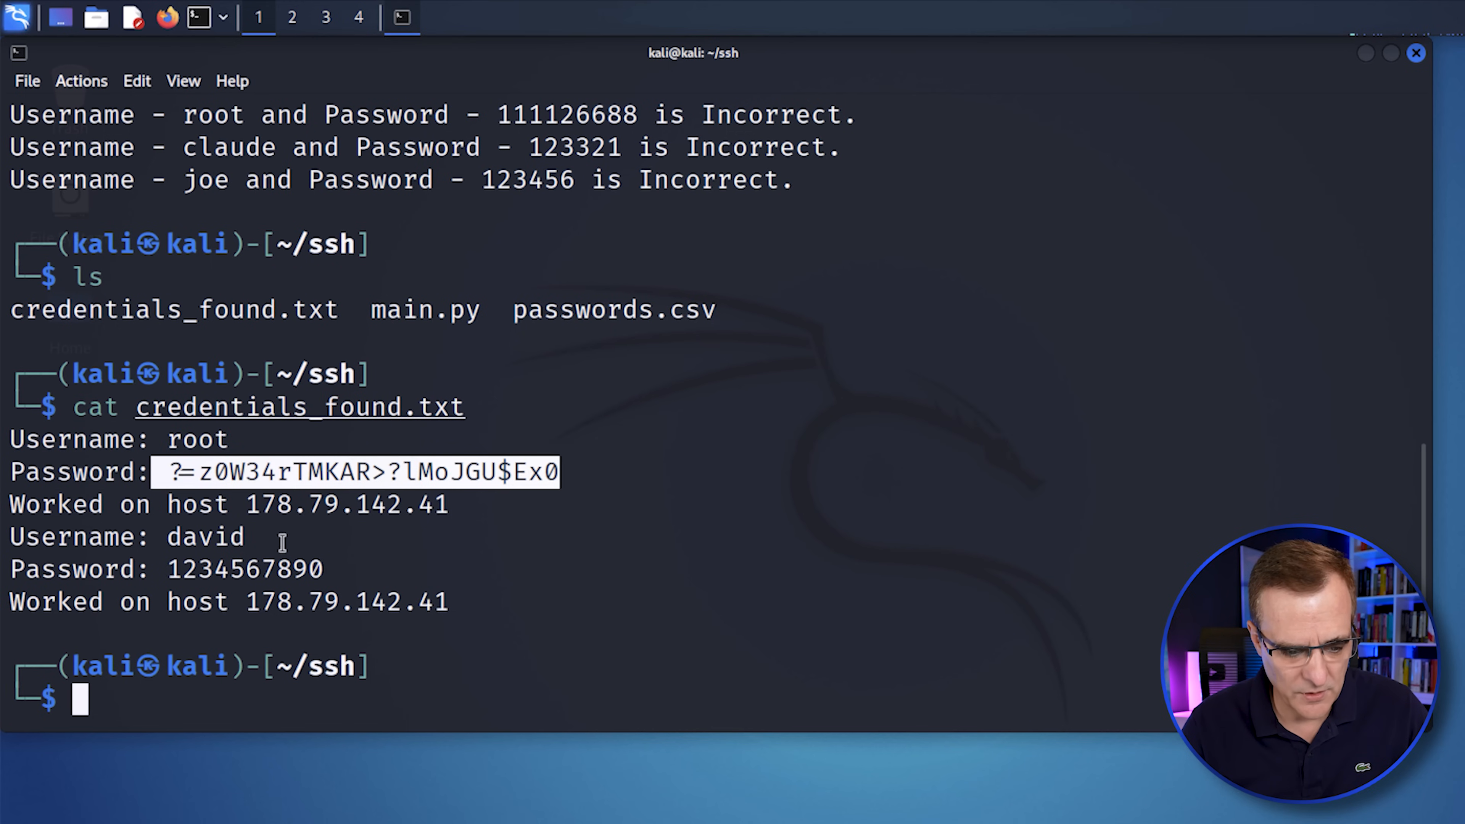
pyautogui.doubleClick(205, 536)
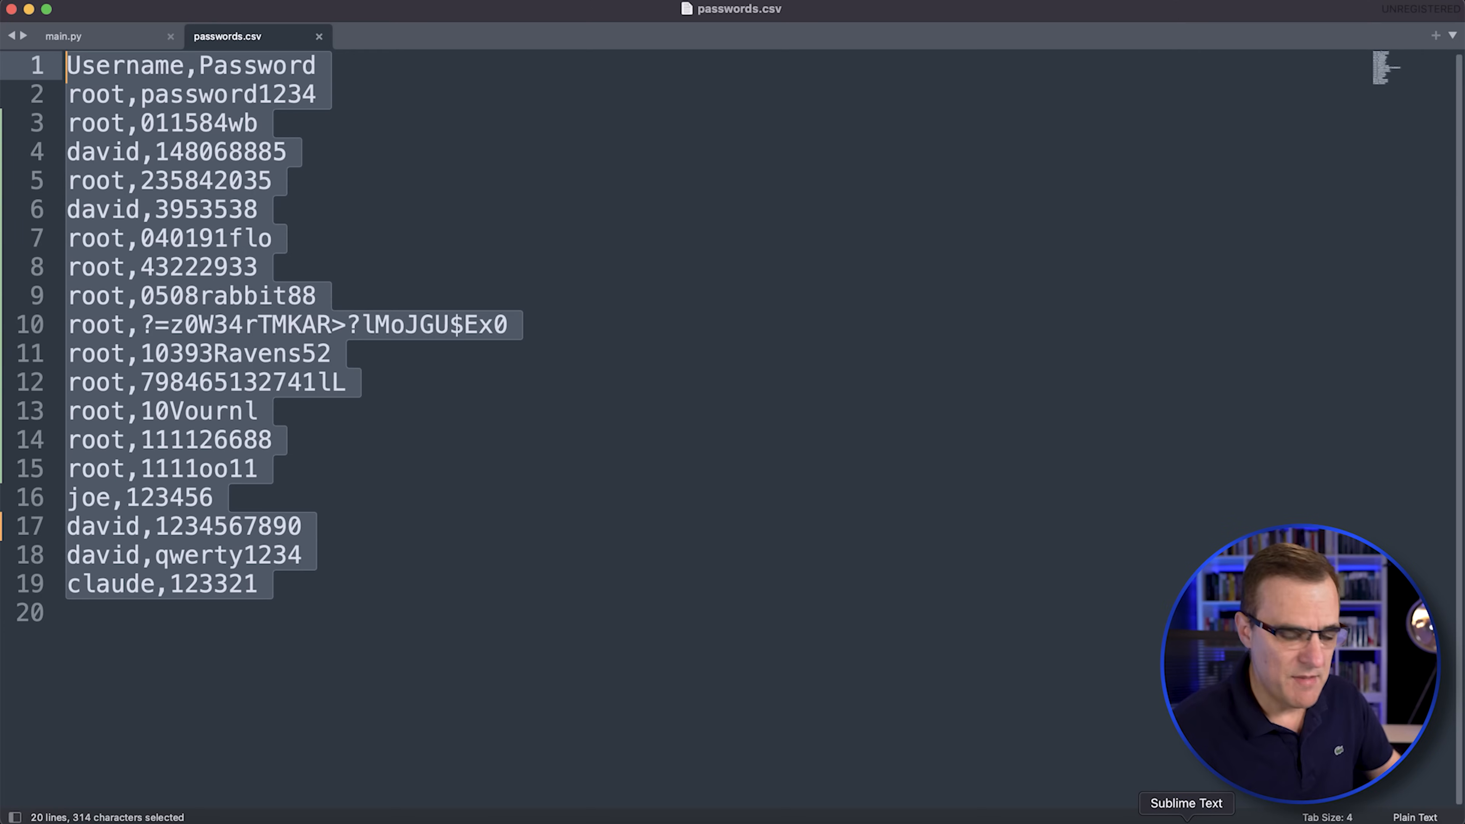
pyautogui.moveTo(84, 36)
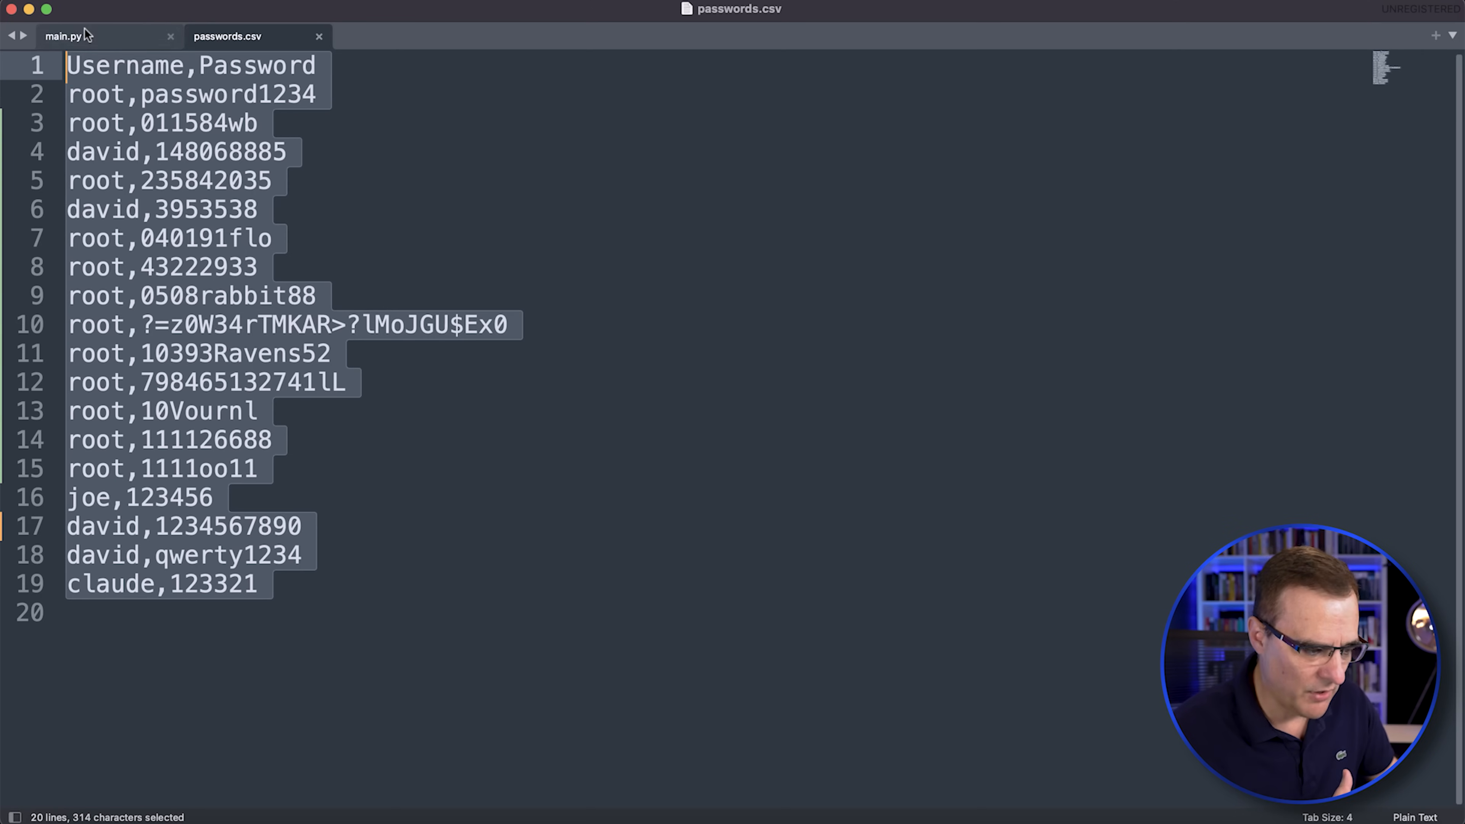
# - Switch Sublime Text from the password list to the main.py script
pyautogui.click(63, 35)
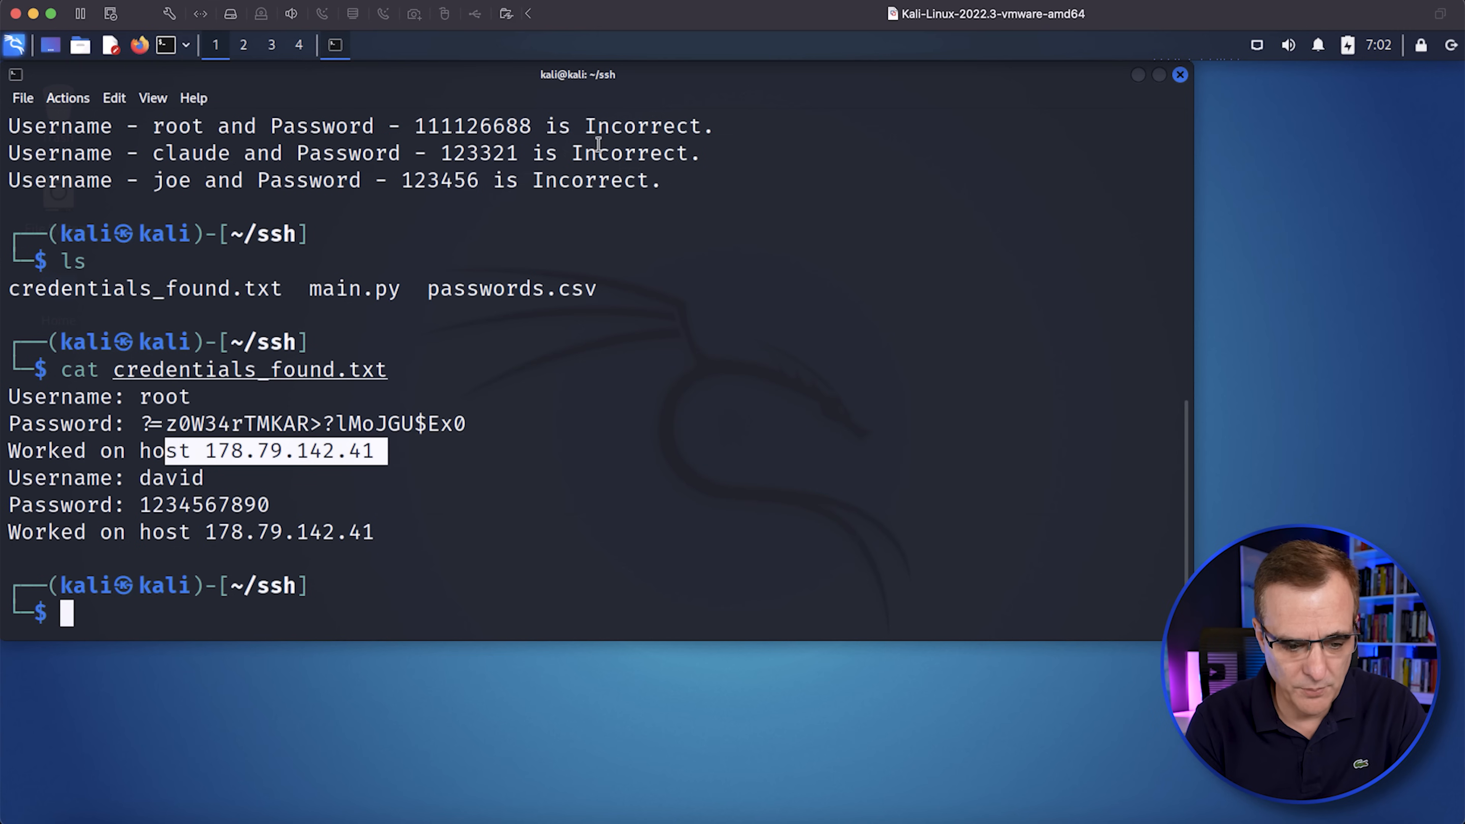
pyautogui.write('python3 main.py')
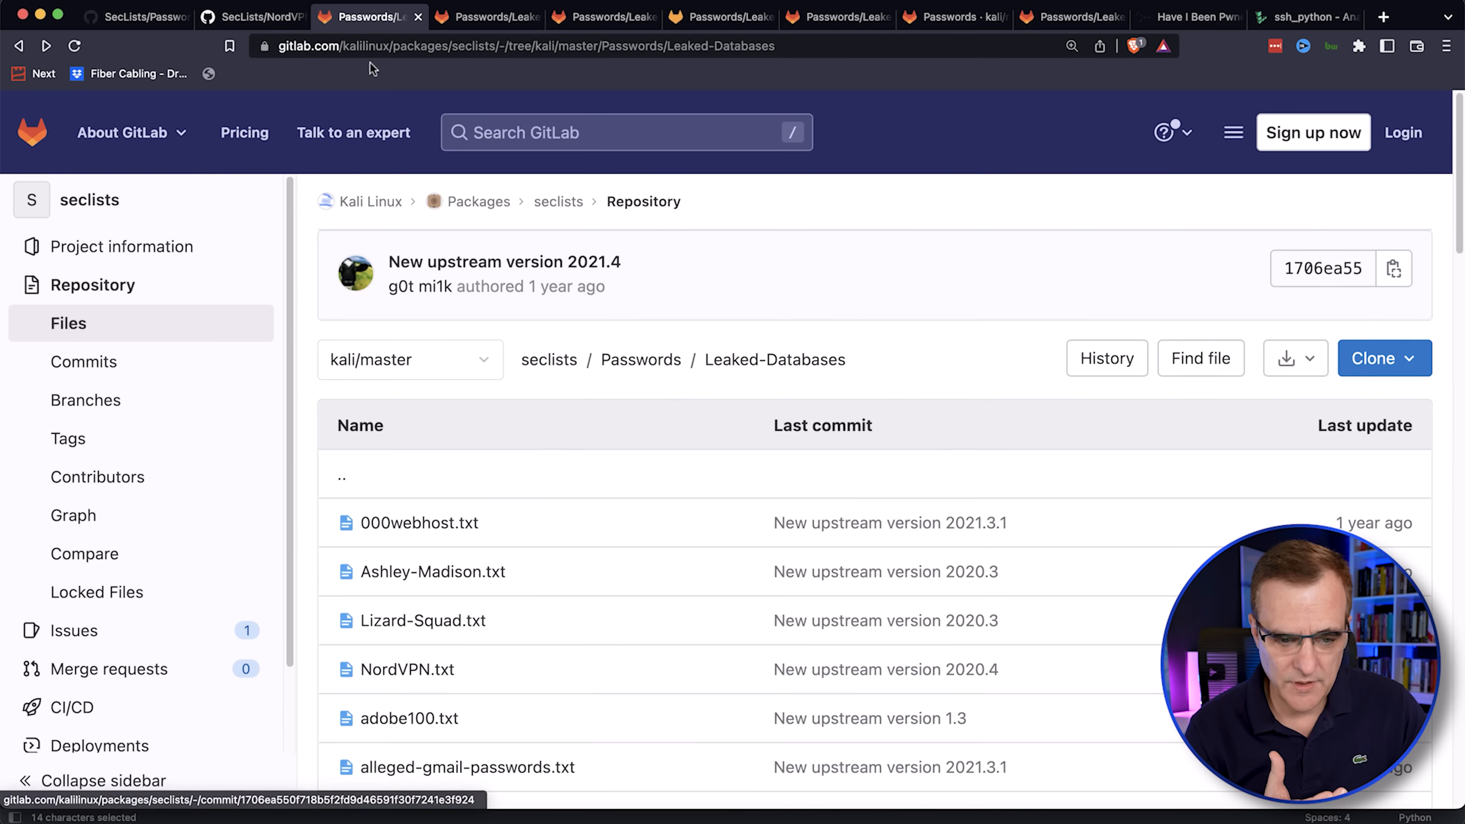
pyautogui.moveTo(665, 430)
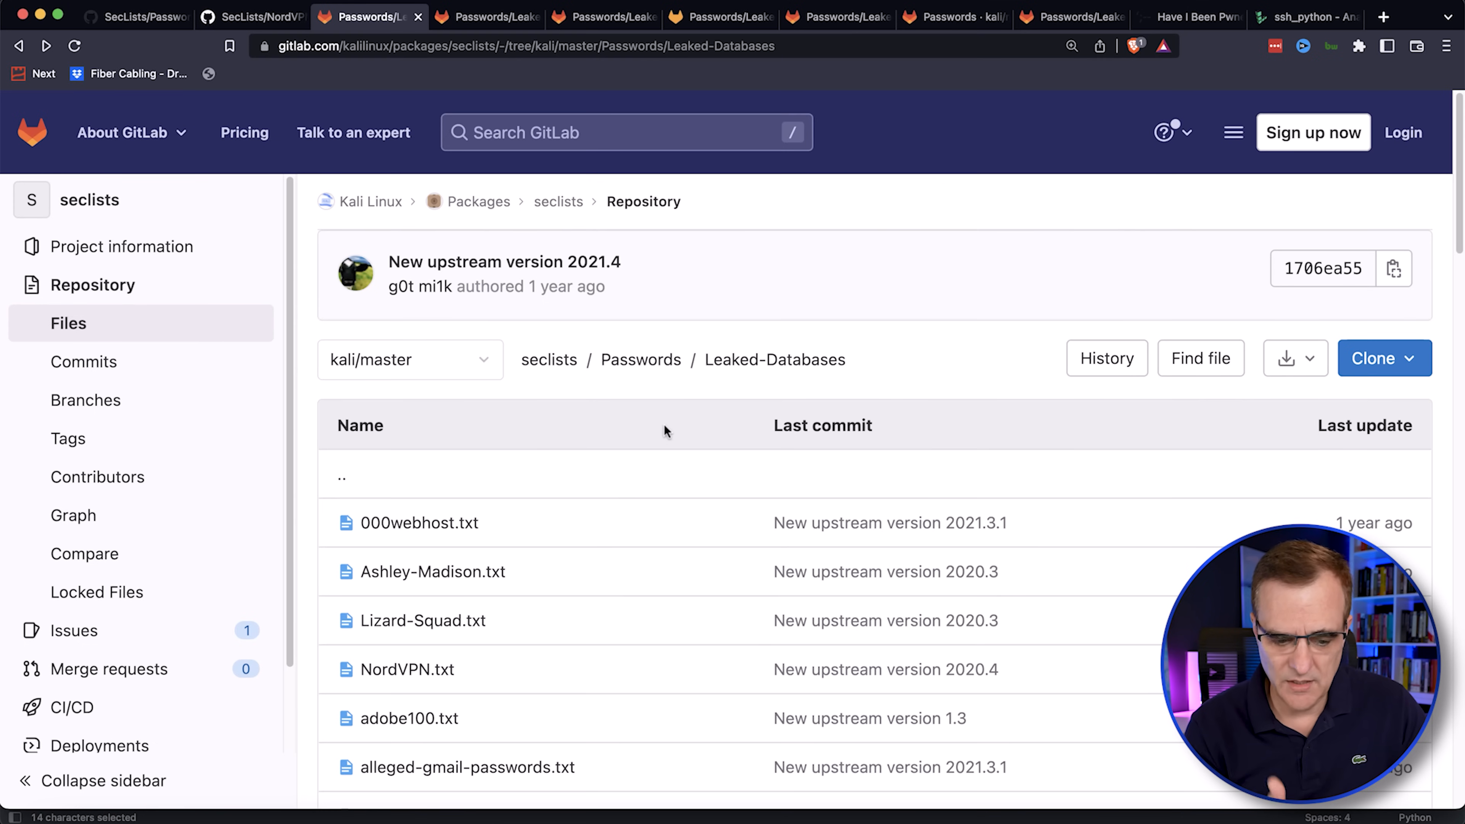
pyautogui.moveTo(241, 45)
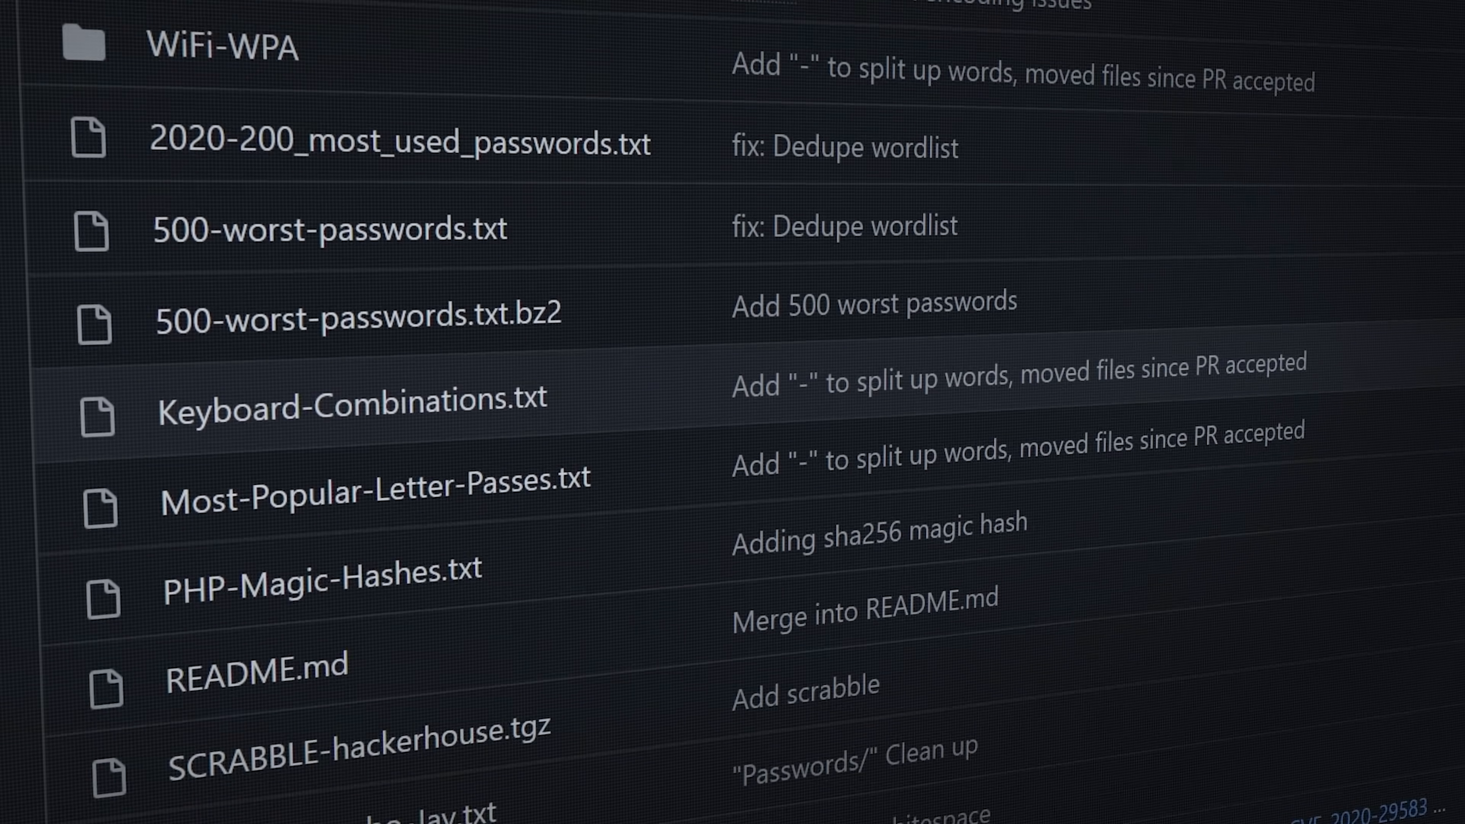
# - Scroll through the SecLists Passwords/Leaked-Databases listing on GitHub
pyautogui.scroll(-3)
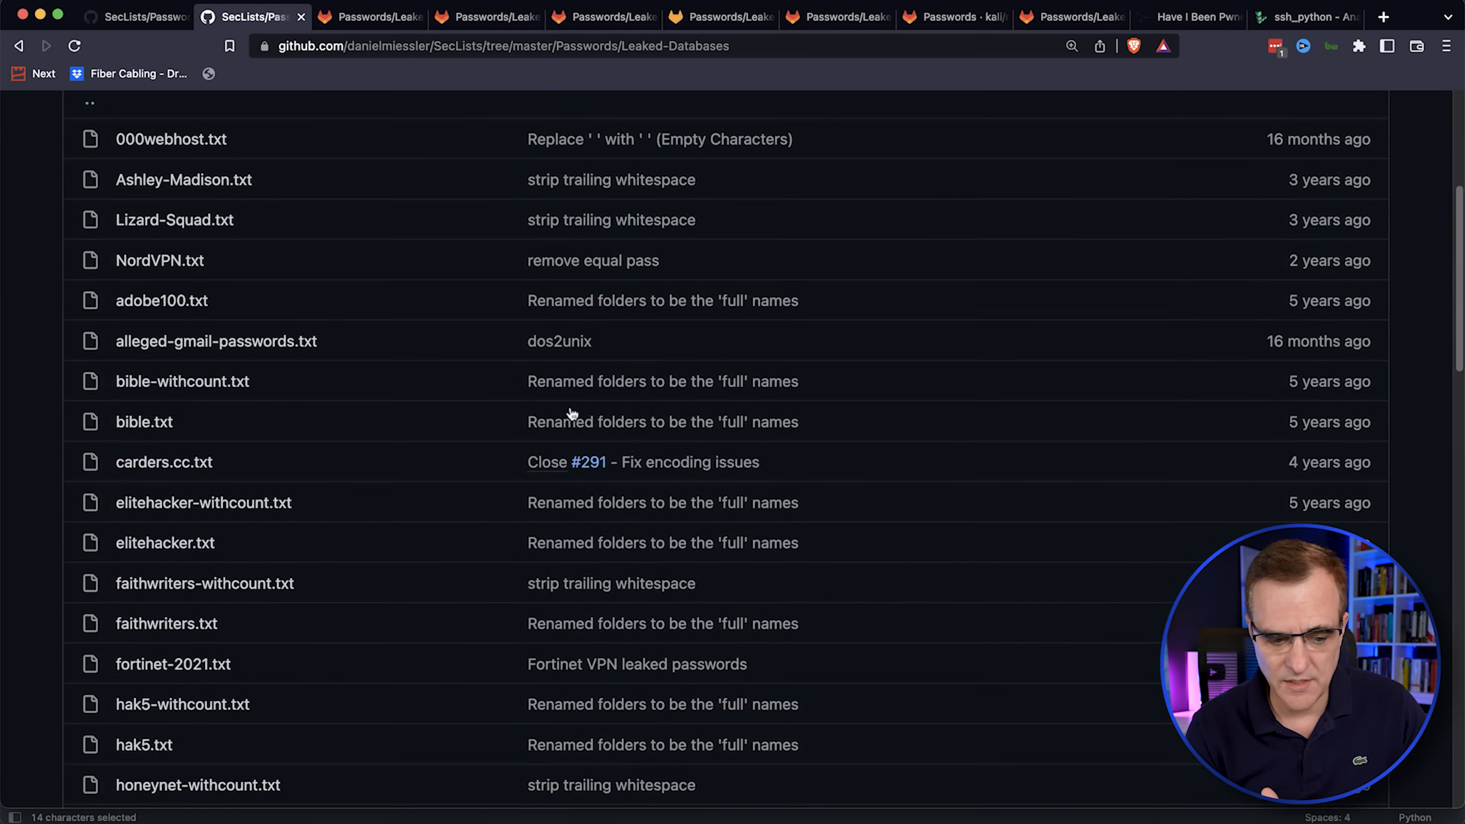
pyautogui.scroll(-3)
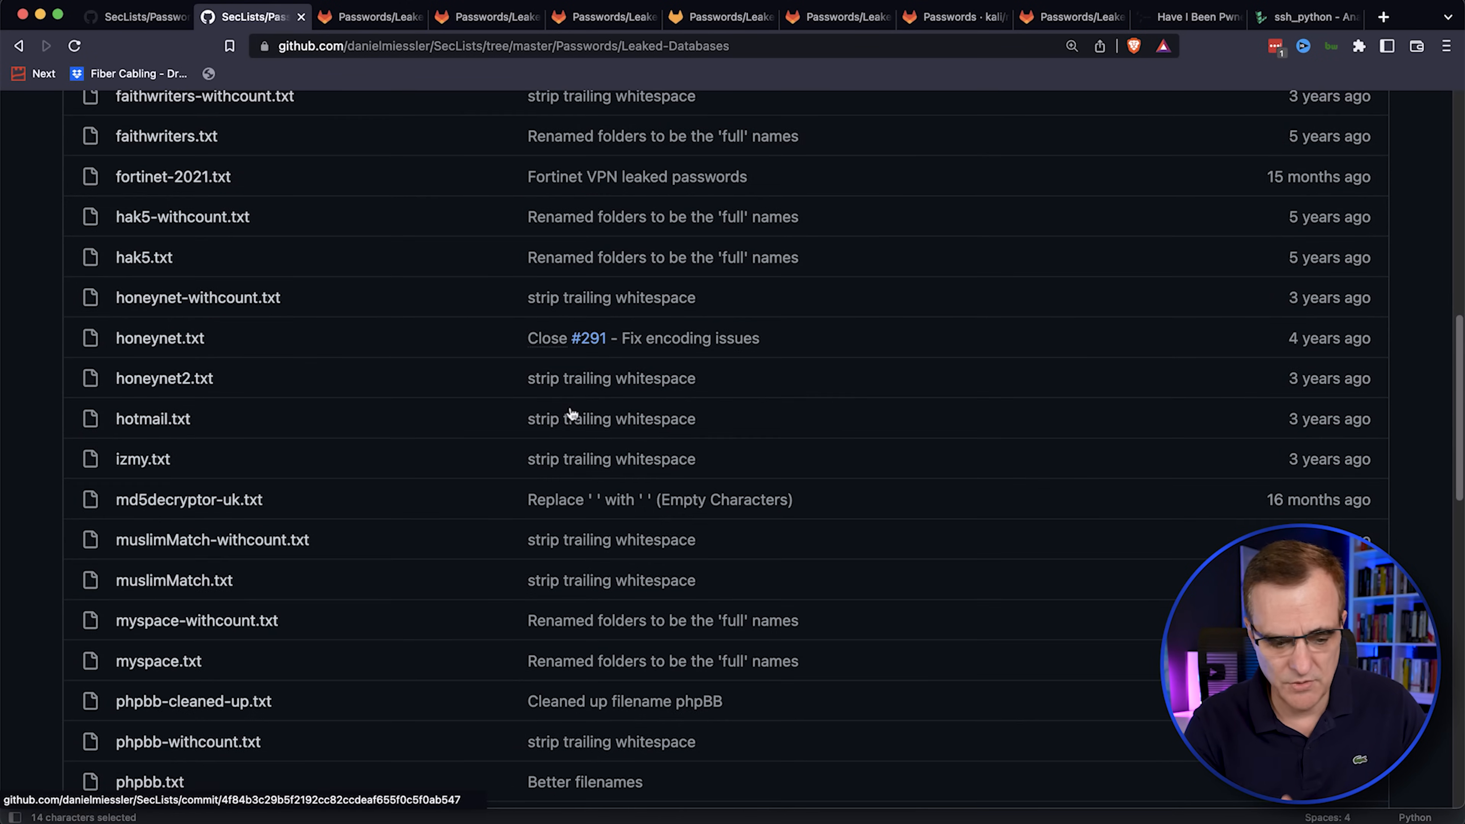
pyautogui.scroll(-3)
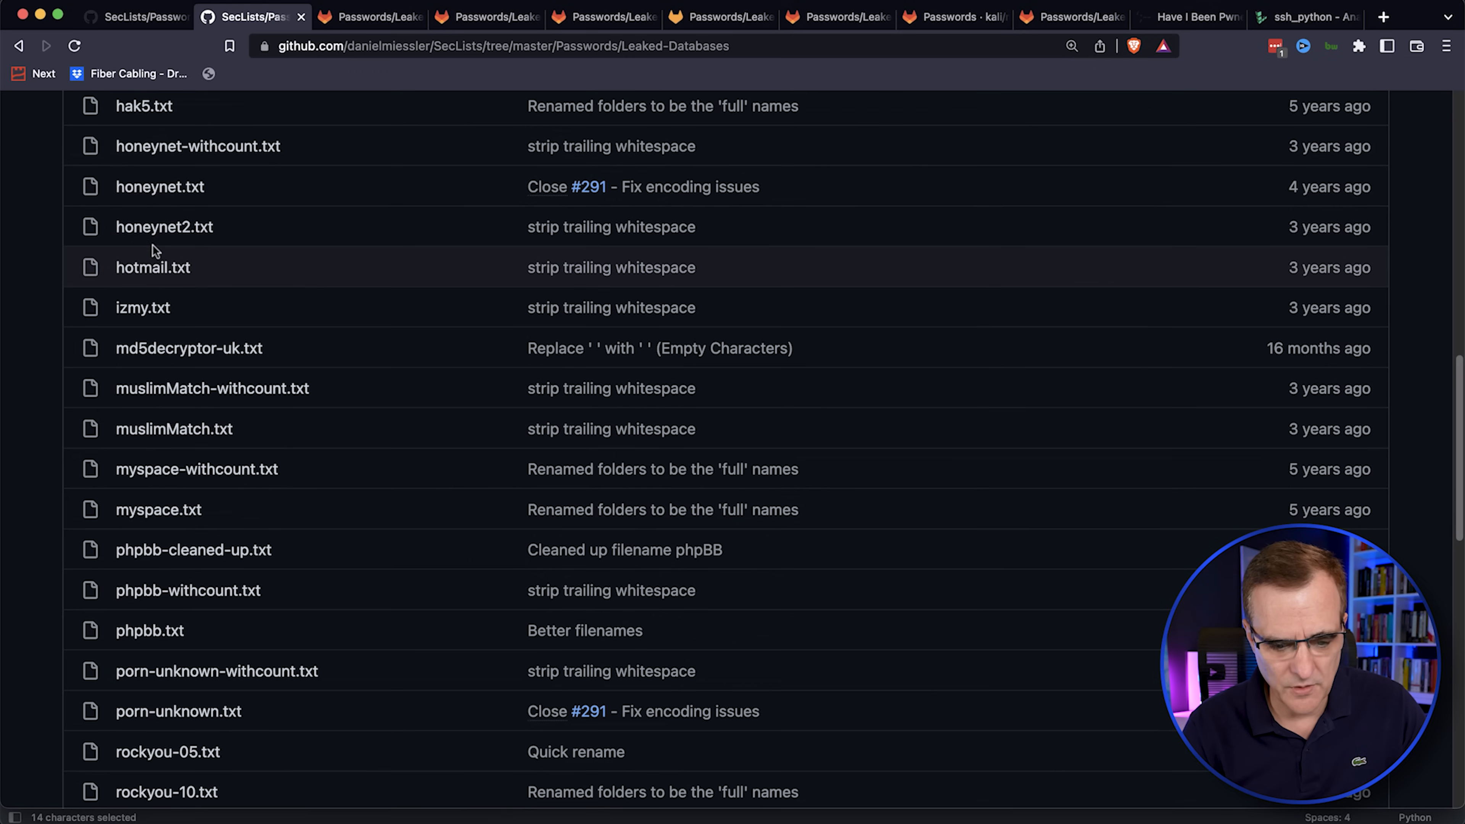
pyautogui.scroll(-3)
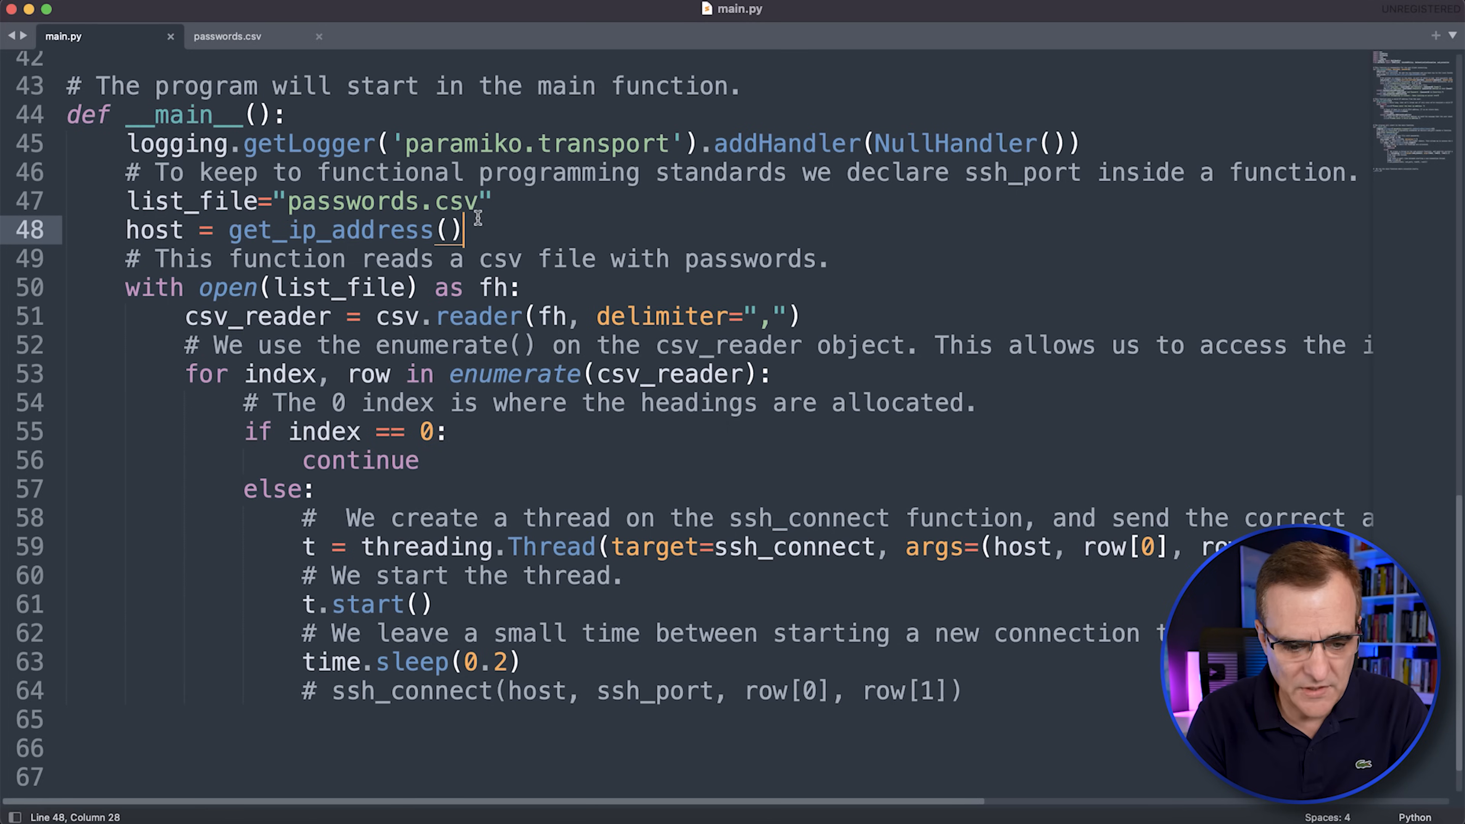
pyautogui.click(226, 36)
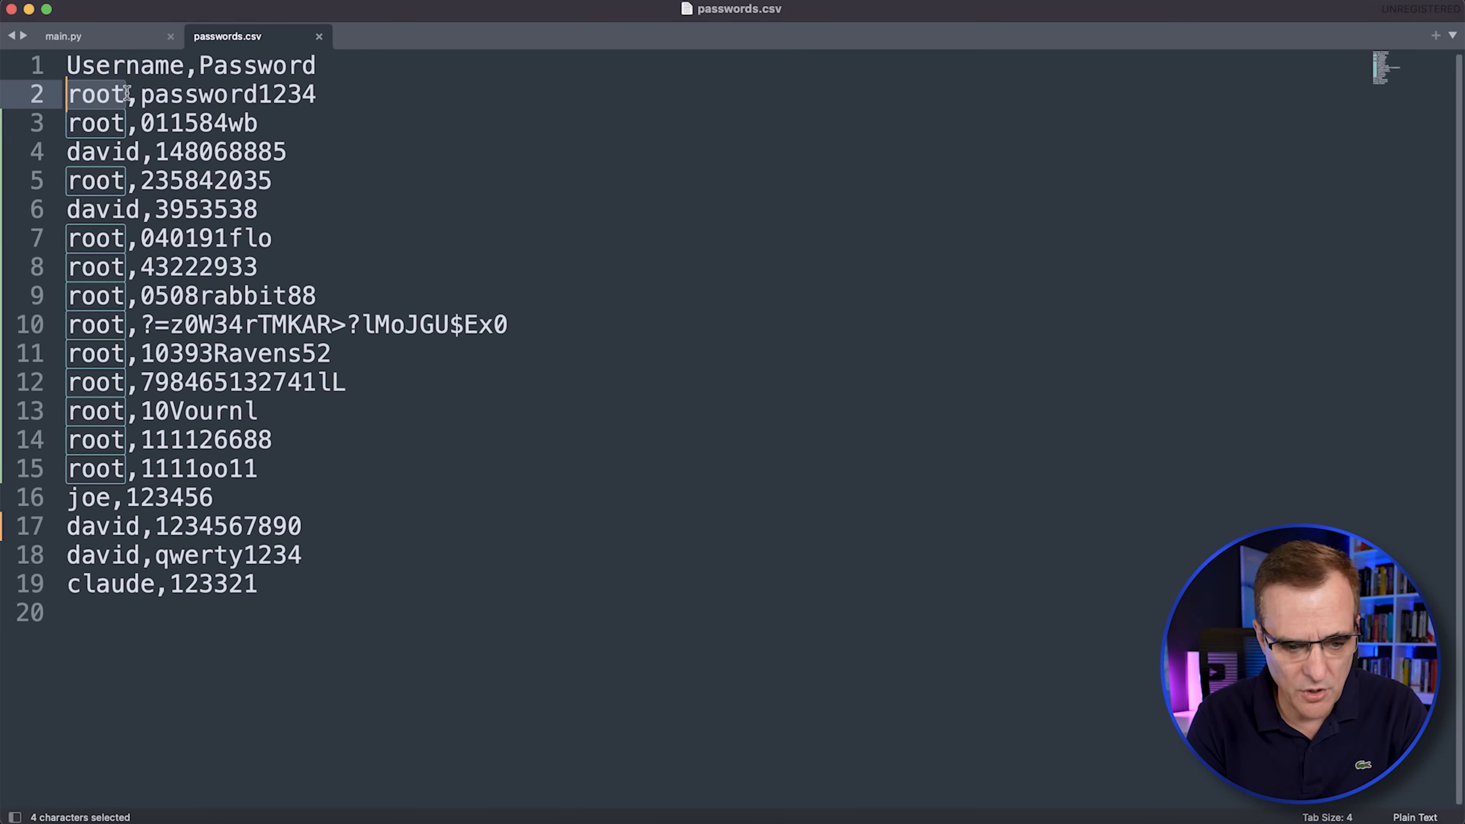
pyautogui.click(63, 36)
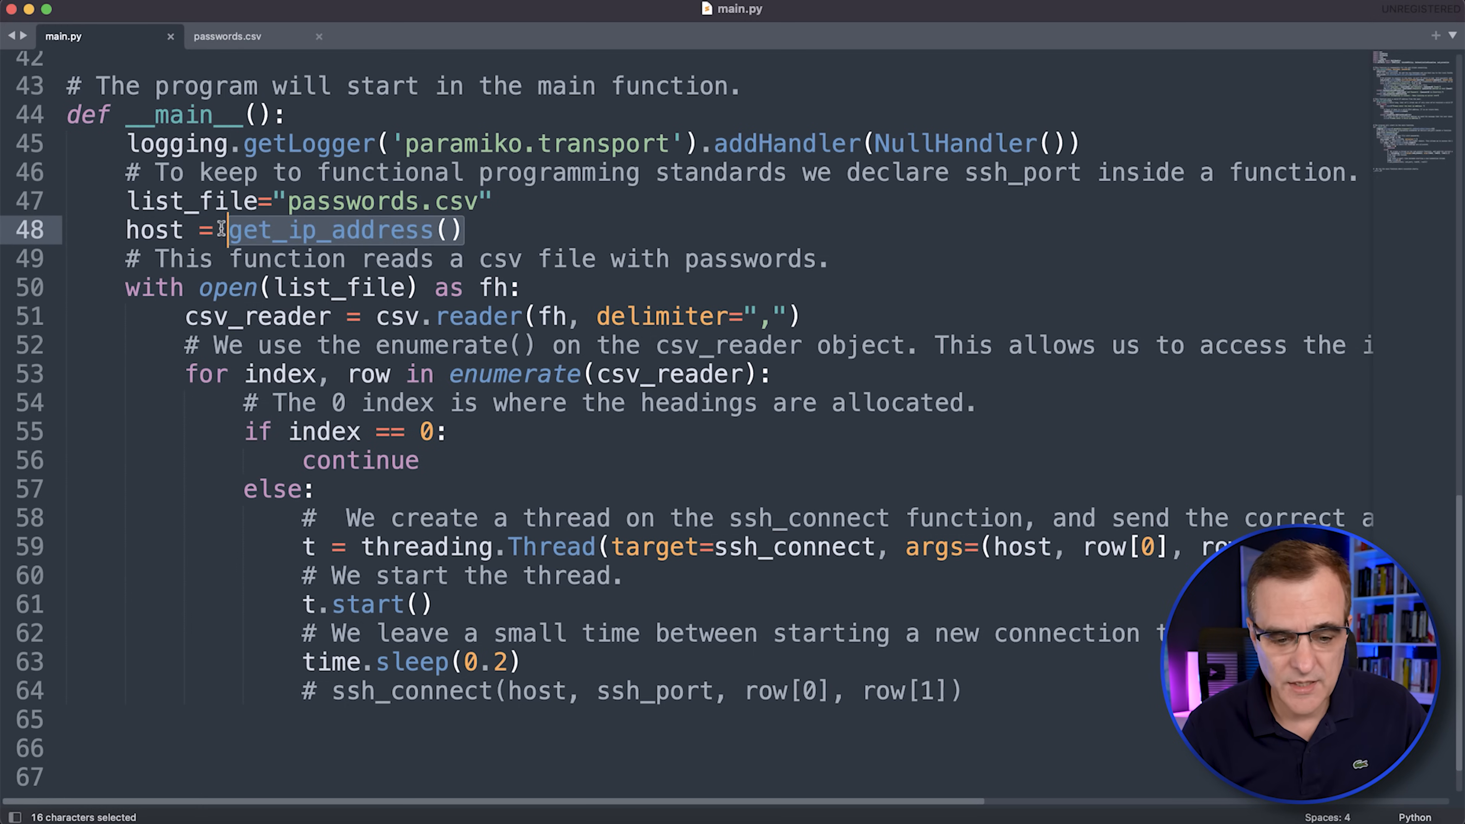
pyautogui.click(114, 287)
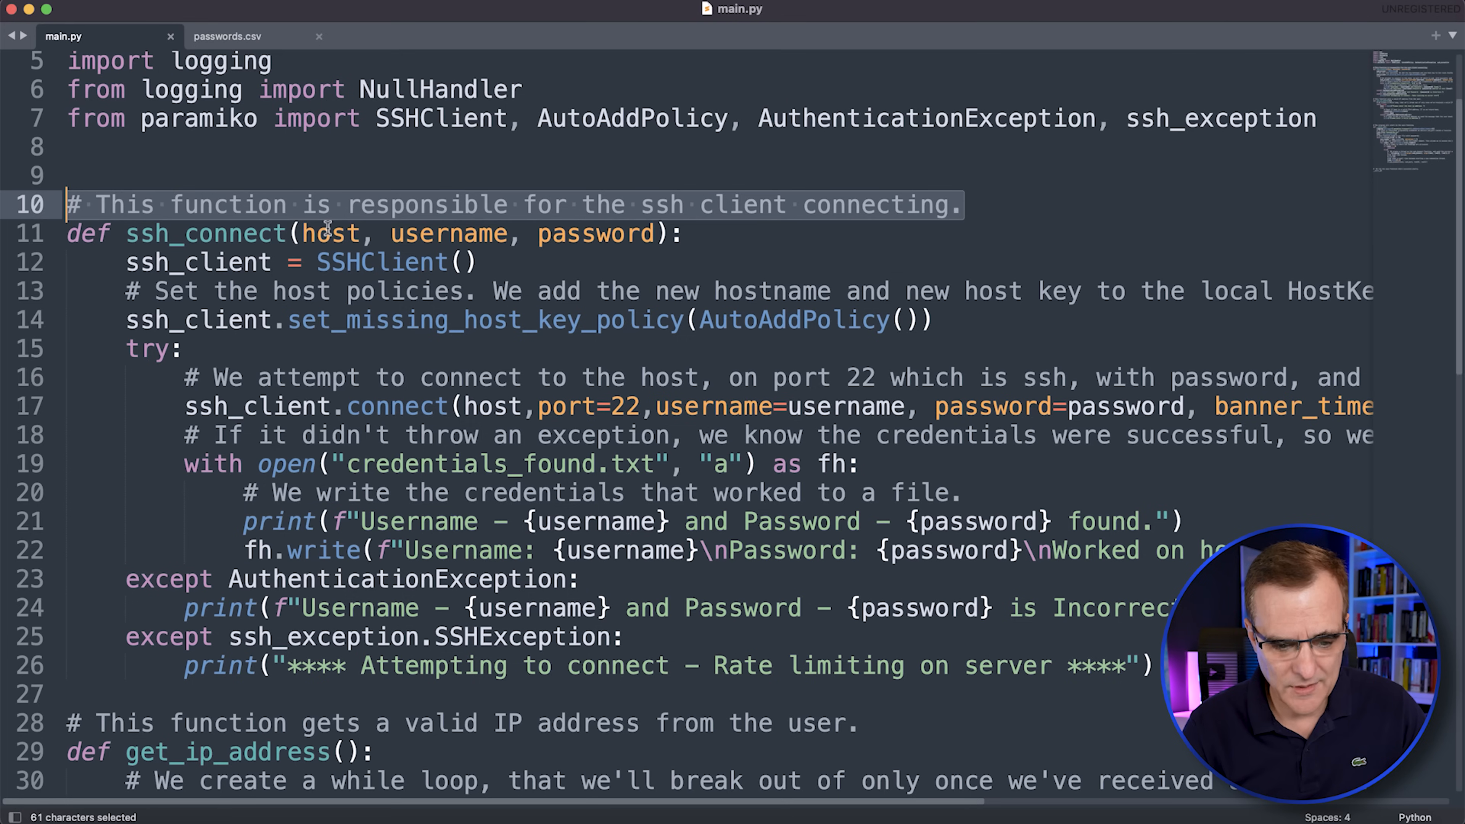
pyautogui.doubleClick(448, 233)
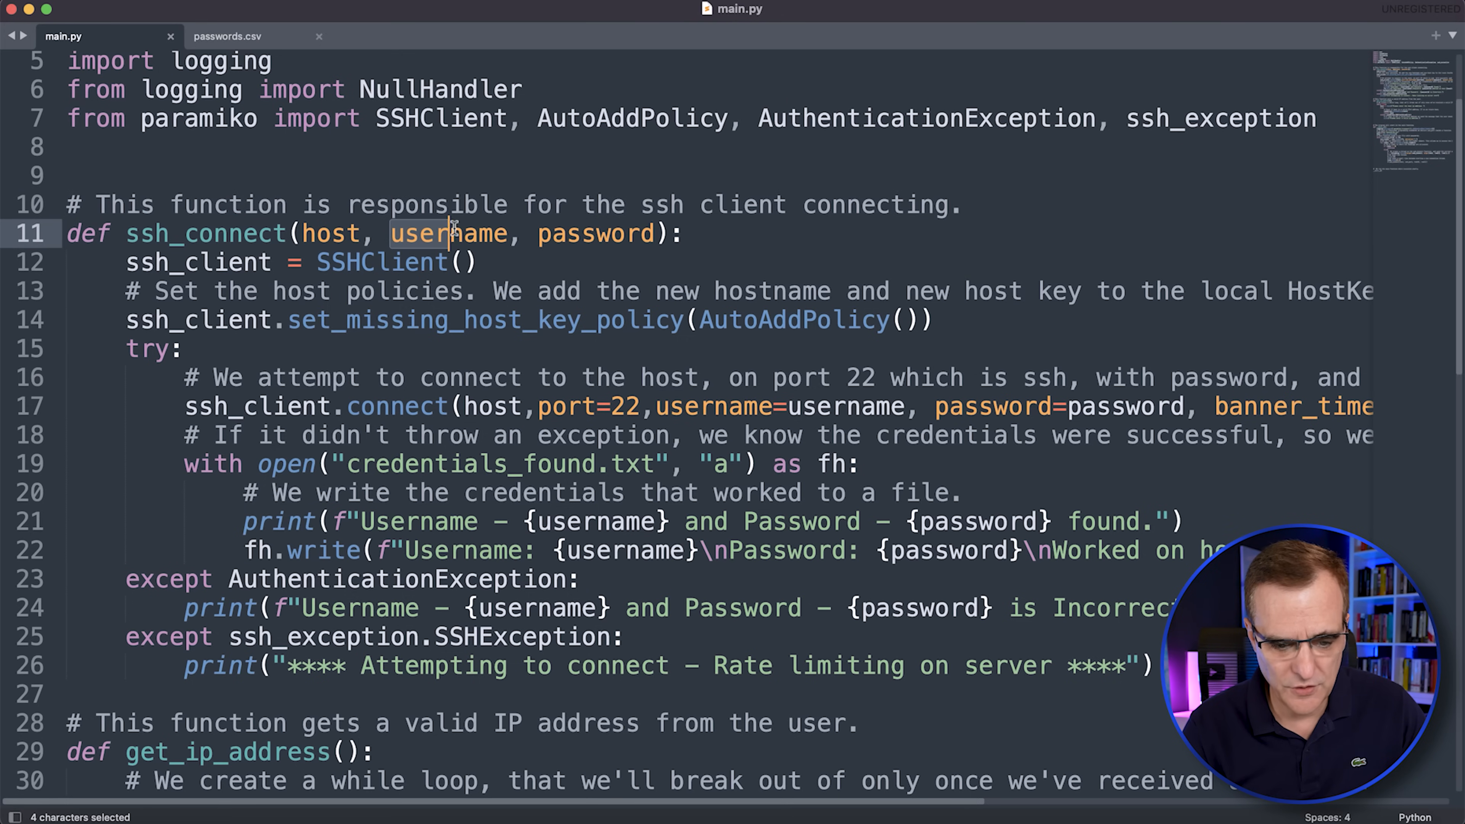
pyautogui.doubleClick(595, 233)
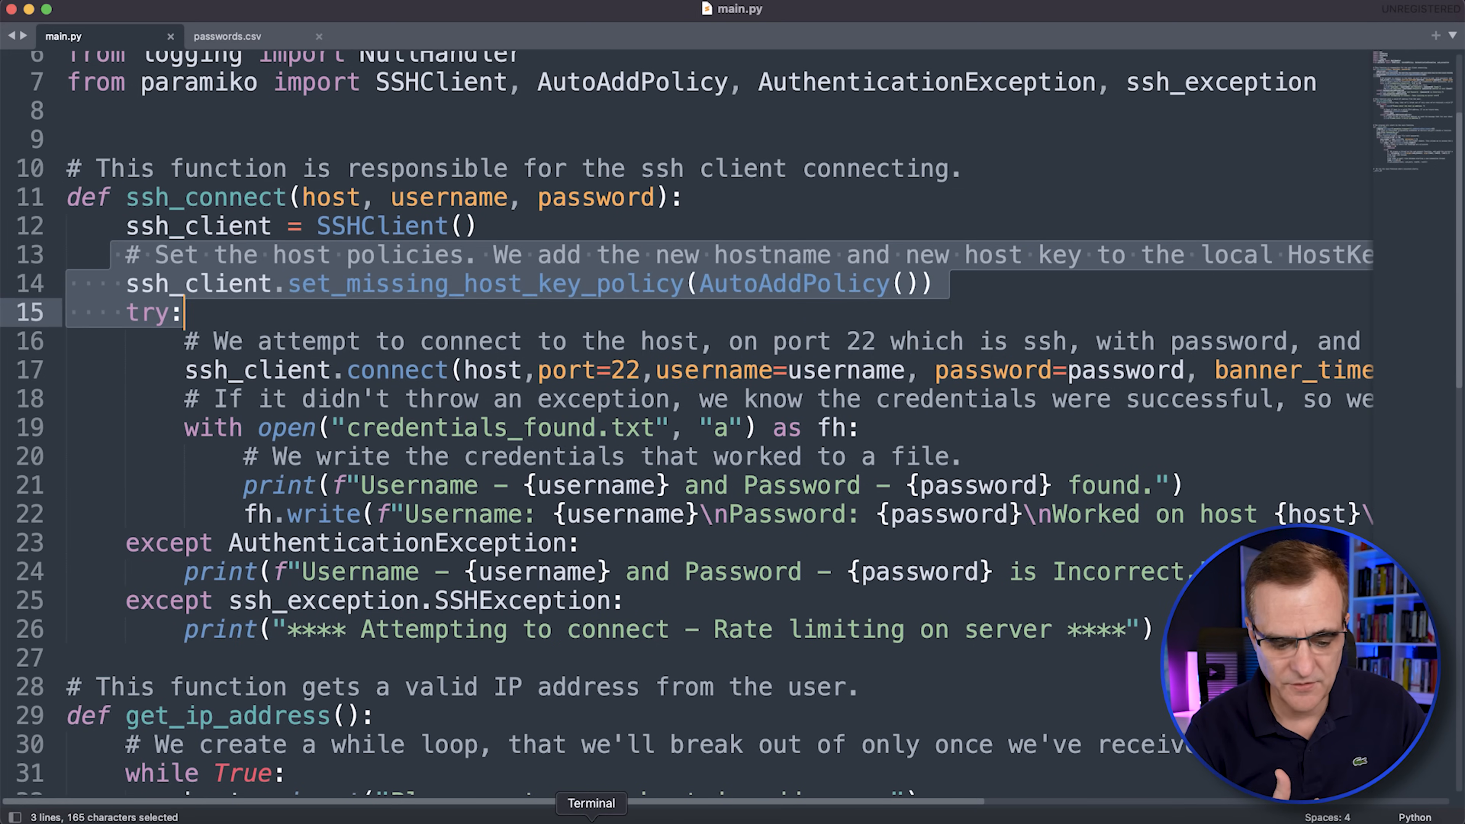
pyautogui.click(590, 802)
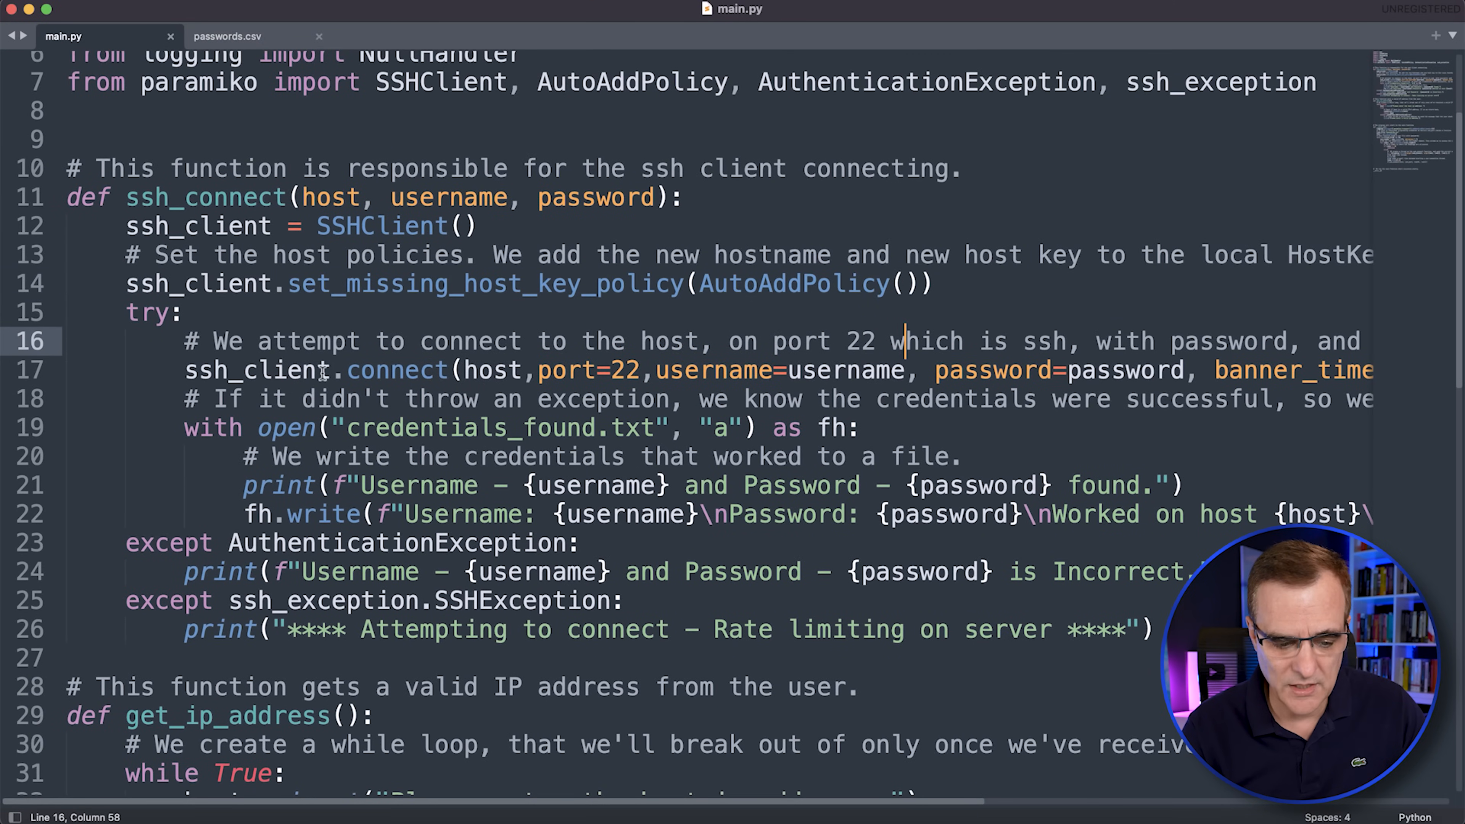
pyautogui.moveTo(467, 370); pyautogui.dragTo(1131, 370)
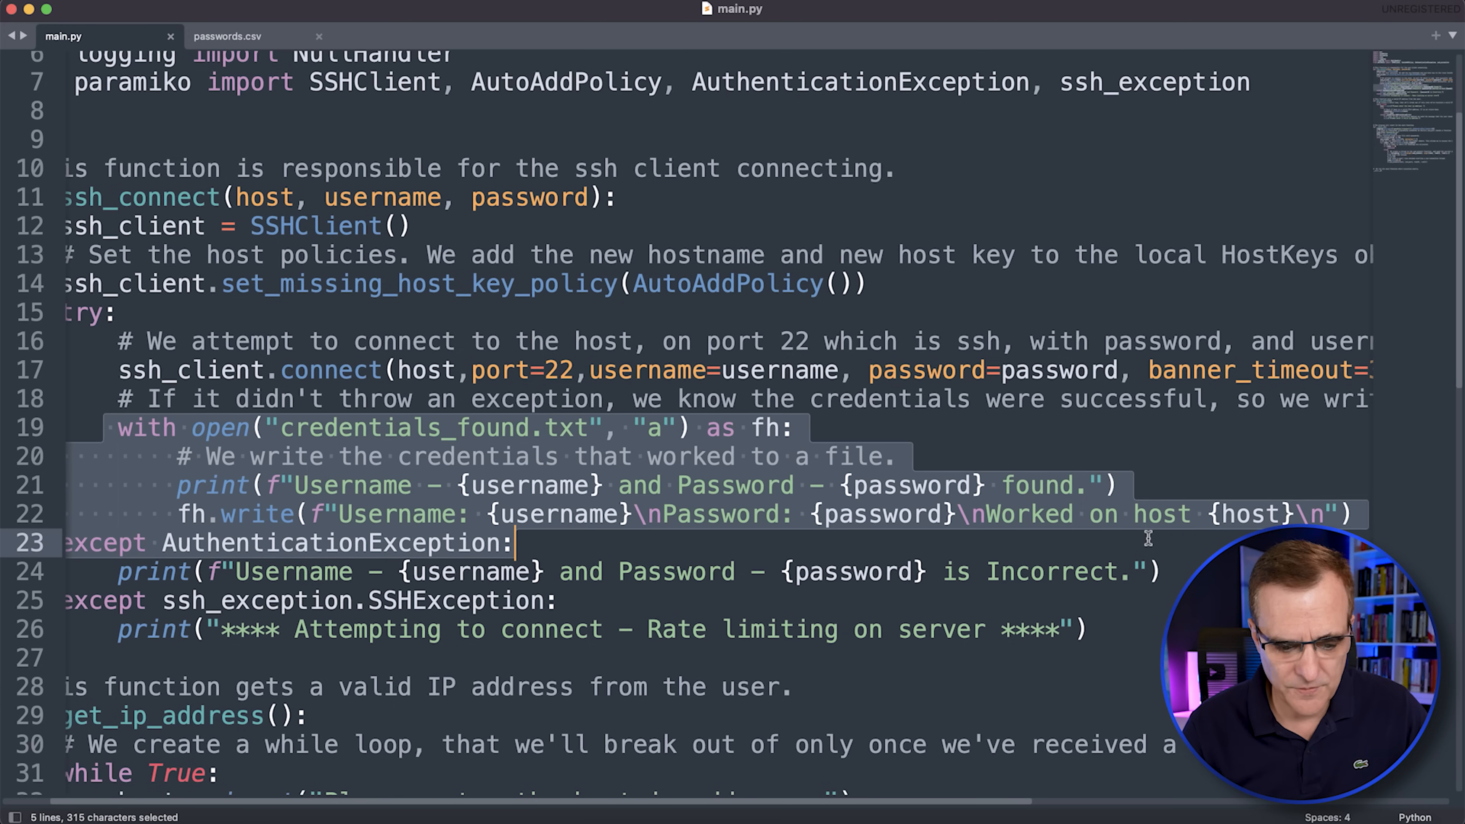
pyautogui.moveTo(1149, 546)
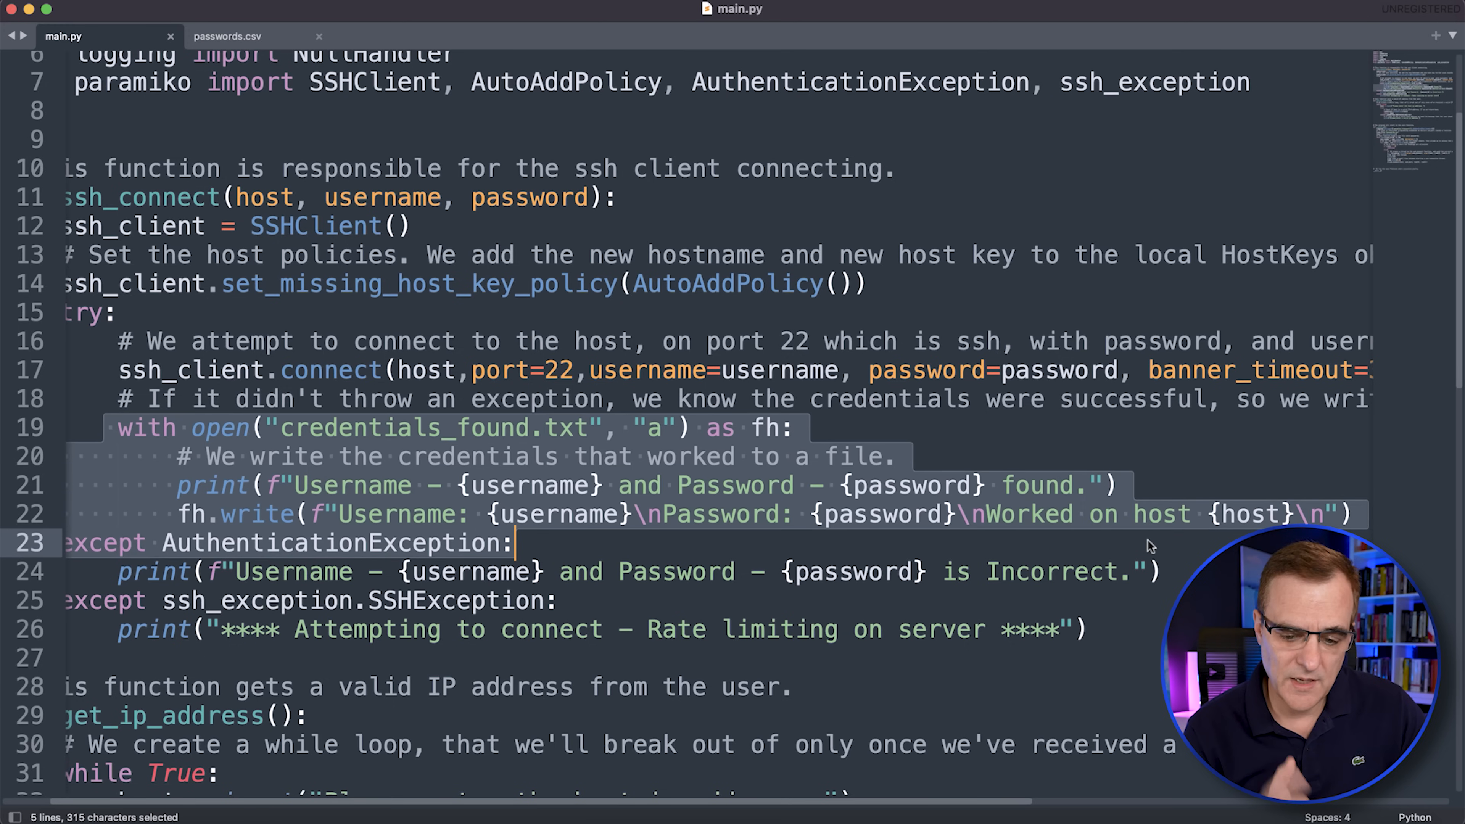
pyautogui.scroll(-3)
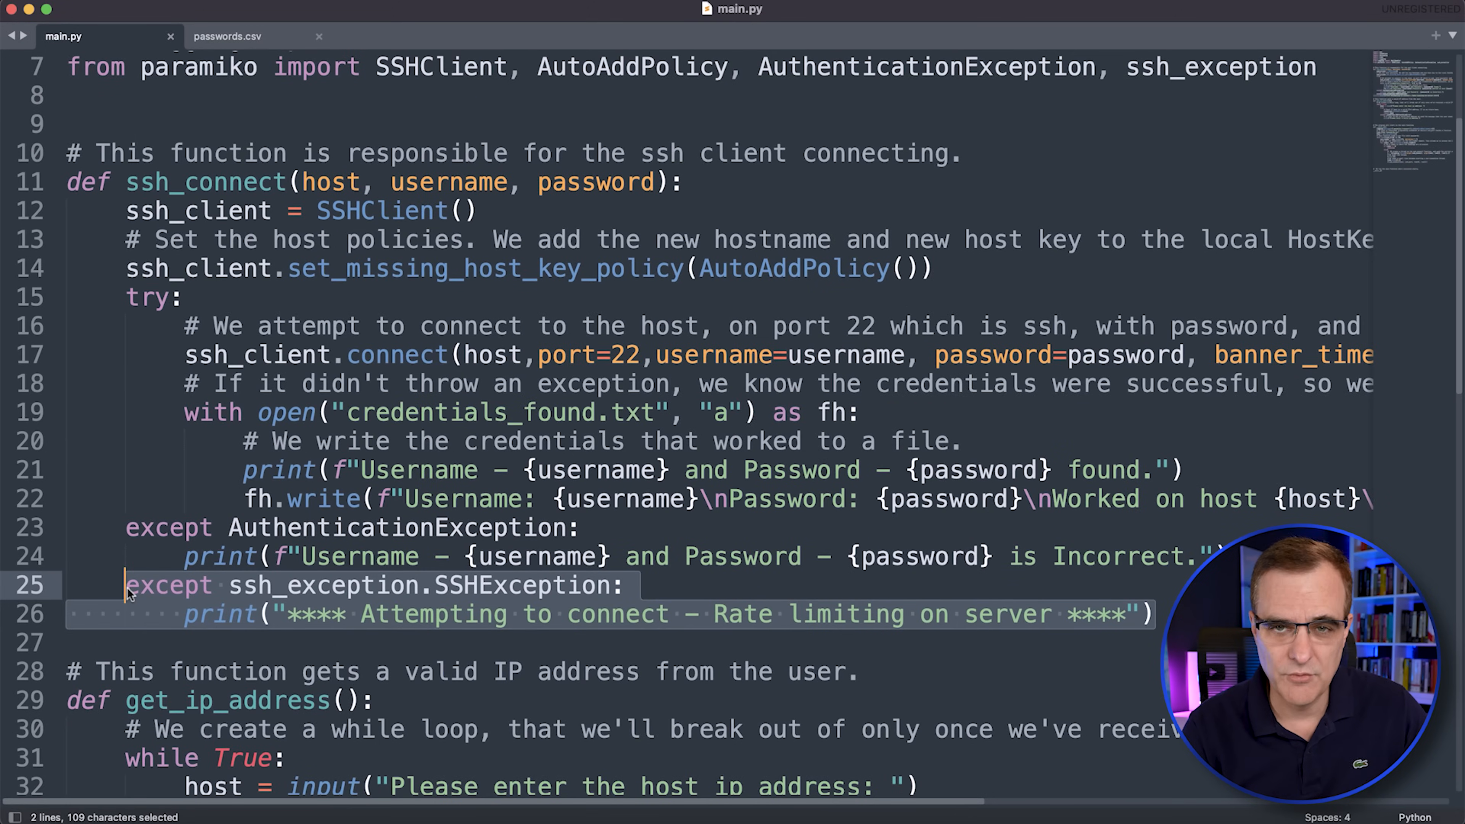
pyautogui.scroll(-3)
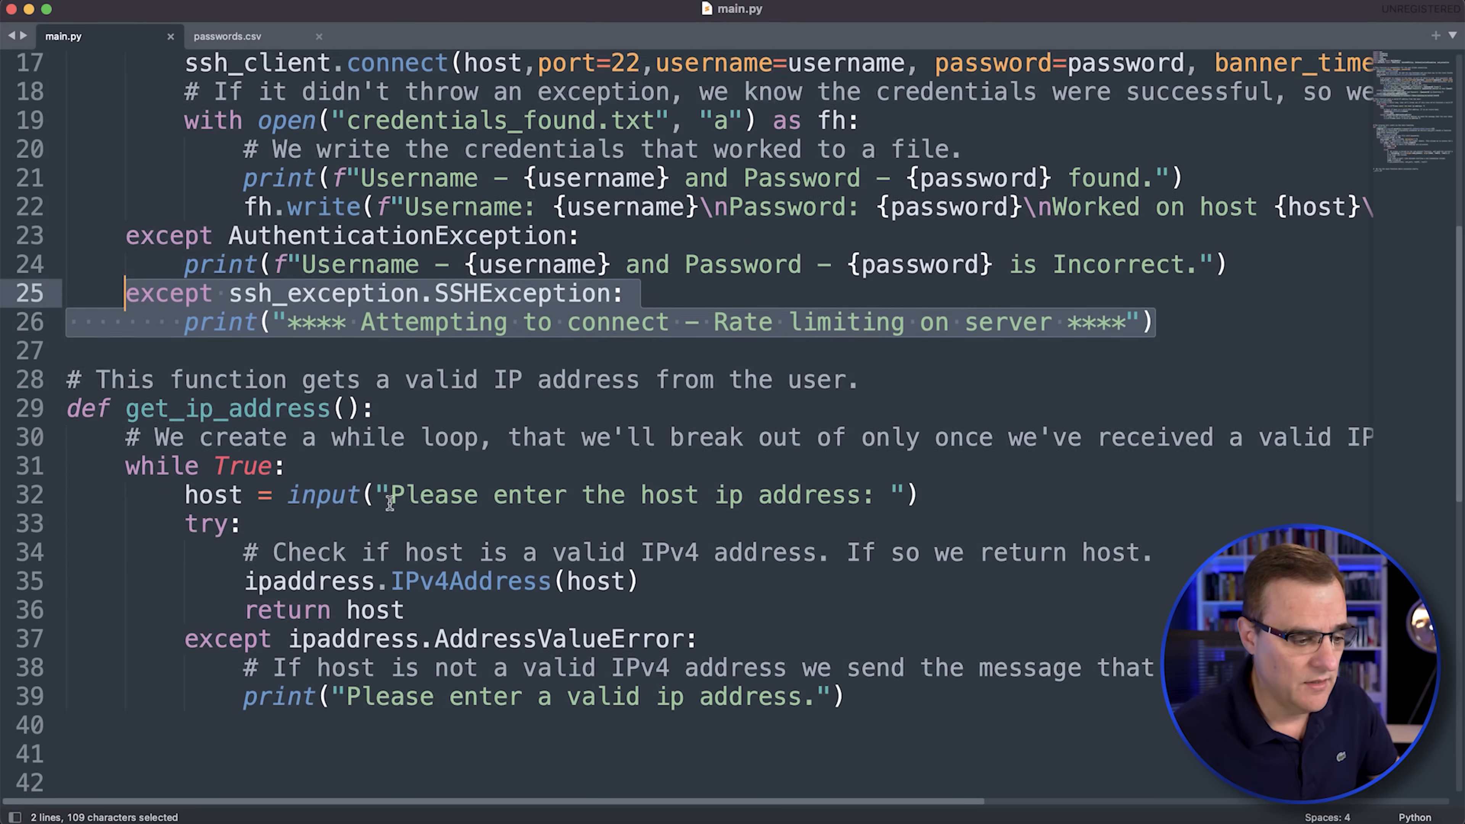
pyautogui.scroll(-3)
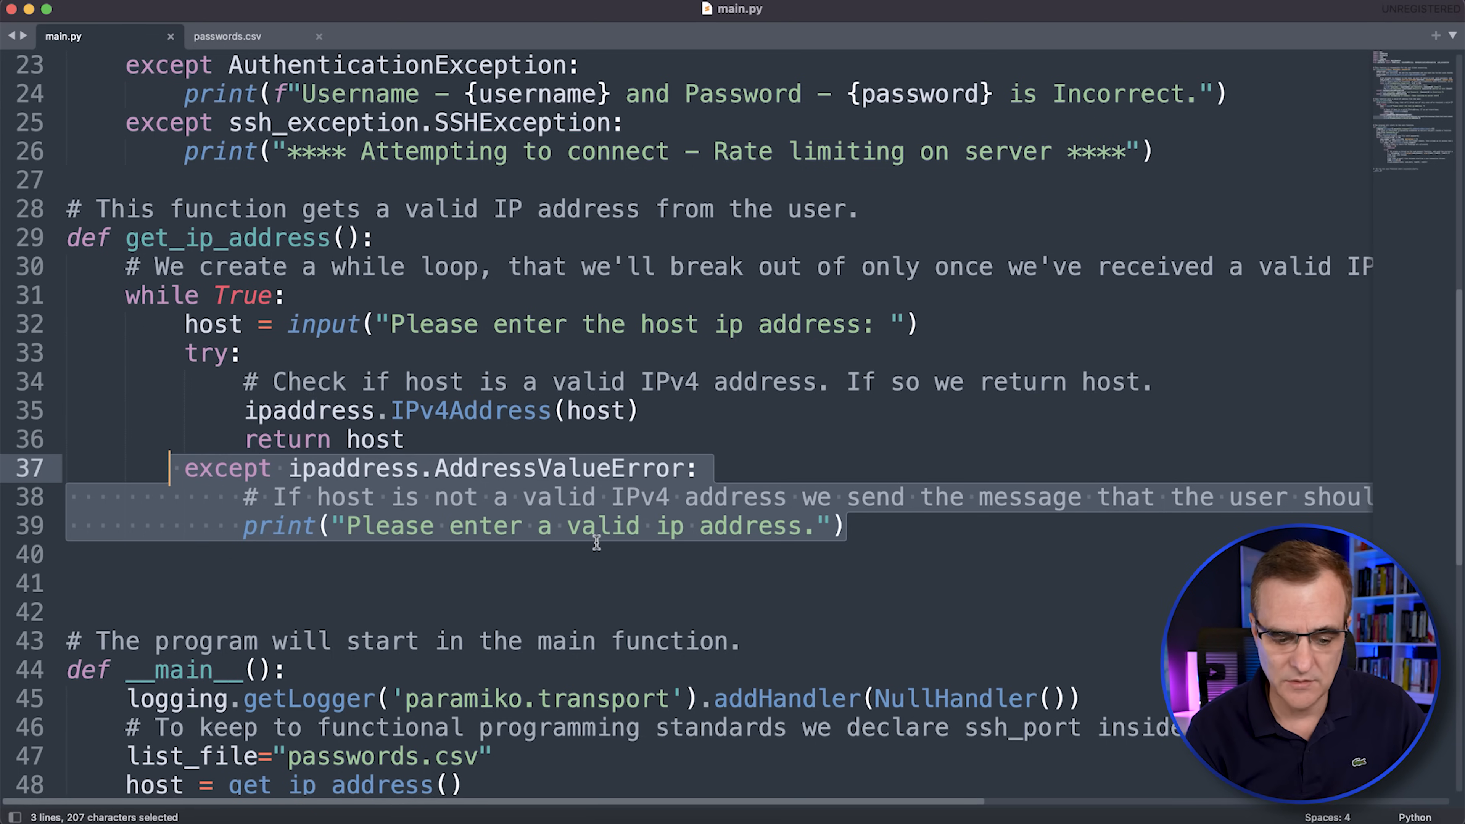
pyautogui.scroll(-3)
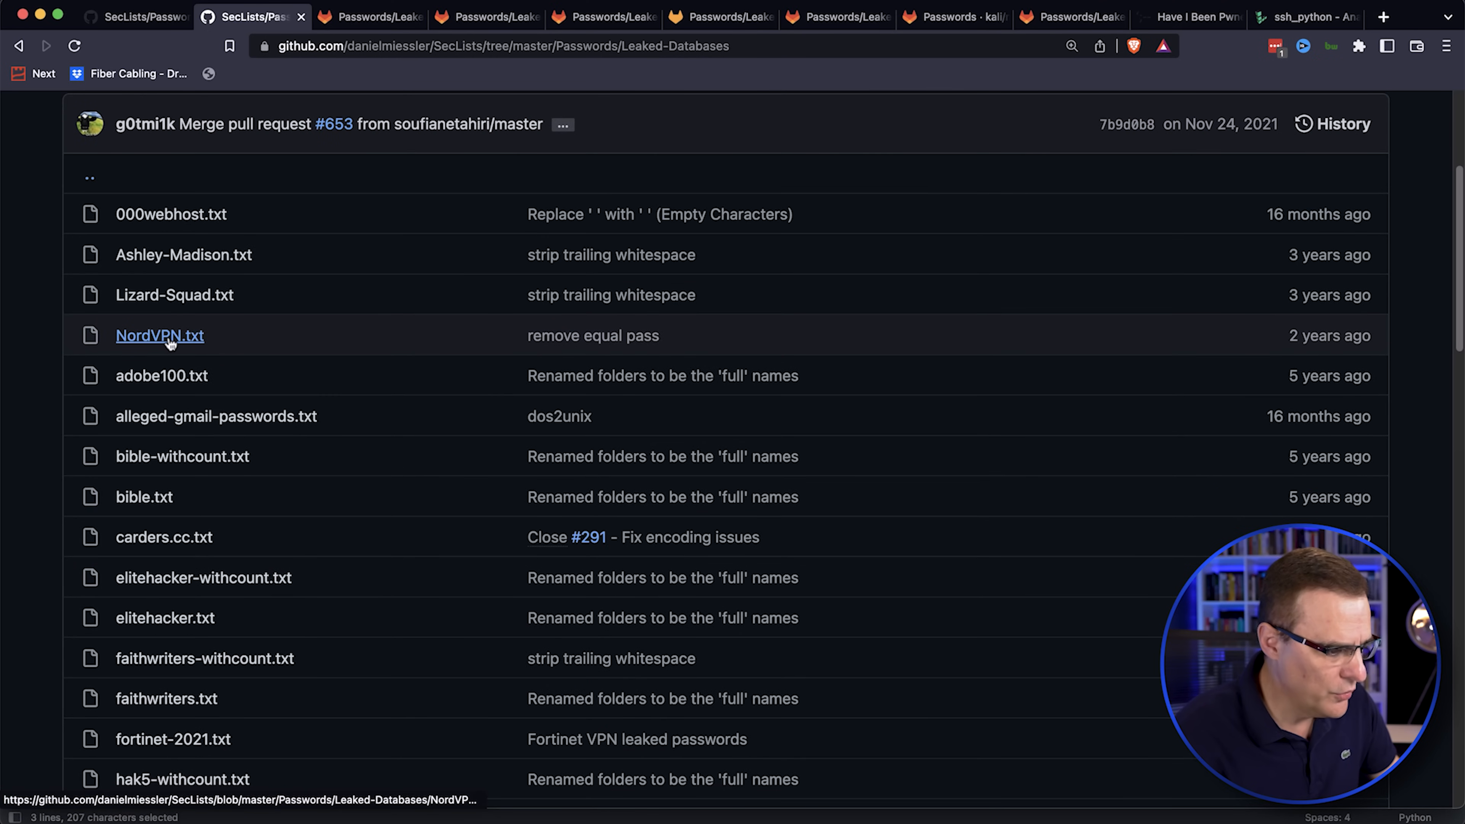
pyautogui.click(159, 336)
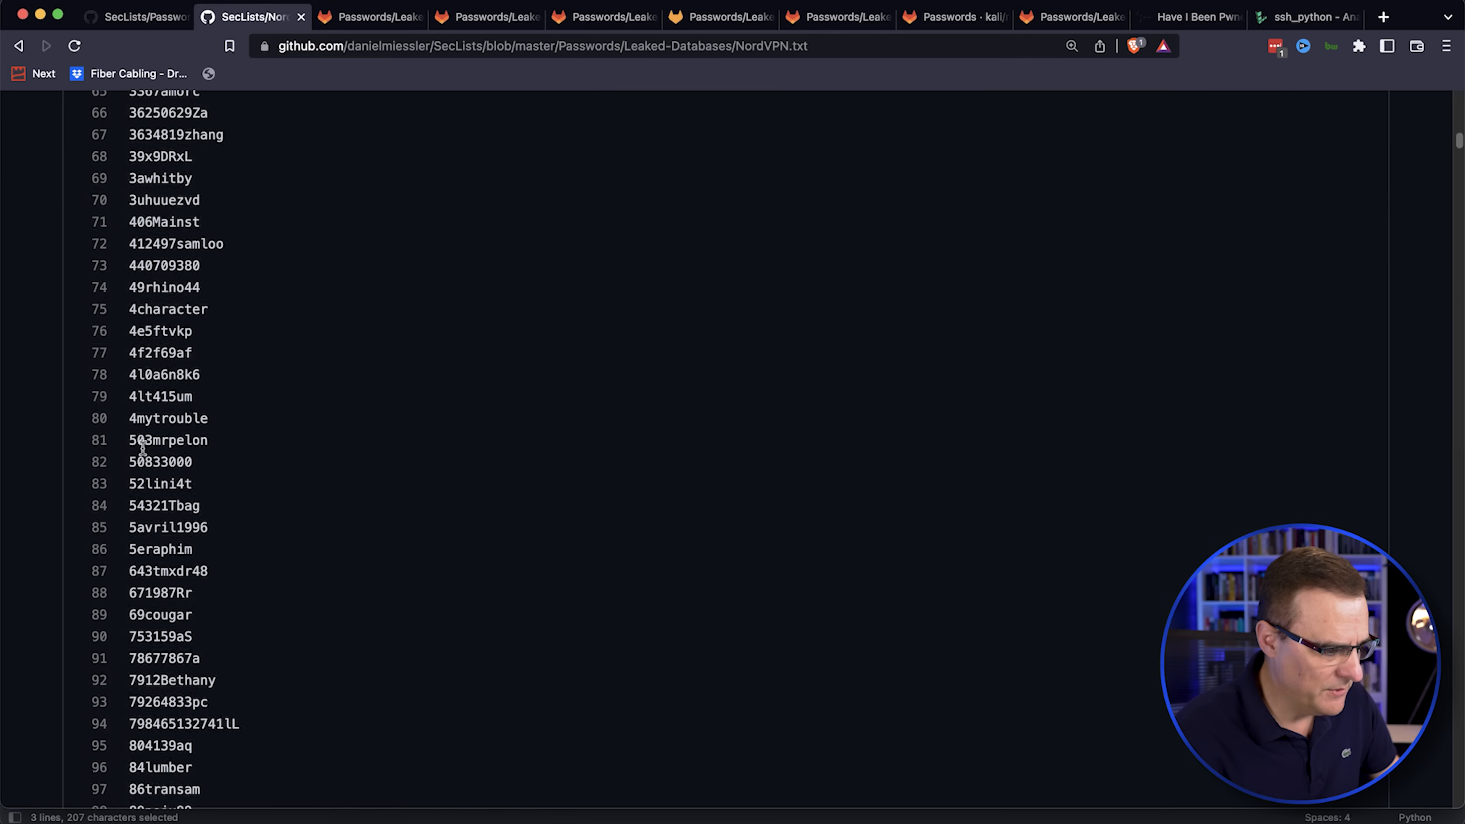
pyautogui.scroll(-3)
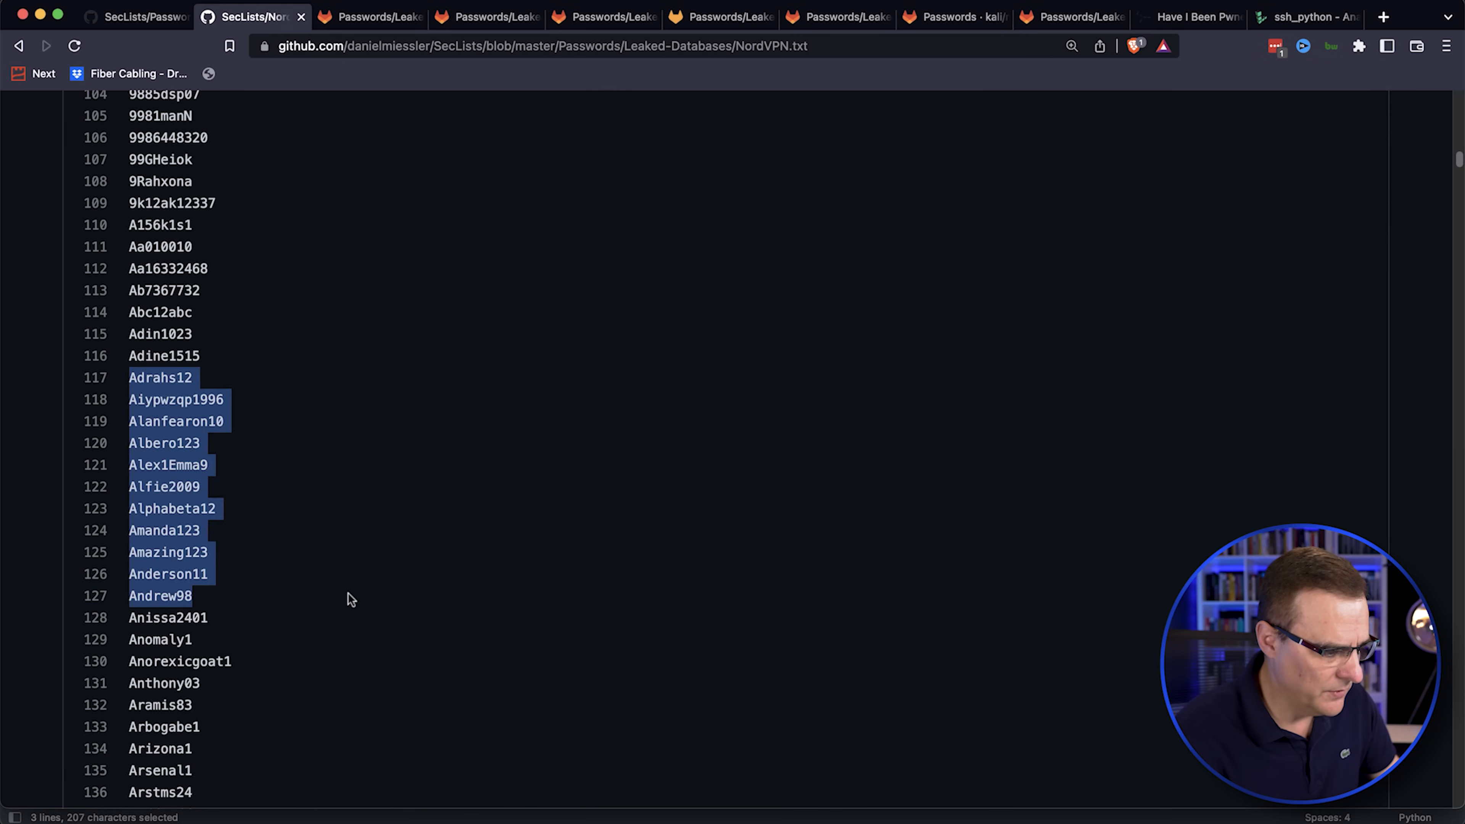
pyautogui.scroll(-3)
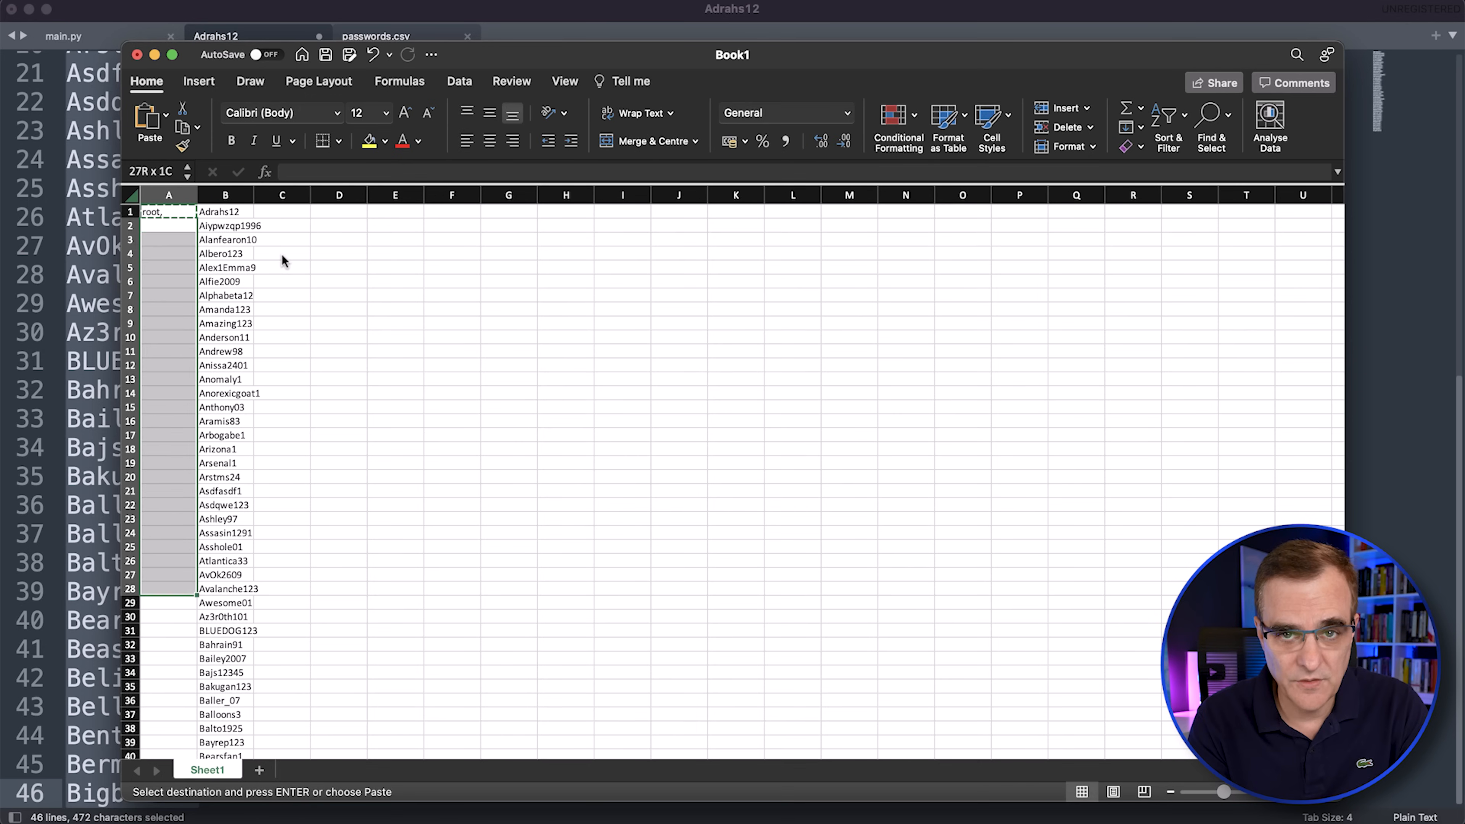
# - Strip the tab gaps so each line reads root followed directly by a NordVPN password
pyautogui.scroll(-3)
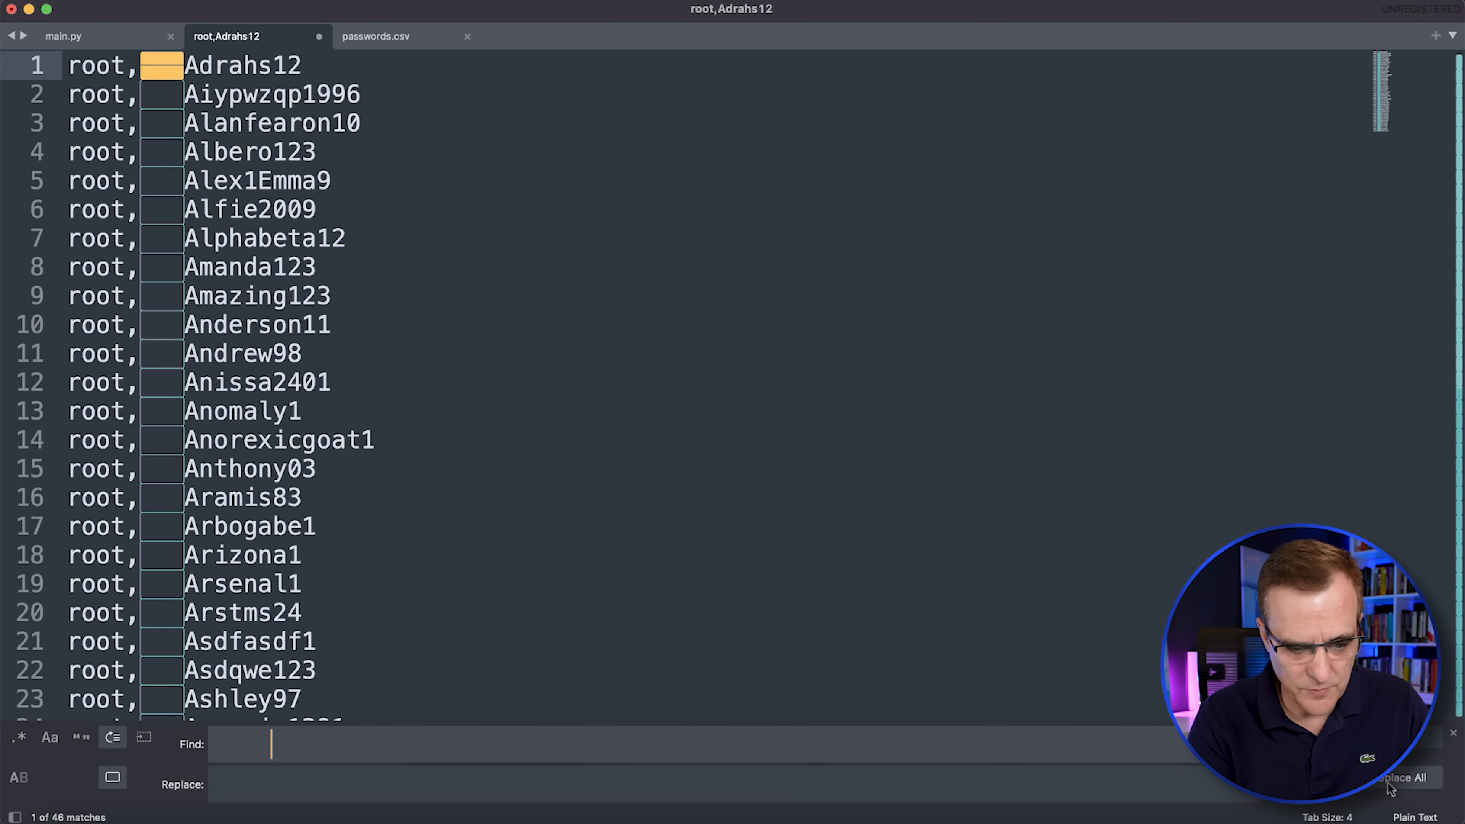
pyautogui.click(1406, 777)
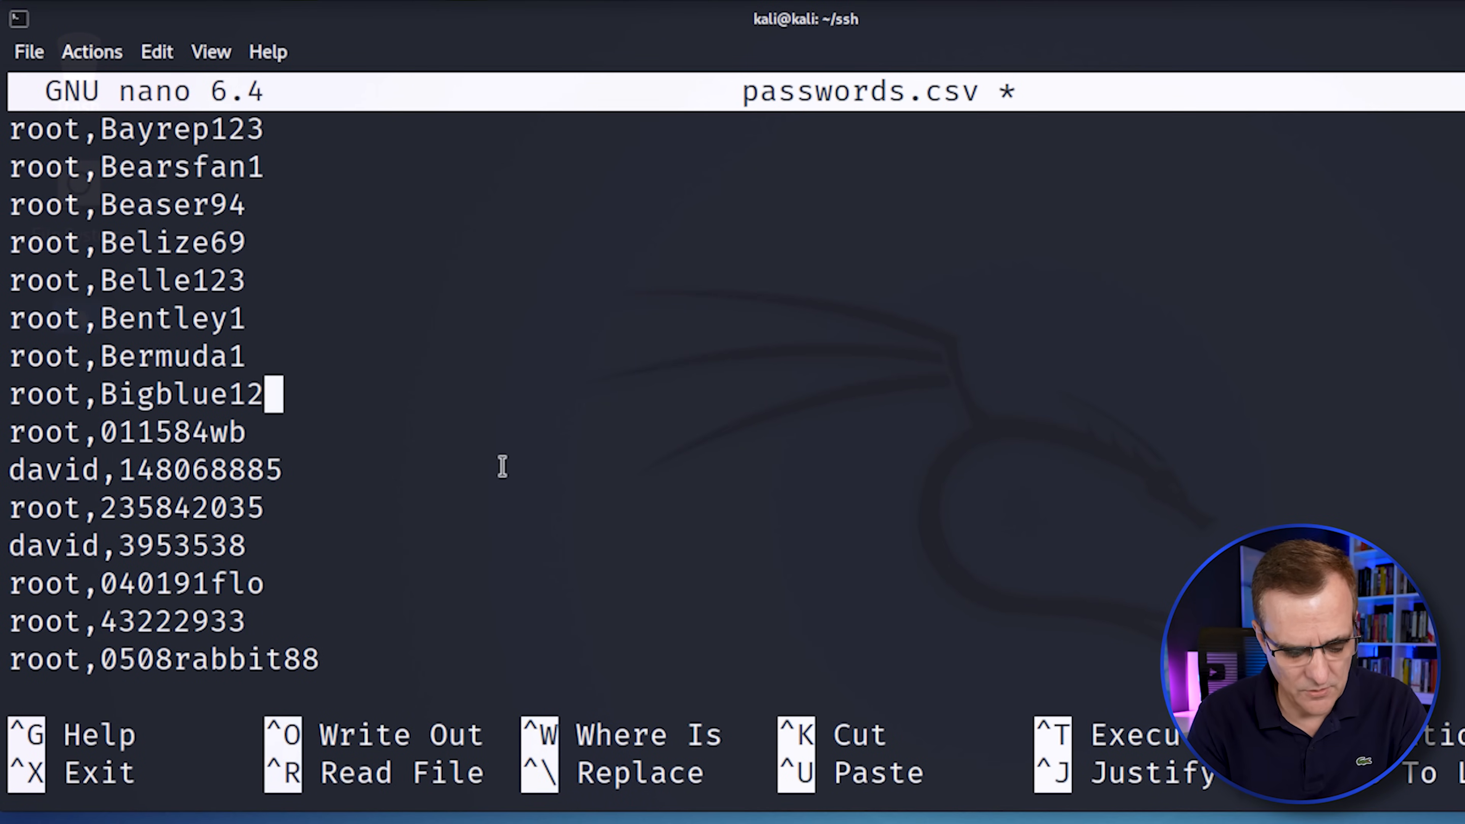
# - Save the extended passwords.csv from nano and rerun python3 main.py
pyautogui.press('ctrl+x')
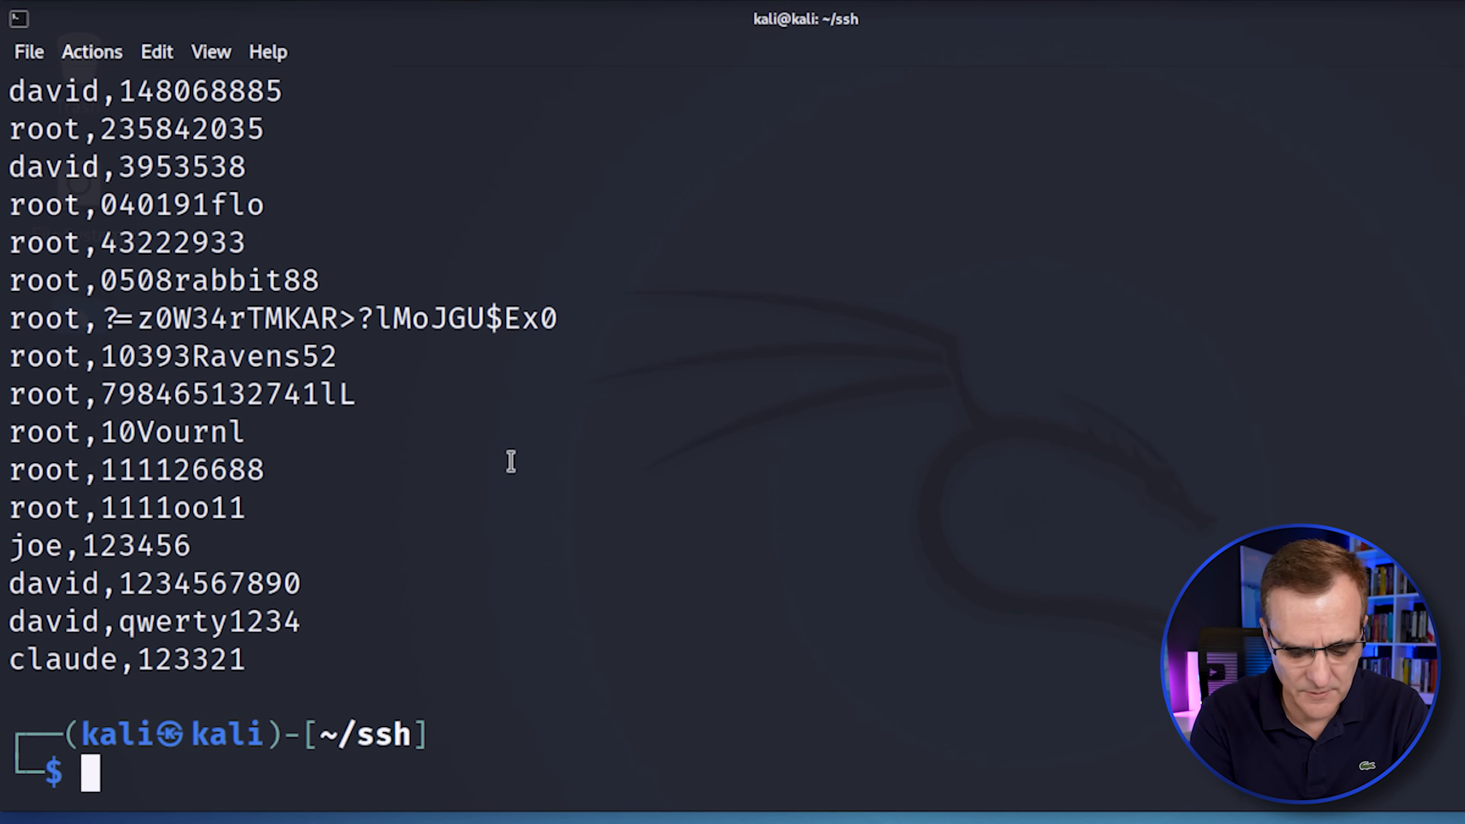
pyautogui.write('python3 main.py')
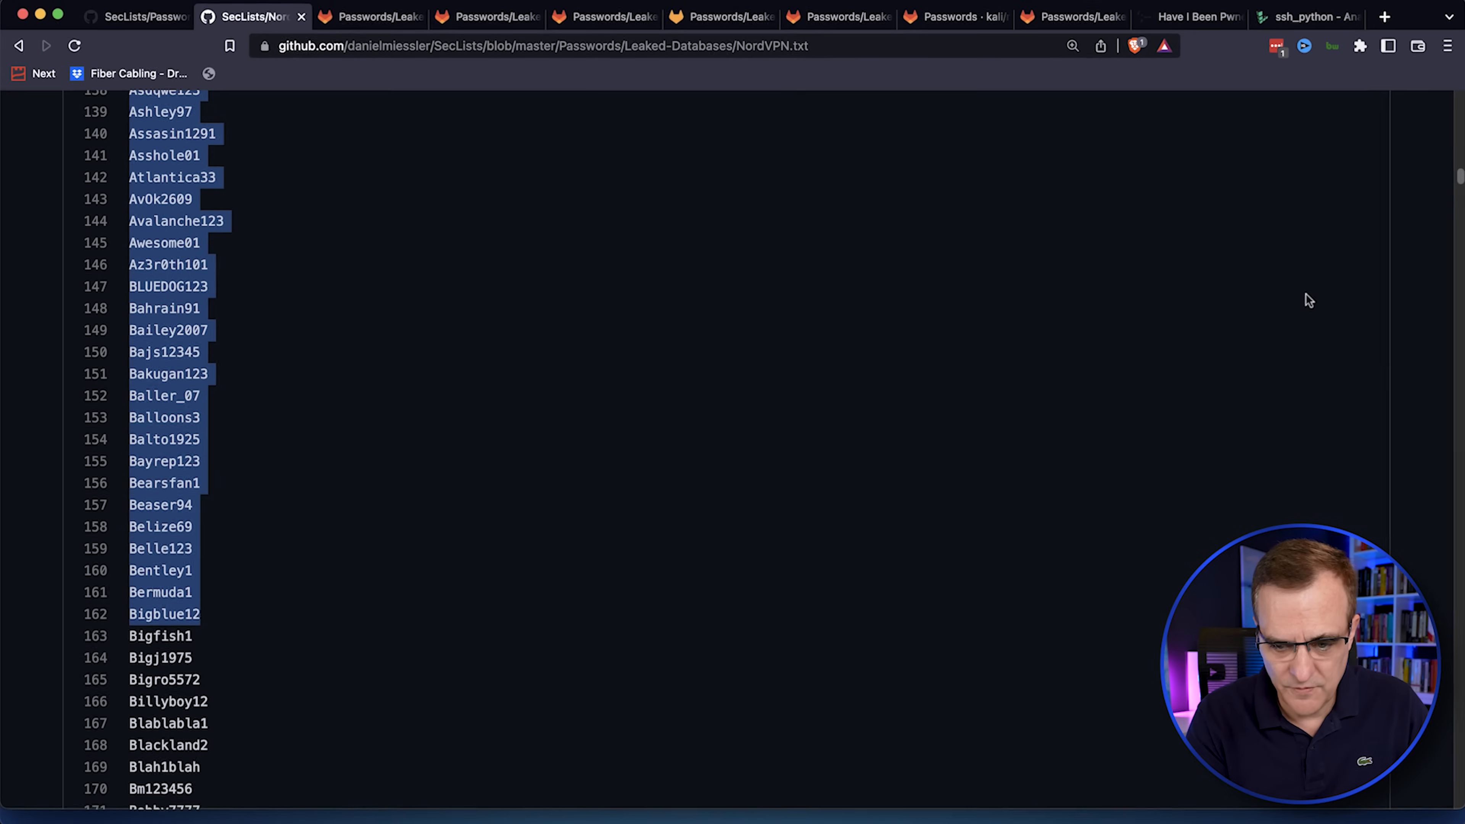
pyautogui.rightClick(1318, 333)
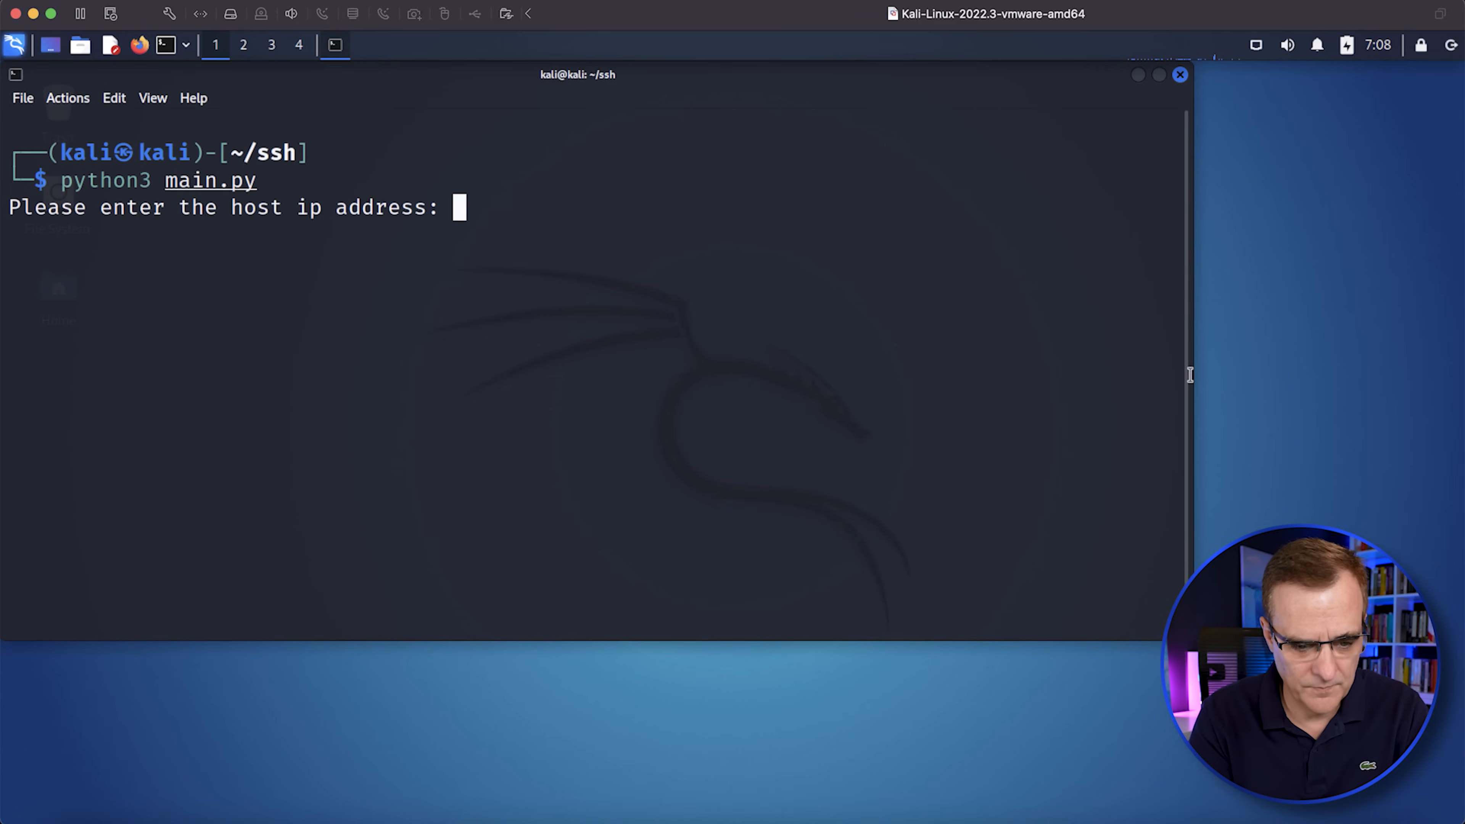
# - Brute-force host 178.79.142.41, then list credentials_found.txt showing the root and david logins
pyautogui.write('178.79.142.41')
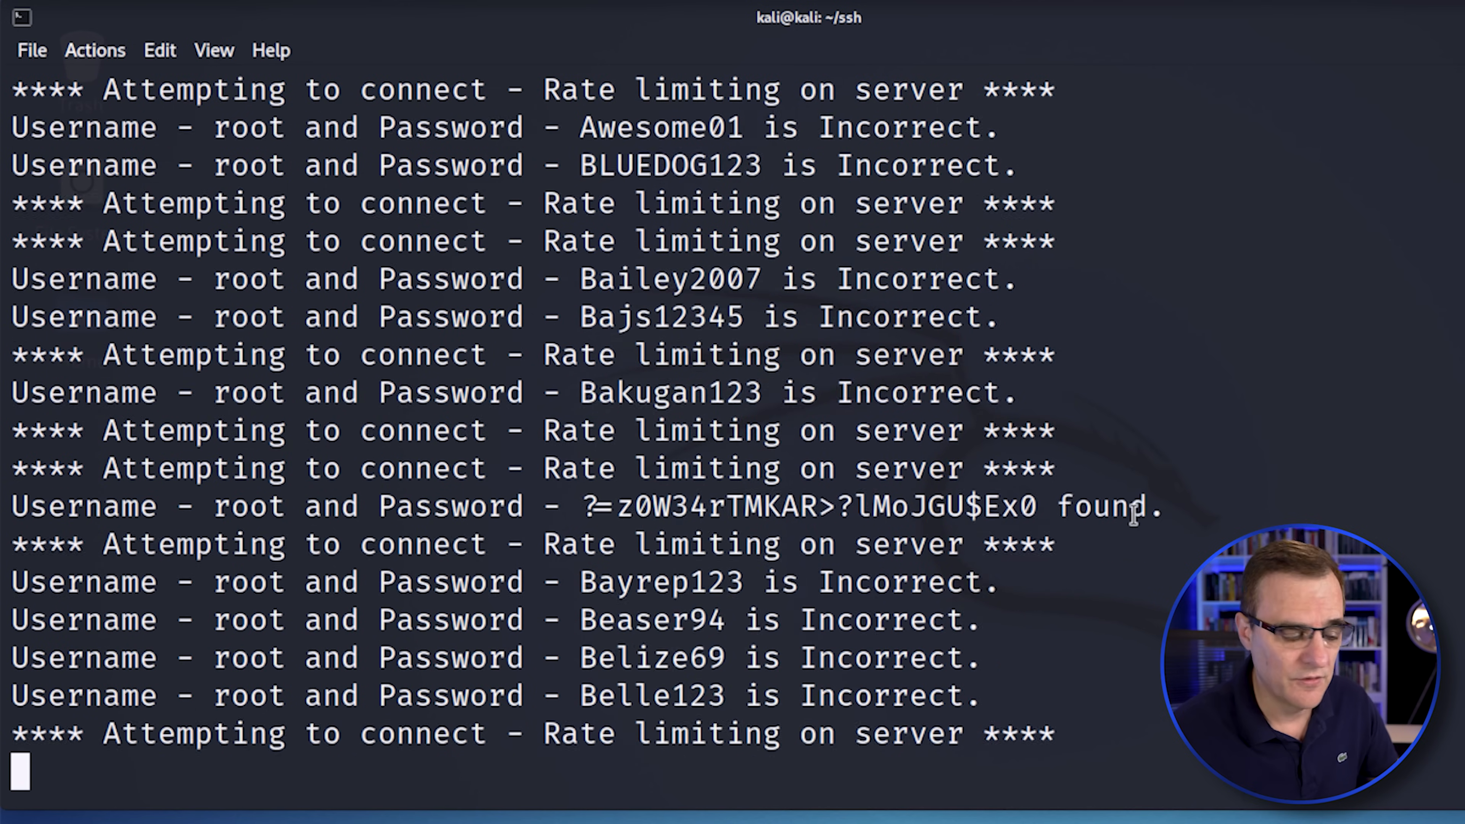
pyautogui.scroll(-3)
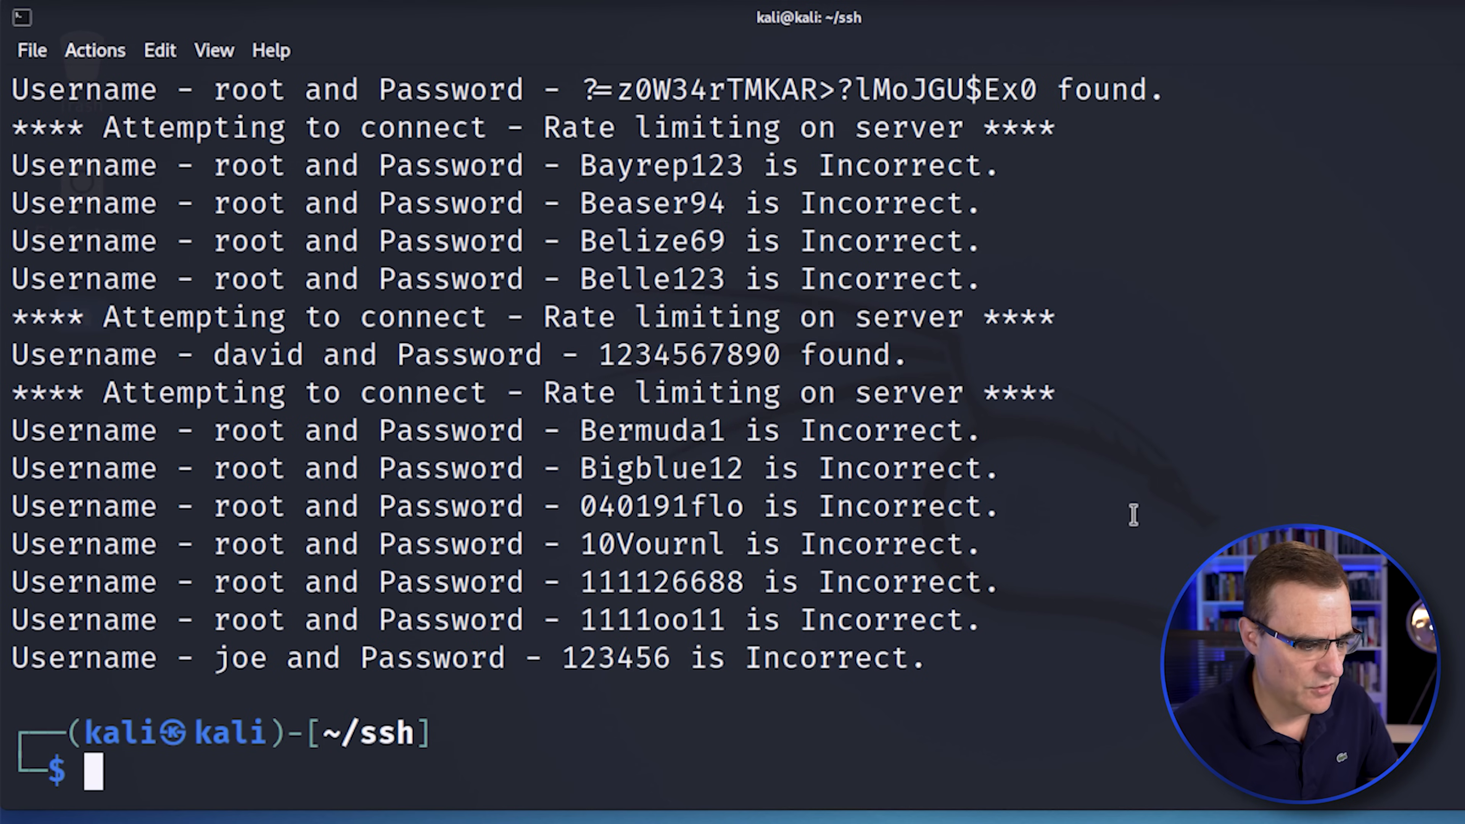
pyautogui.write('ls')
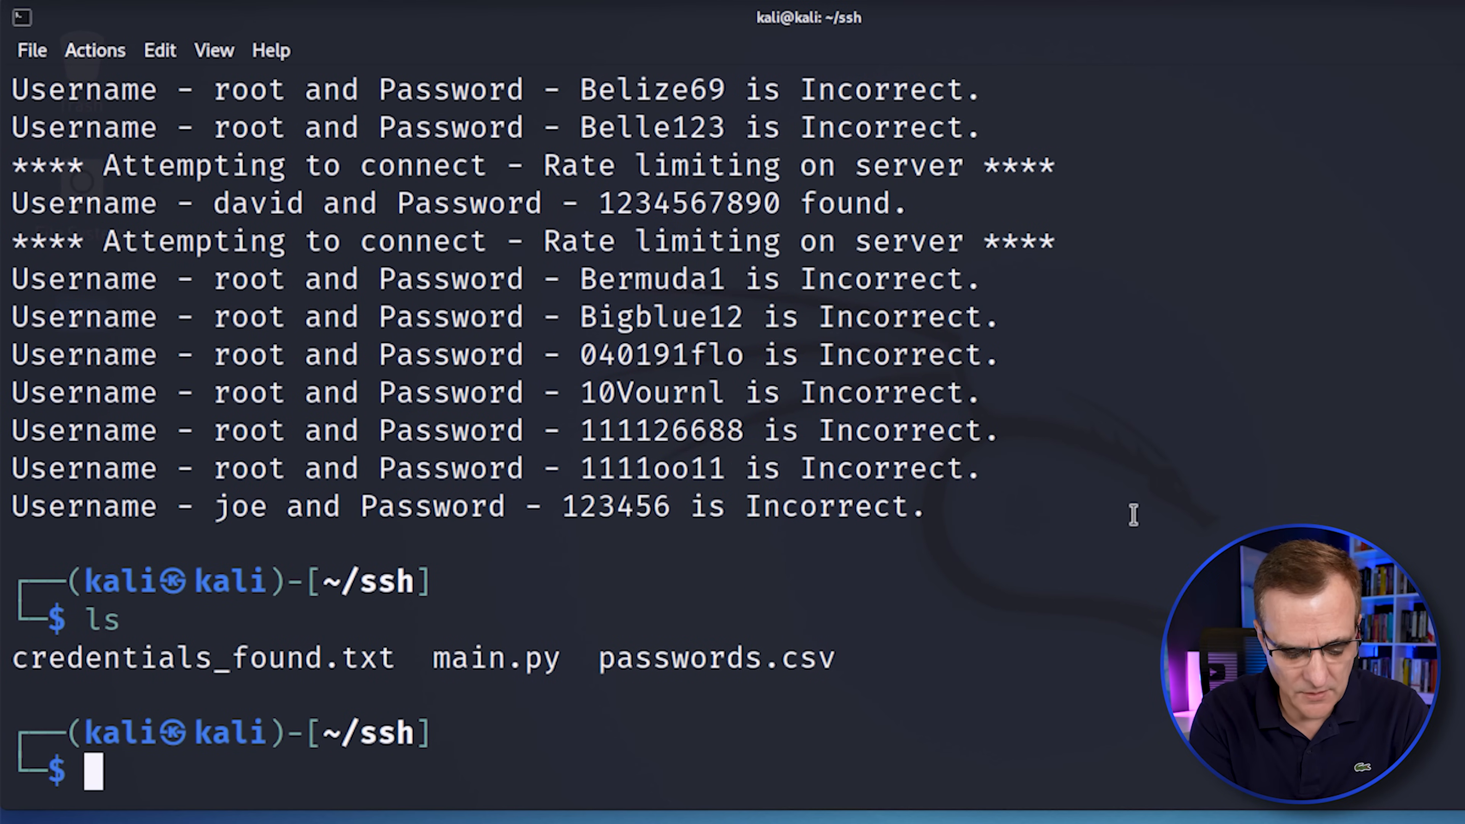
pyautogui.write('cat credentials_found.txt')
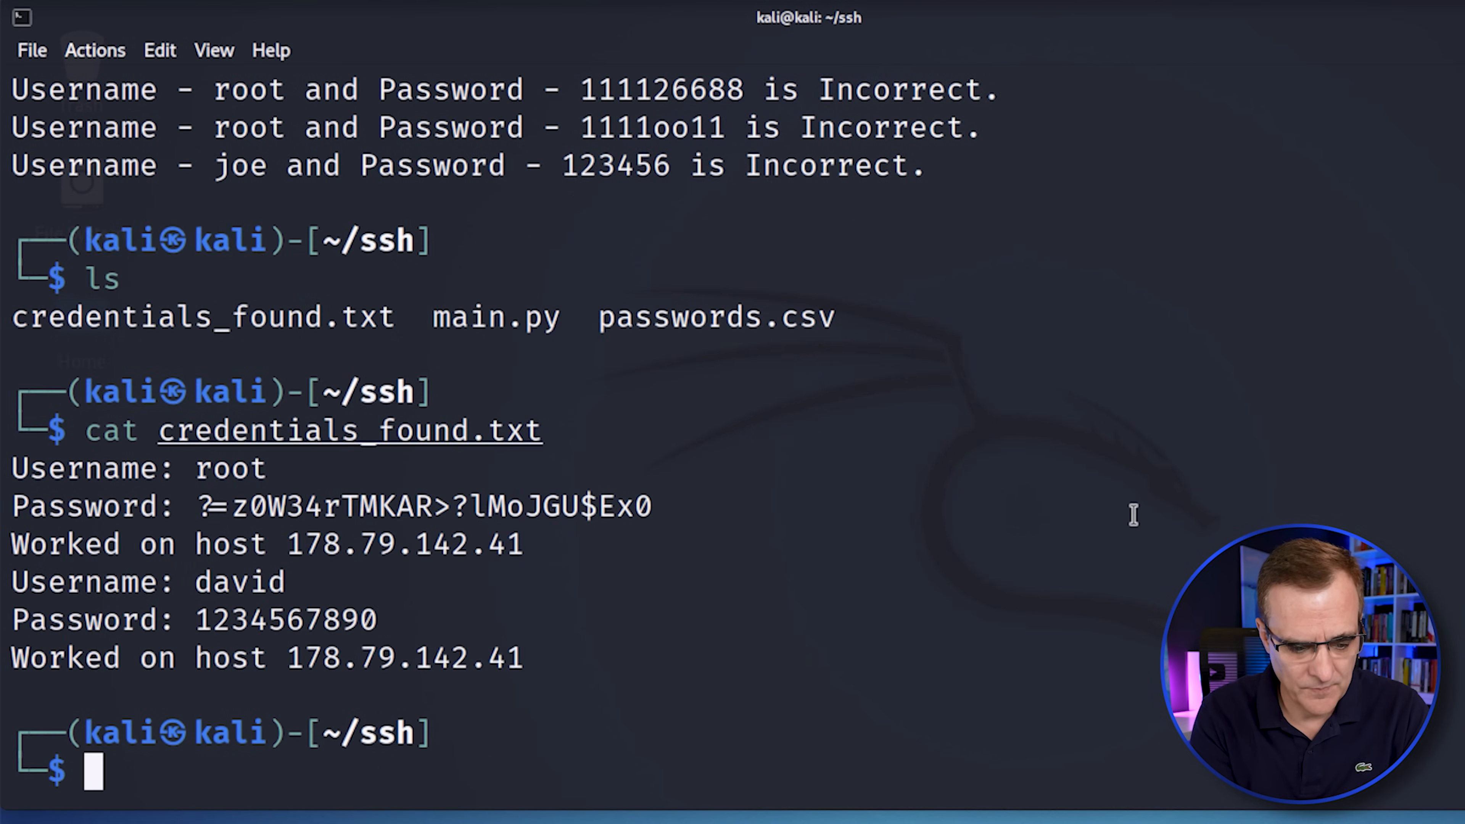